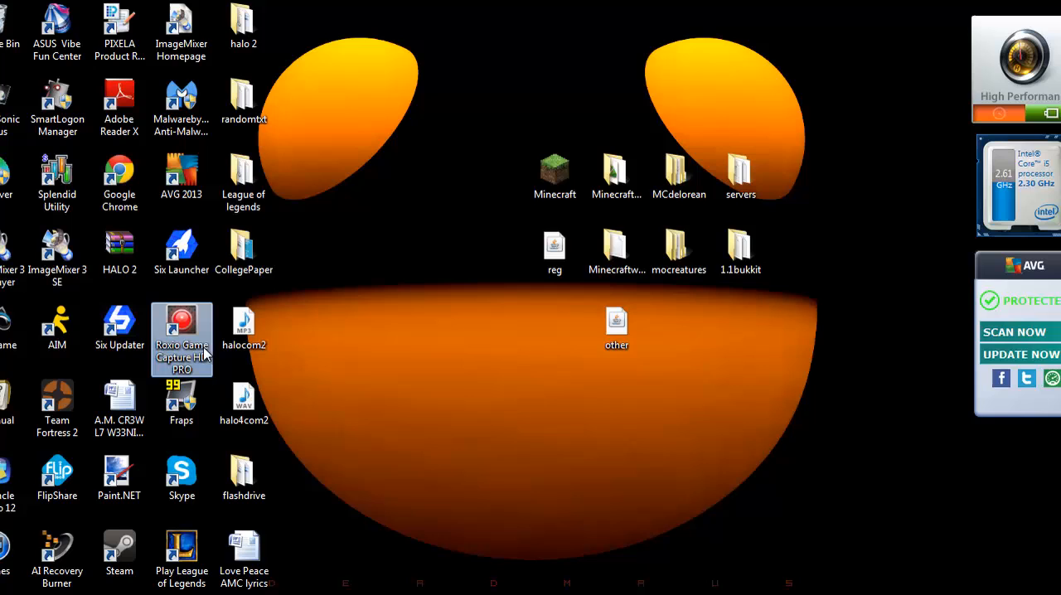
mouse_move(207, 353)
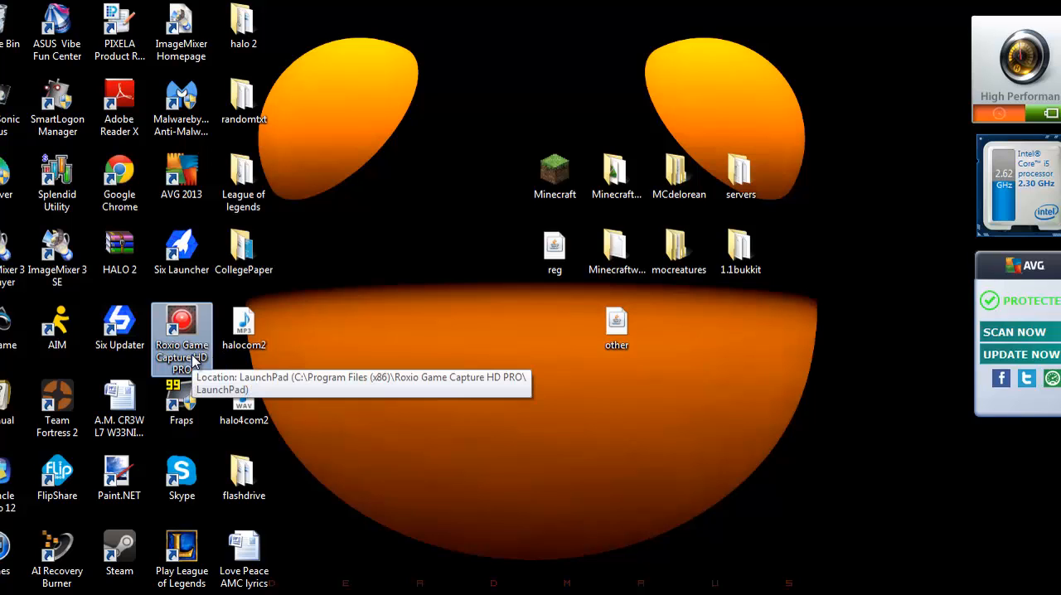
Launch Roxio Game Capture HD PRO and enter CAPTURE mode with the live Xbox 360 preview
double_click(181, 327)
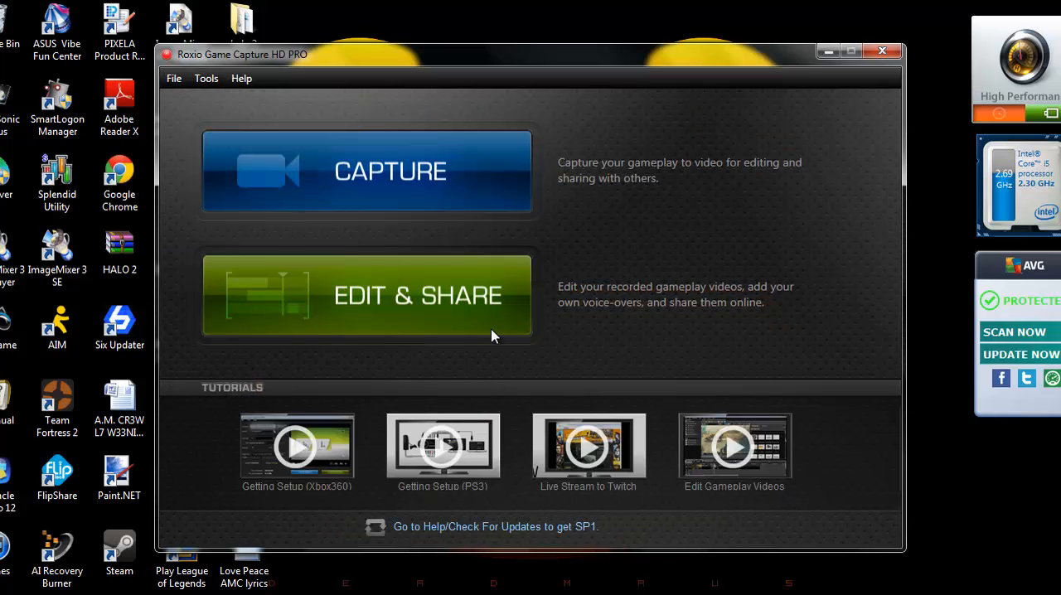
click(383, 295)
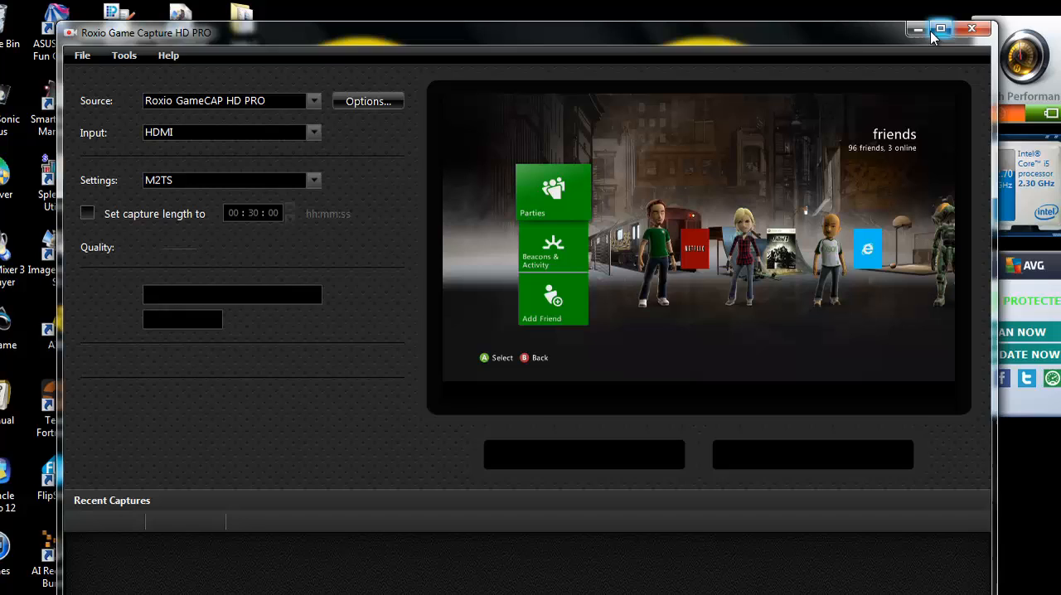
Maximize the Roxio window and open the Live Stream tab of Tools > Options
click(941, 31)
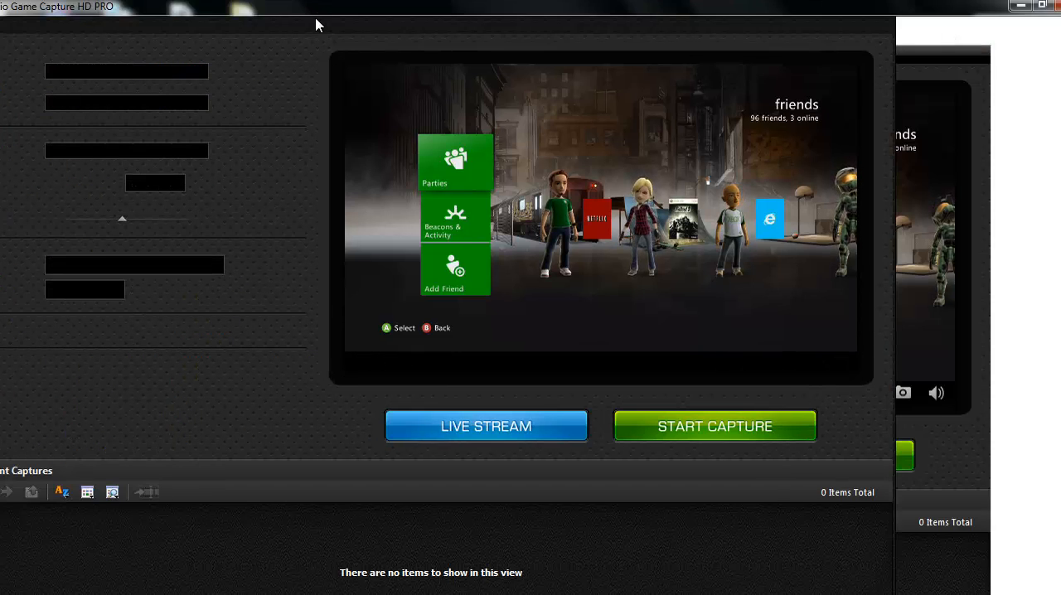
click(27, 25)
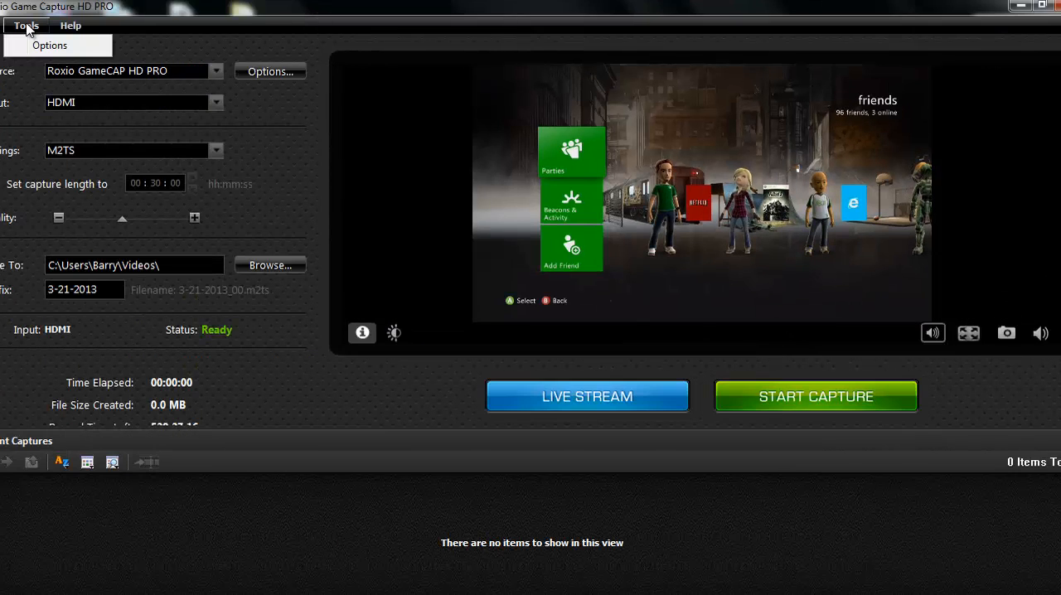
mouse_move(43, 44)
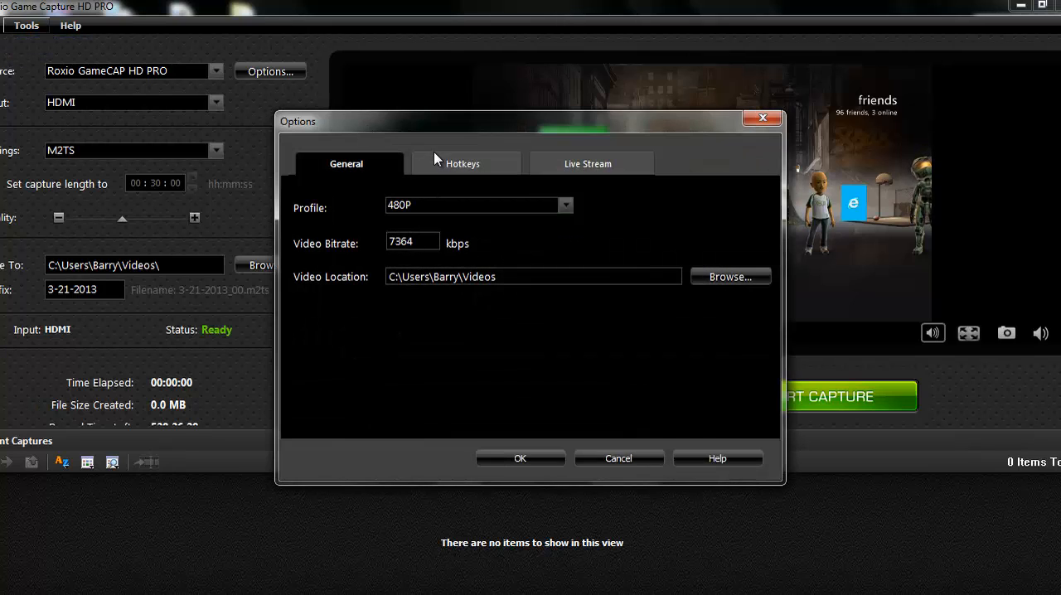
mouse_move(580, 166)
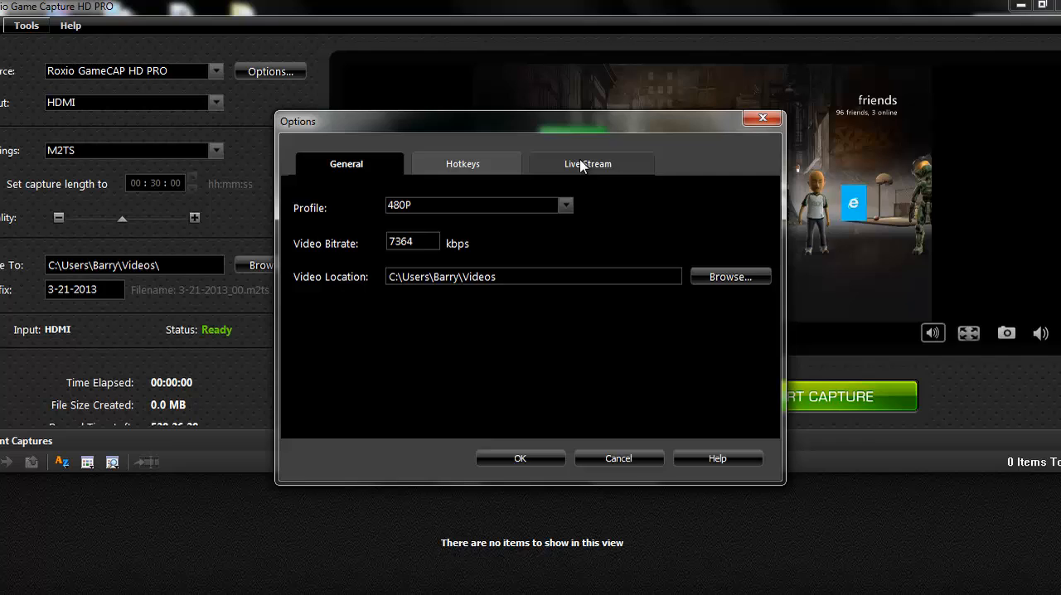
click(589, 163)
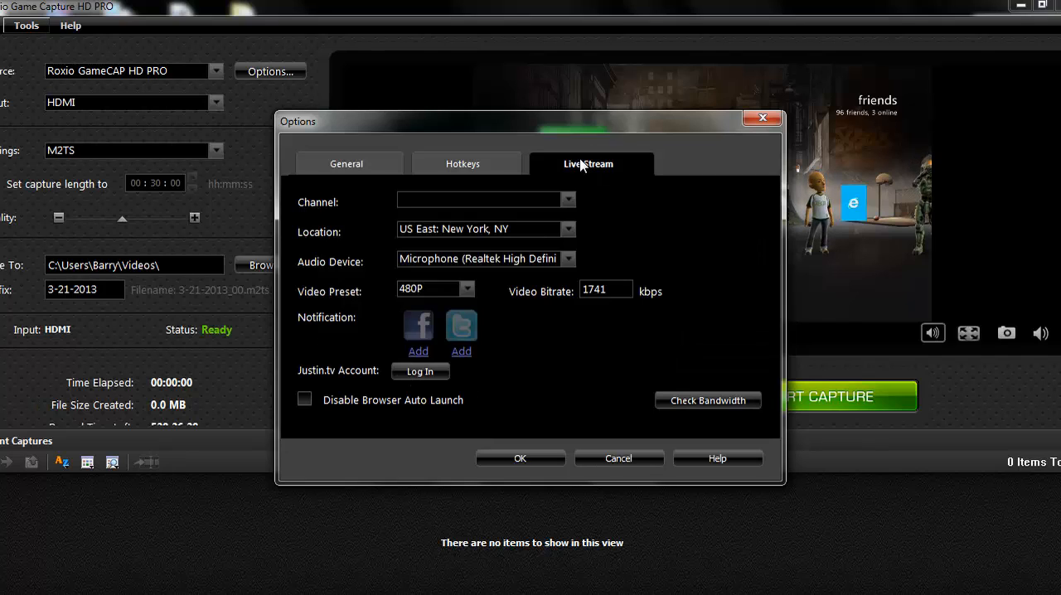
mouse_move(466, 294)
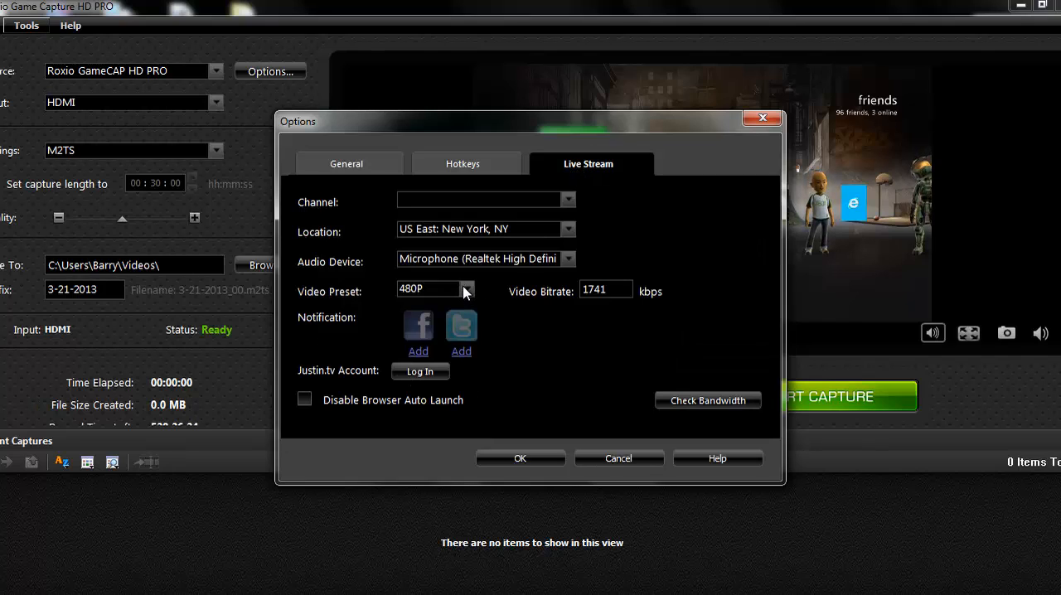
Review the 480P video preset and change the video bitrate to 2000
click(469, 289)
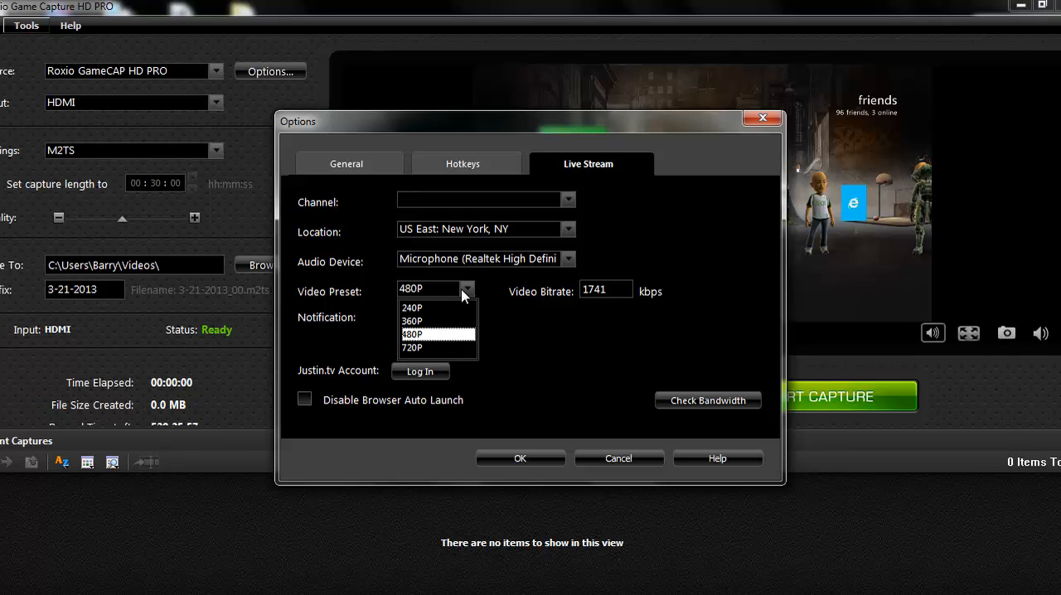
mouse_move(451, 322)
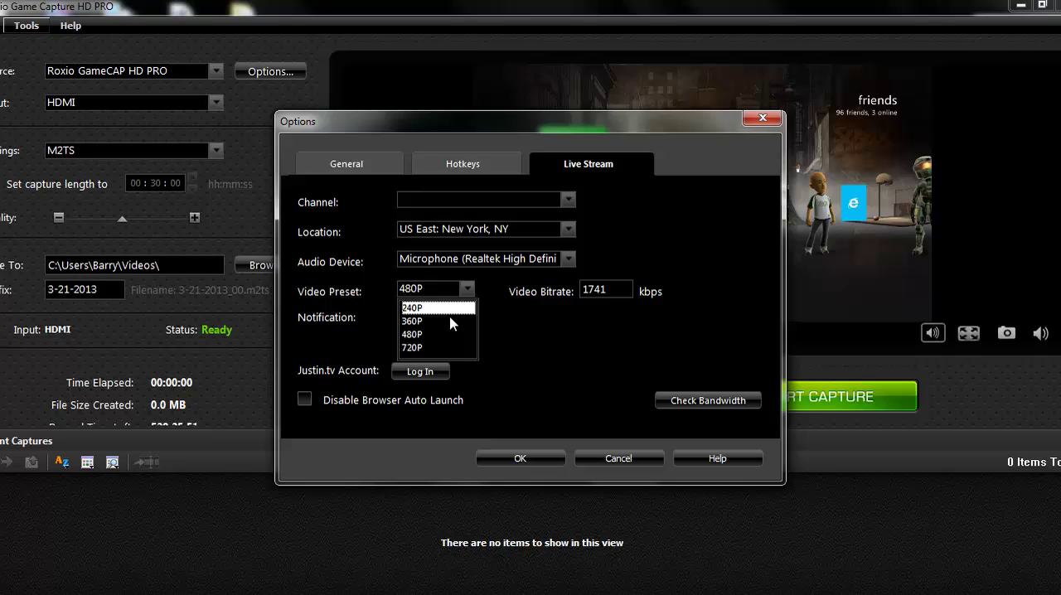
mouse_move(442, 339)
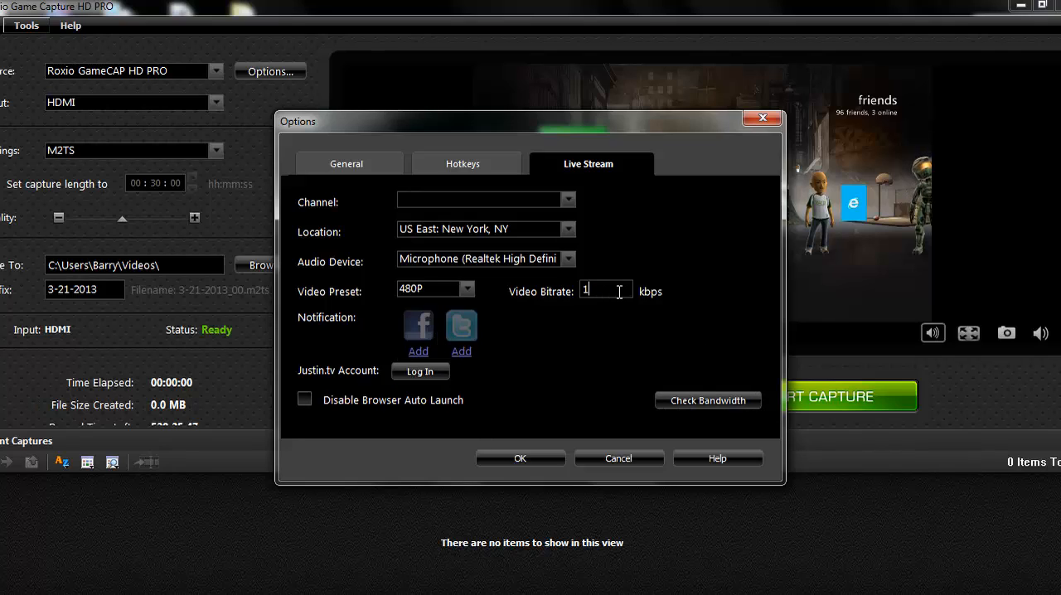
key(Backspace)
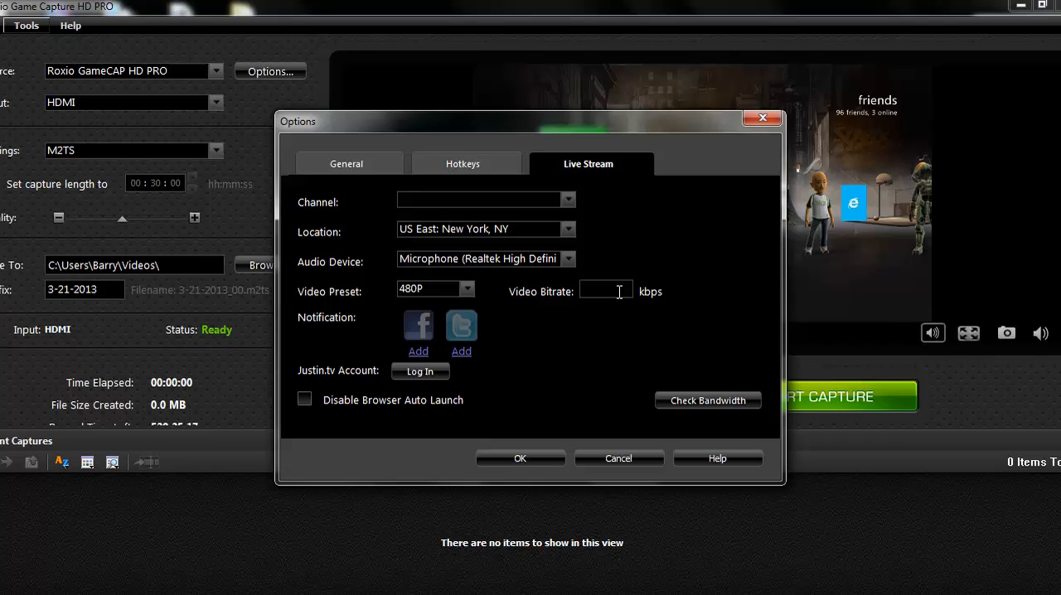
mouse_move(545, 304)
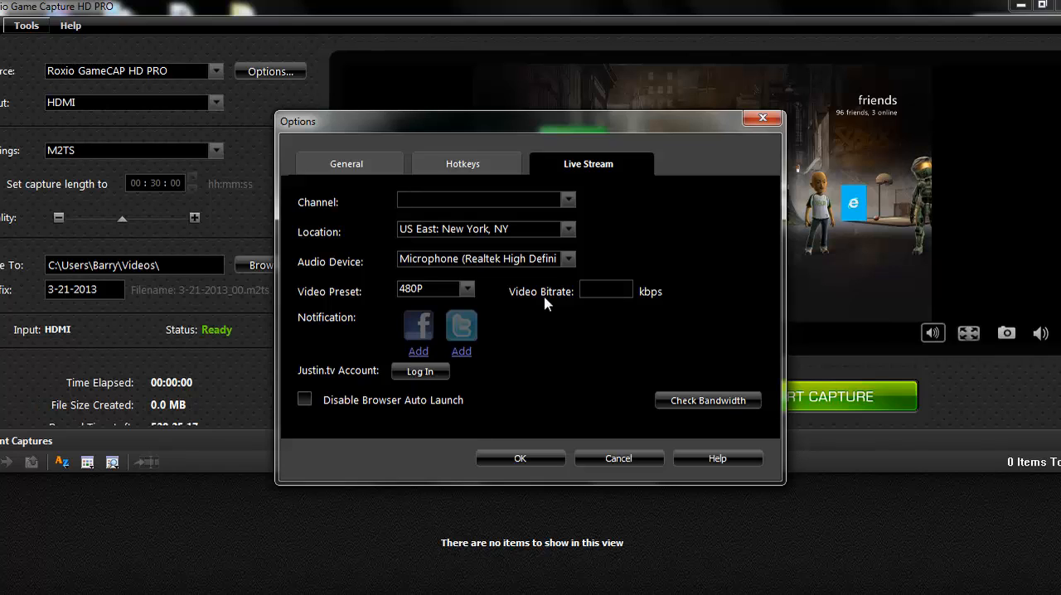
text(2000)
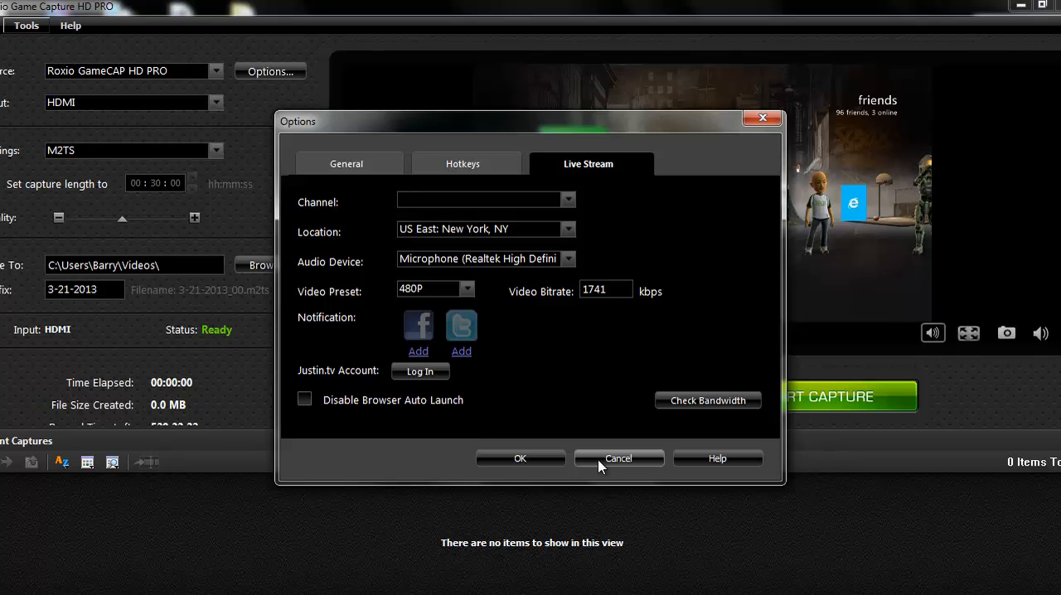
mouse_move(382, 181)
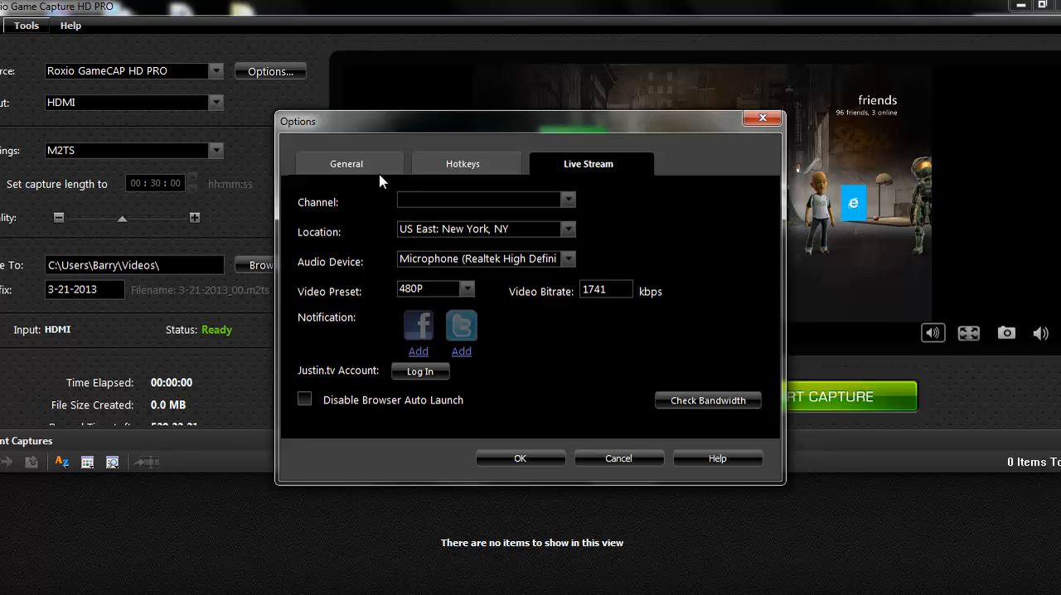
Keep 480P as the General tab recording profile and close Options with OK
click(349, 163)
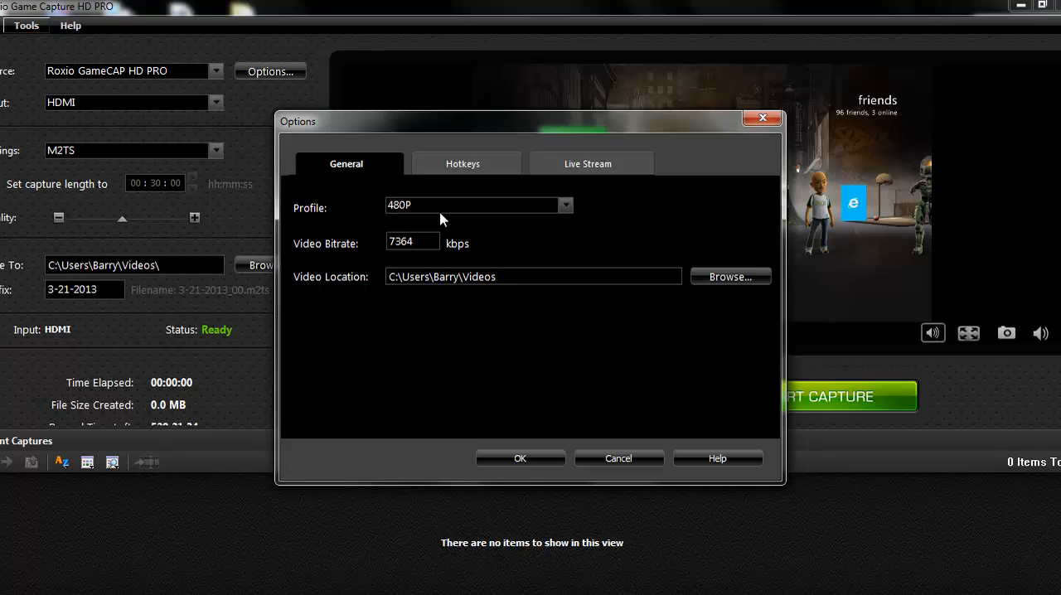
mouse_move(570, 216)
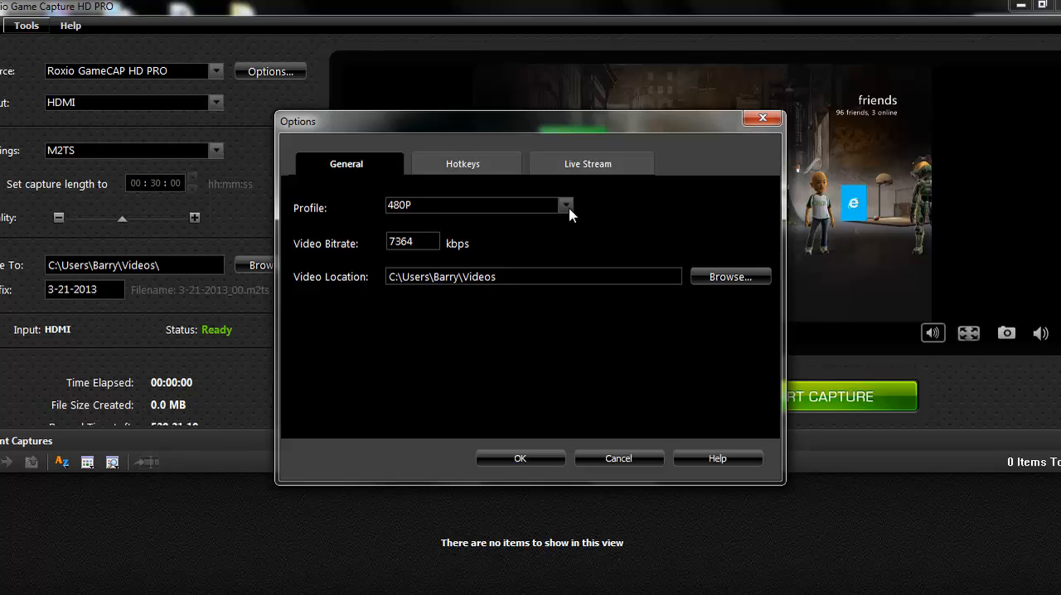
click(566, 205)
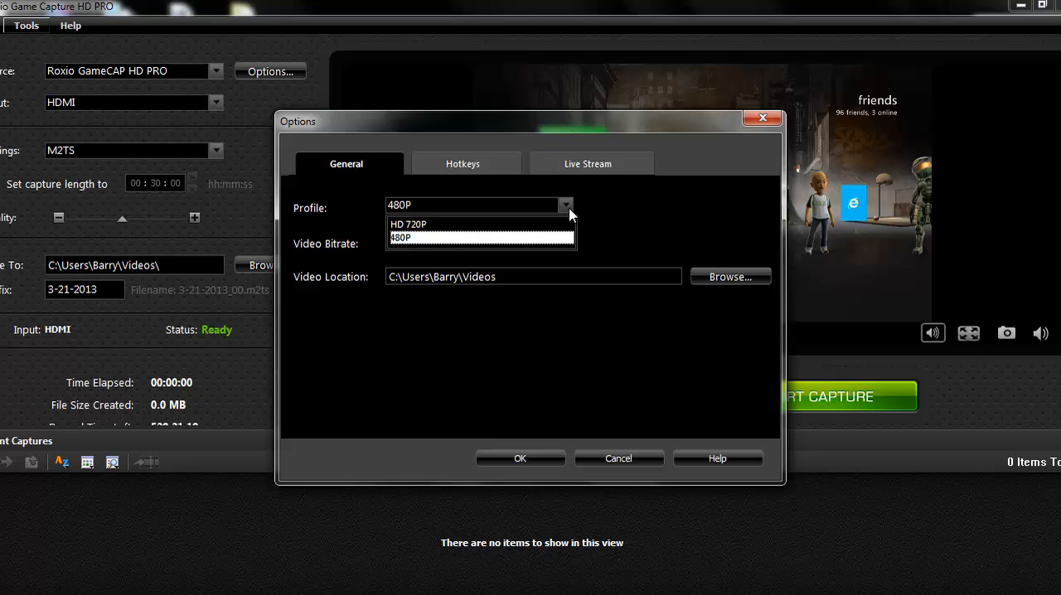
click(397, 238)
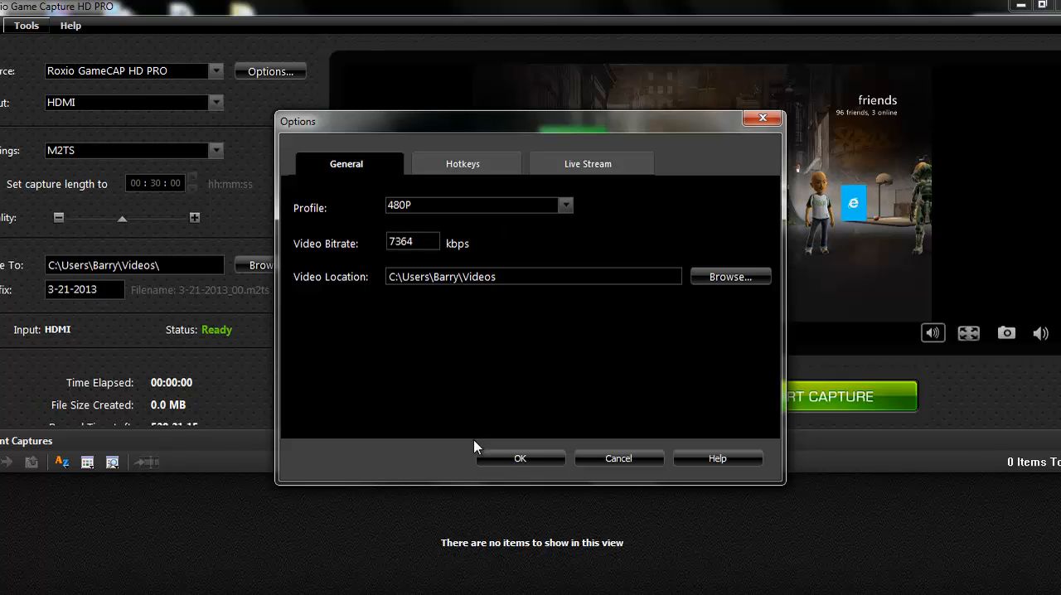
click(520, 459)
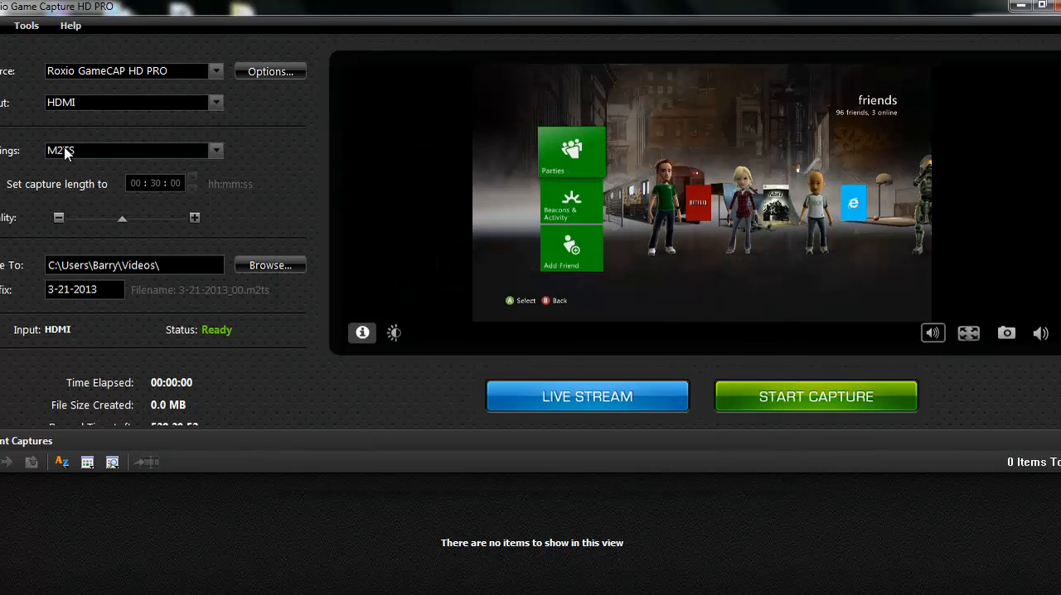
mouse_move(122, 221)
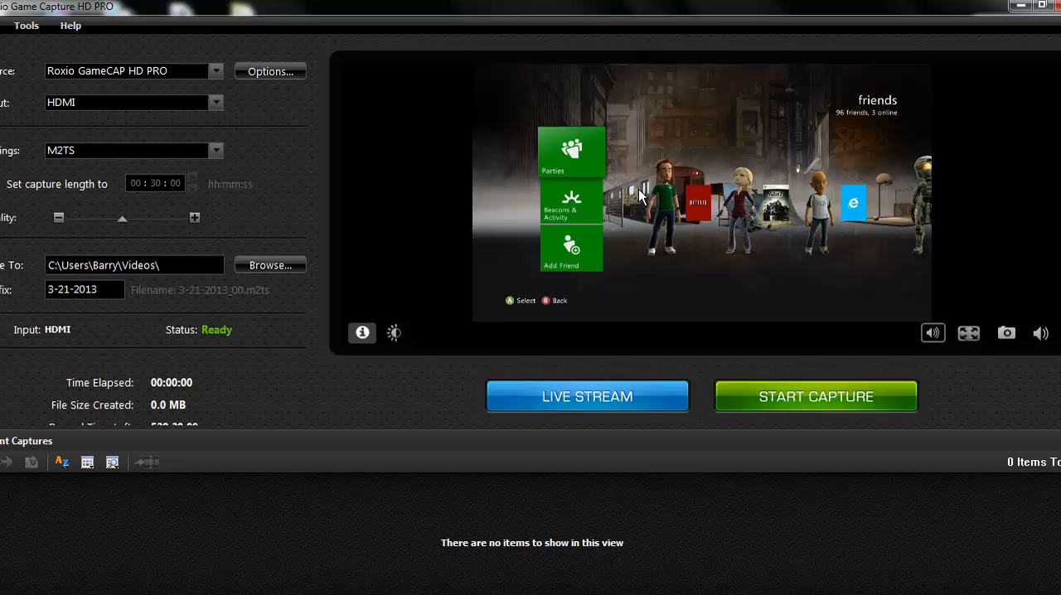
mouse_move(850, 275)
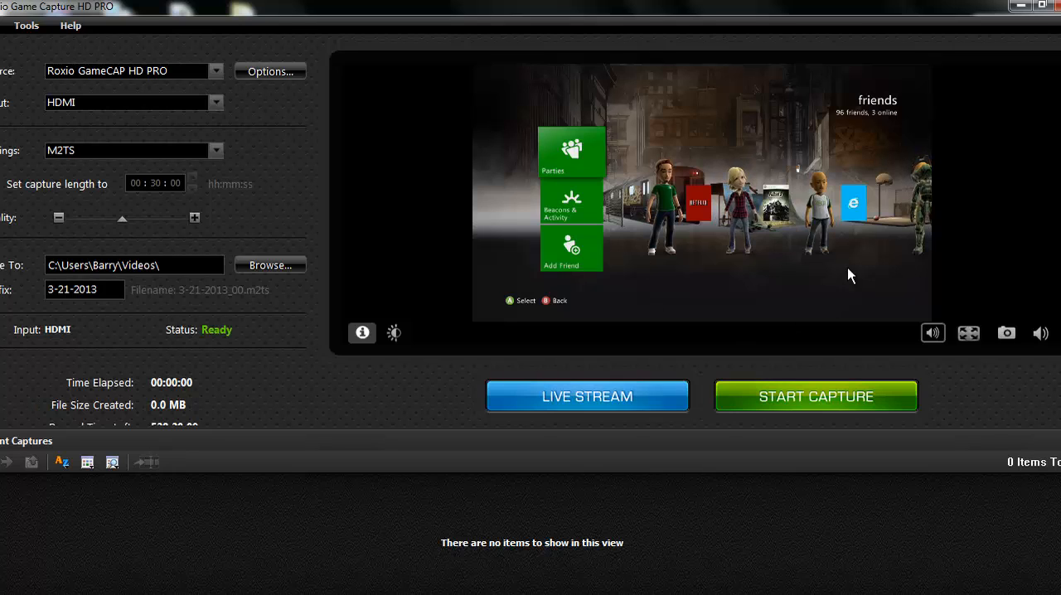
mouse_move(339, 420)
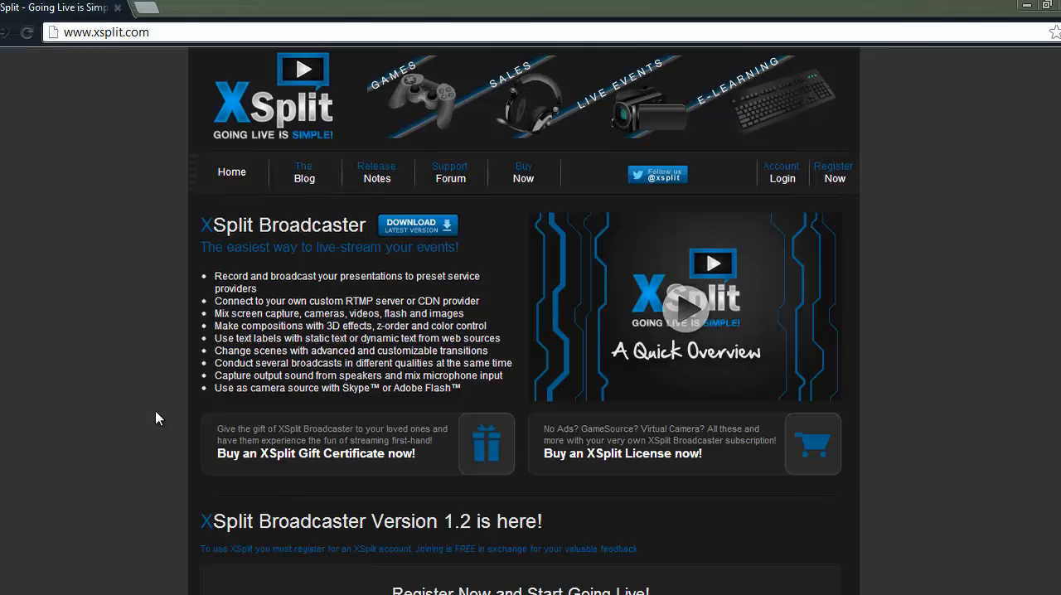
mouse_move(416, 534)
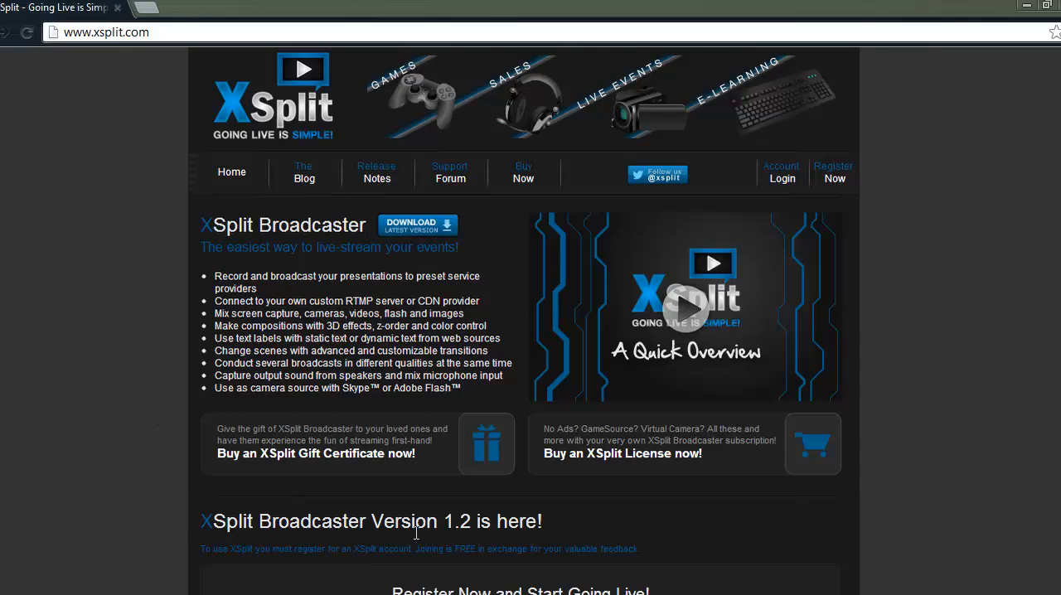
mouse_move(552, 519)
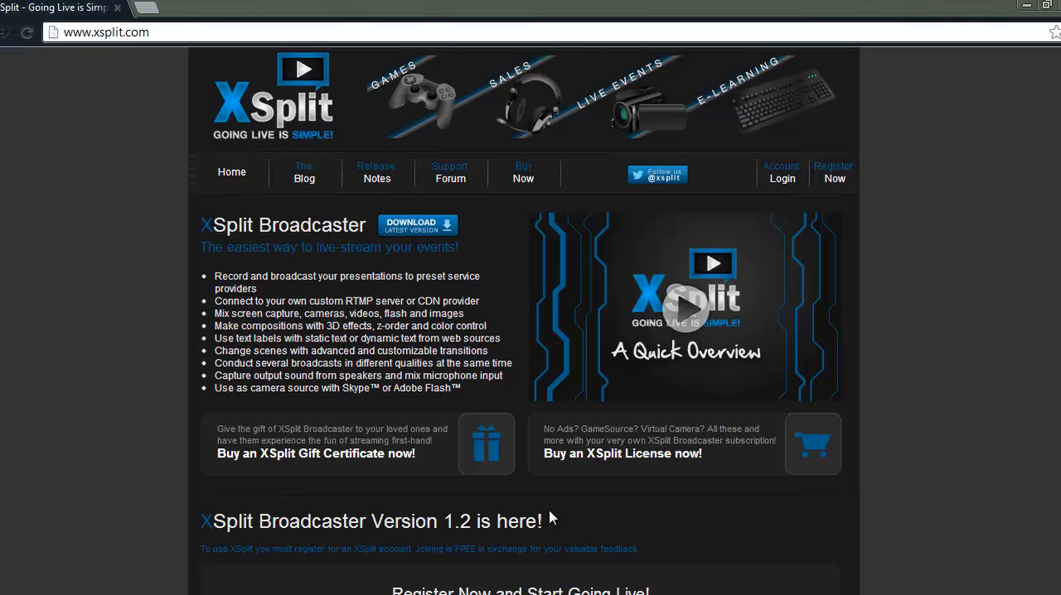
mouse_move(354, 255)
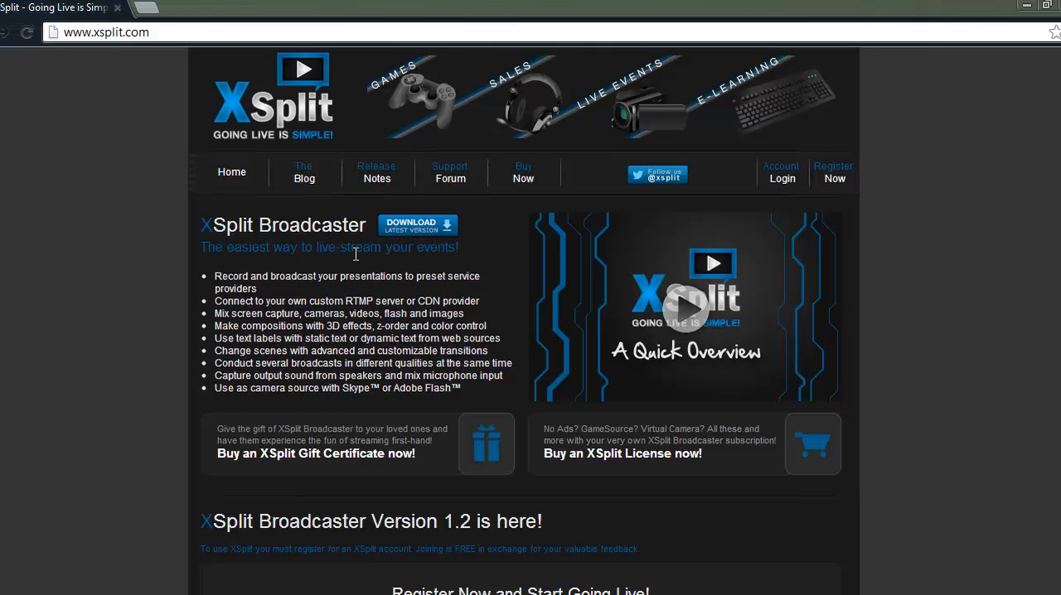
mouse_move(364, 254)
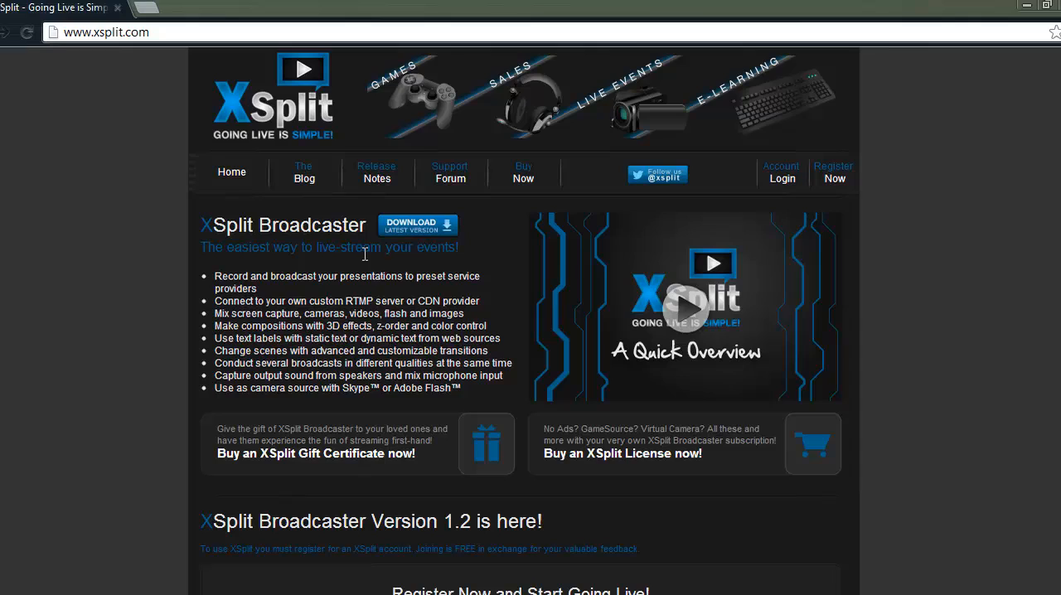
mouse_move(379, 239)
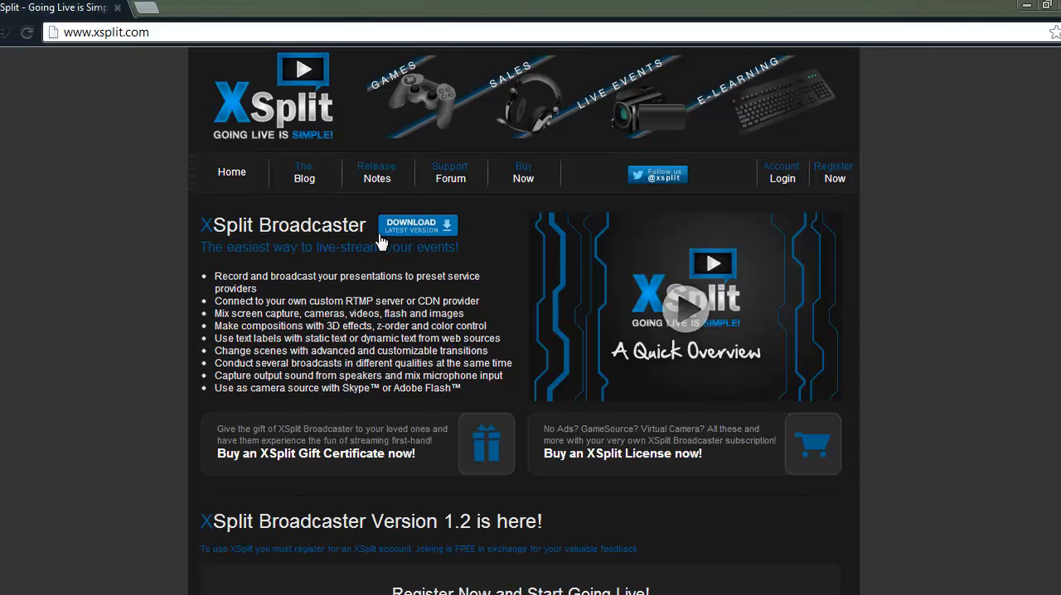
mouse_move(413, 238)
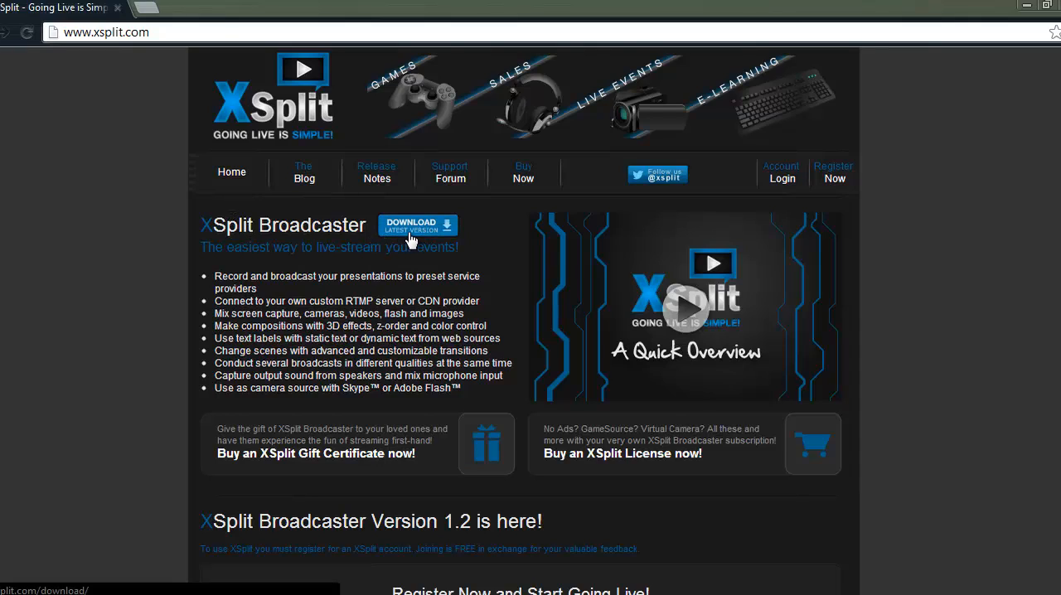
Open the xsplit.com/get page via the DOWNLOAD latest version button
click(417, 225)
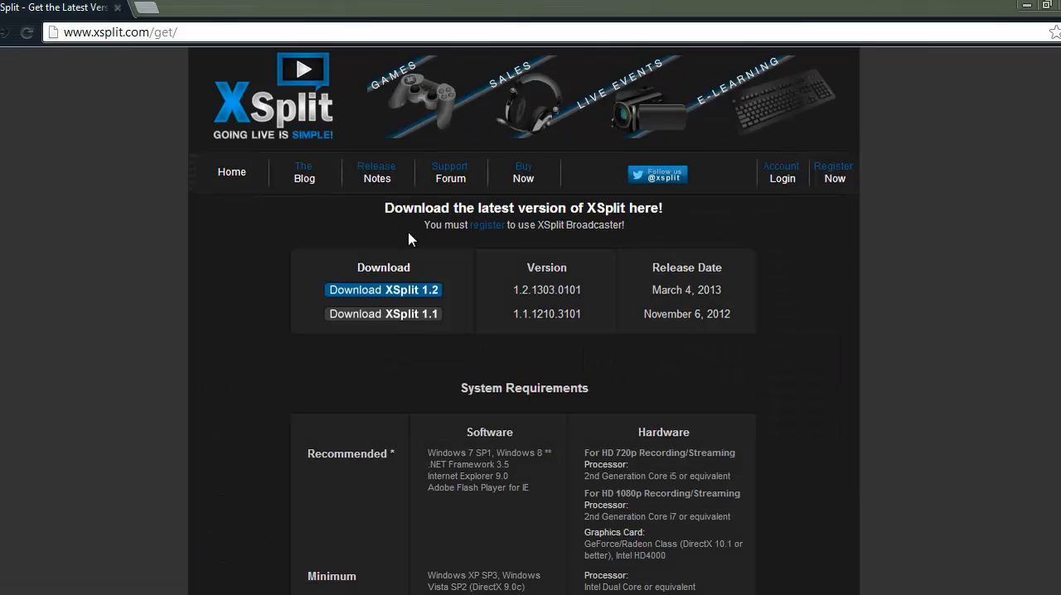
mouse_move(498, 303)
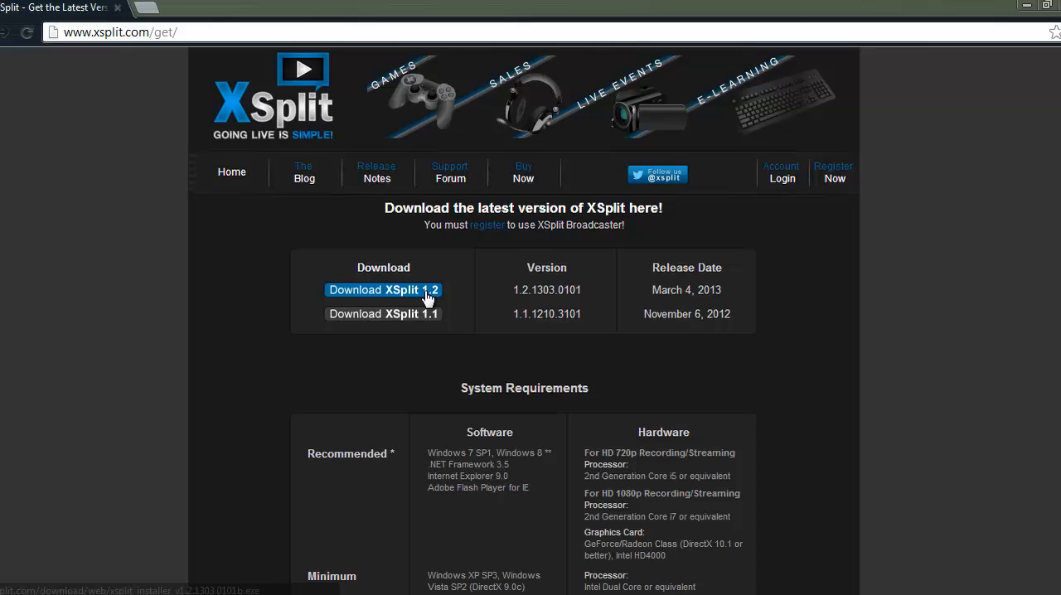
mouse_move(420, 319)
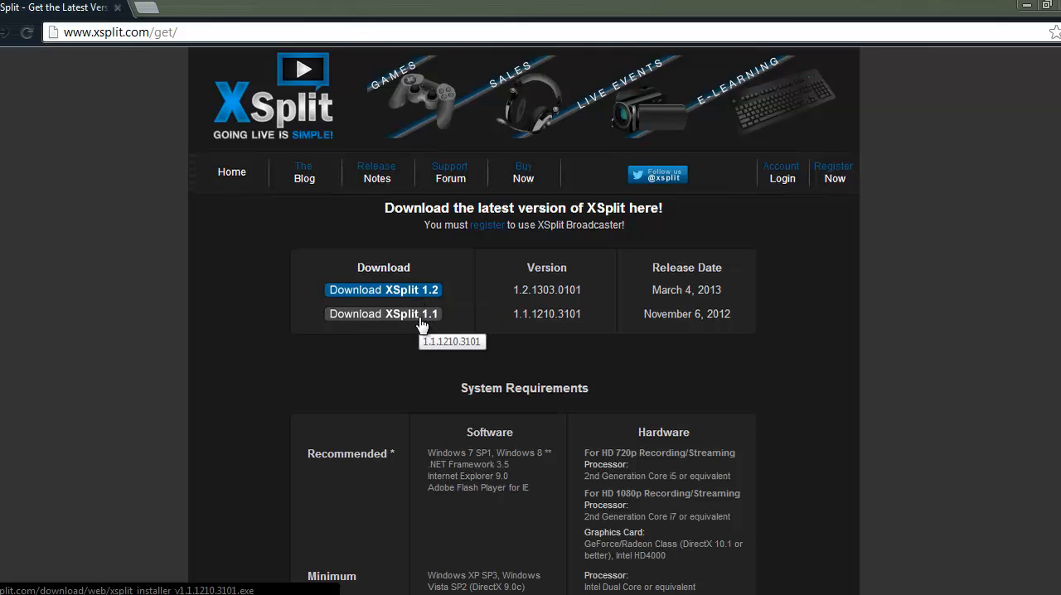
mouse_move(439, 319)
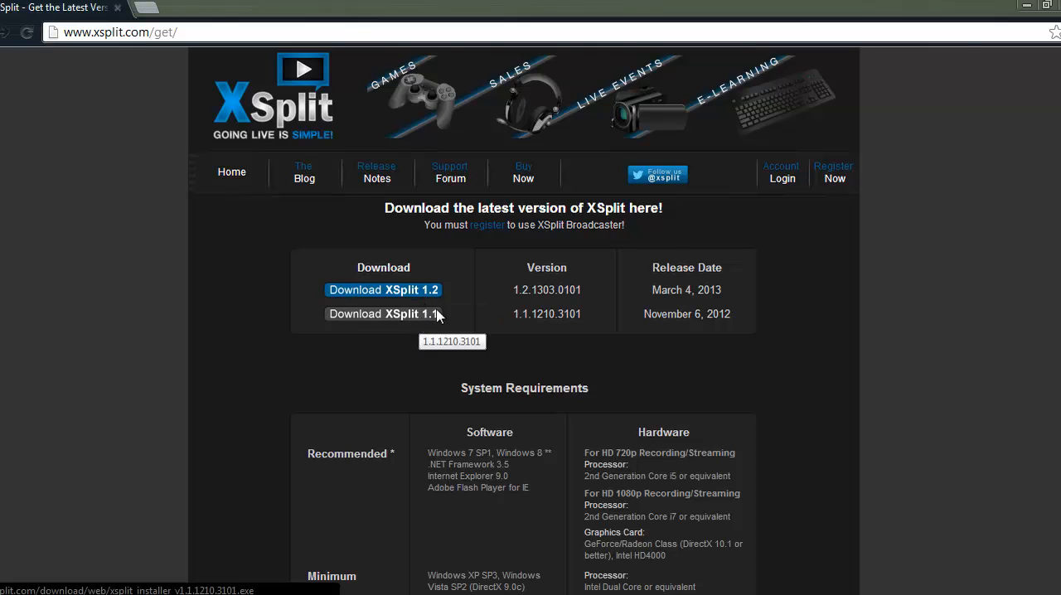
mouse_move(1025, 7)
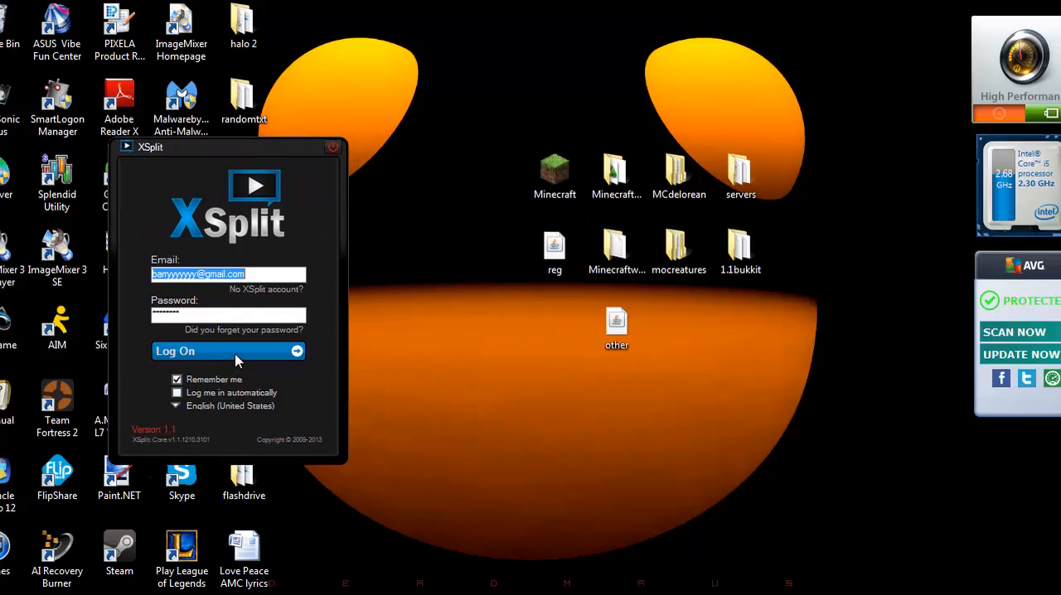
Log on to XSplit, dismiss the update prompt, and continue past the Free Trial notice
click(228, 351)
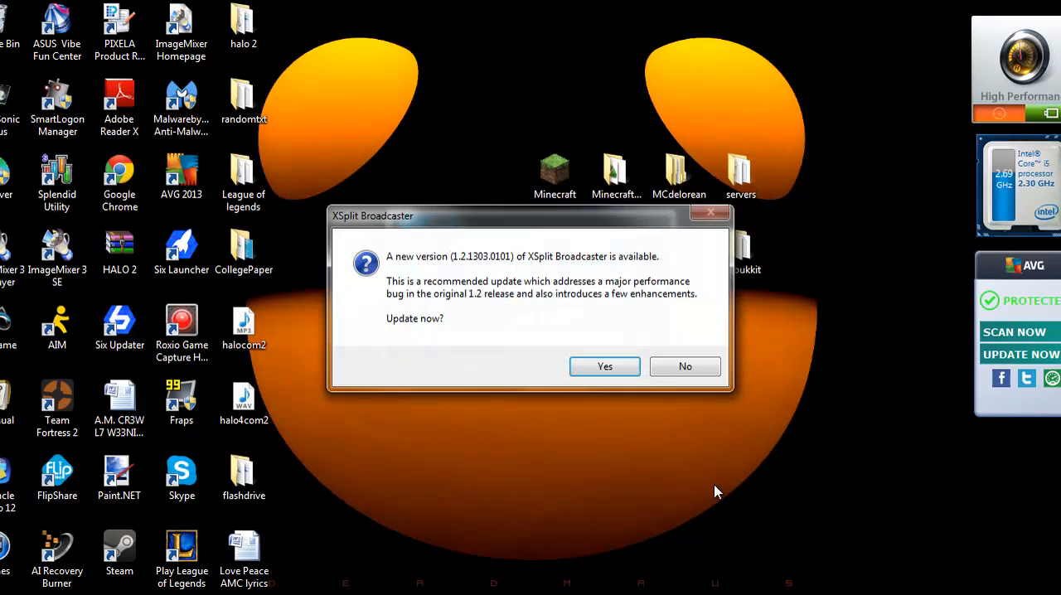
mouse_move(449, 365)
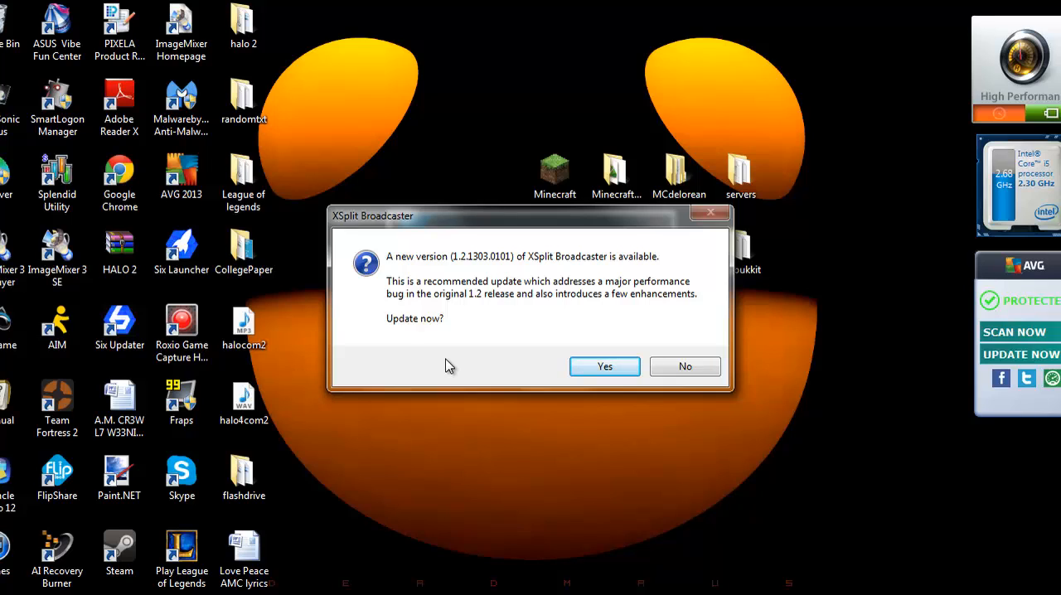
mouse_move(730, 284)
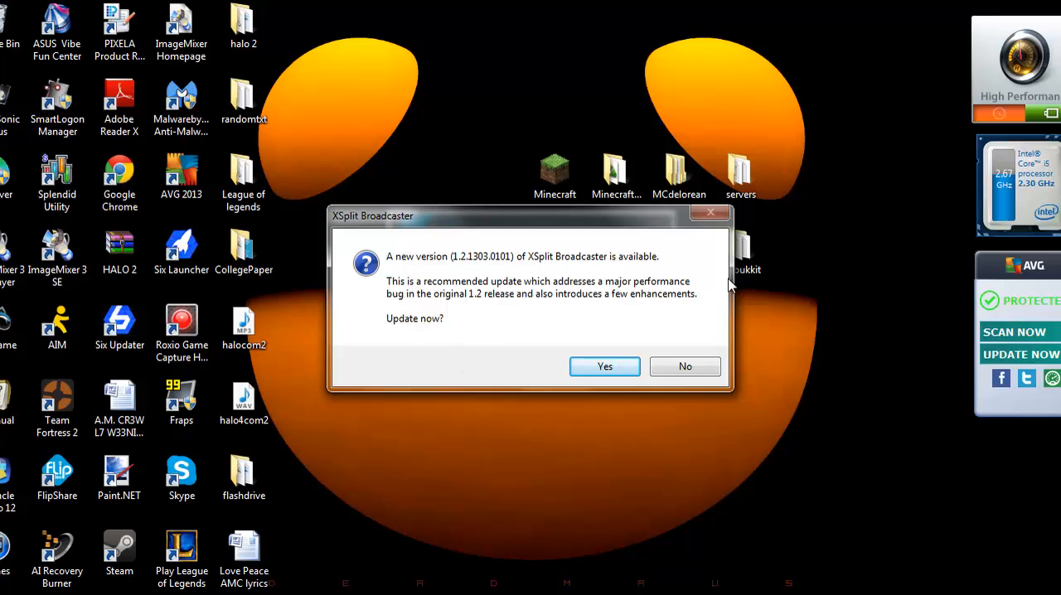
click(685, 366)
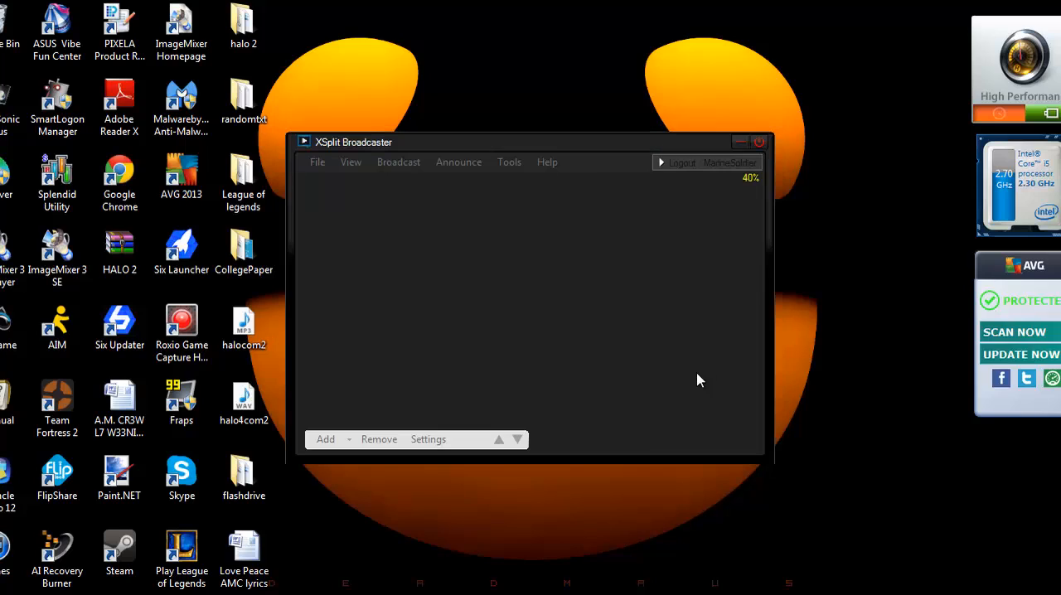
mouse_move(361, 455)
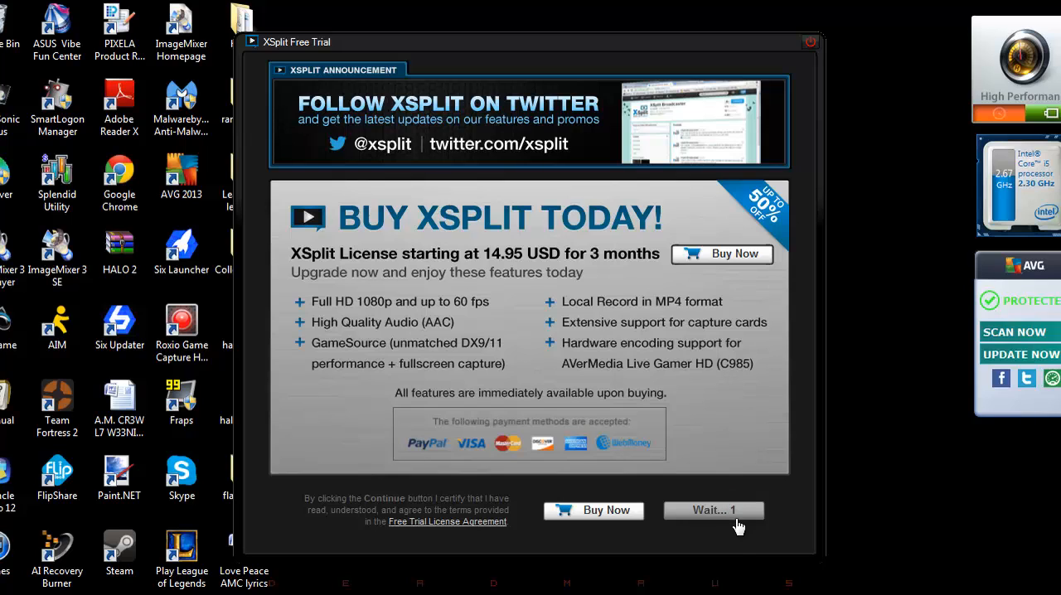
click(714, 510)
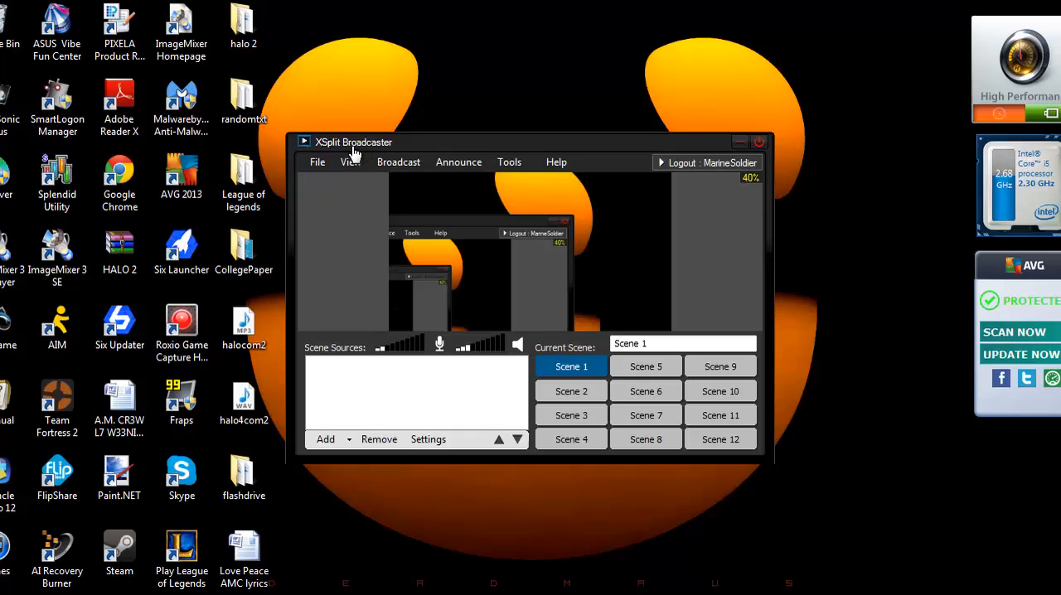
mouse_move(376, 158)
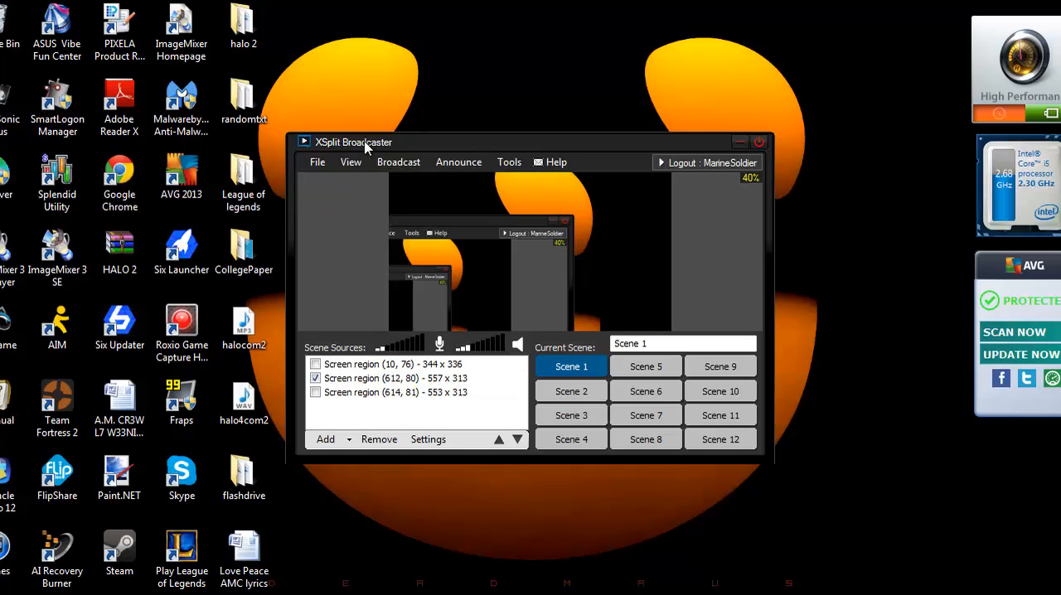
mouse_move(571, 217)
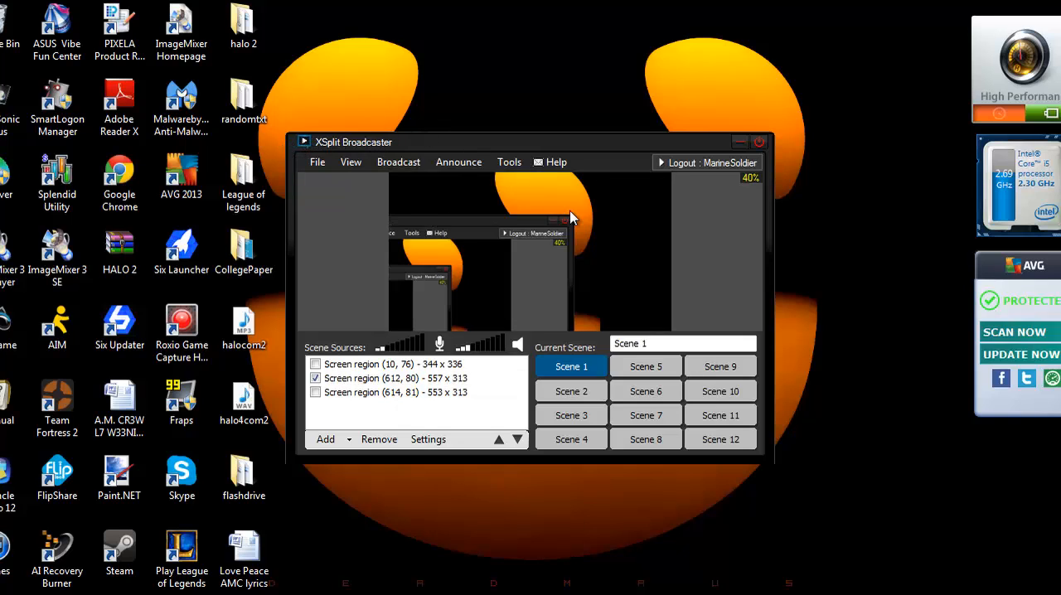
mouse_move(632, 168)
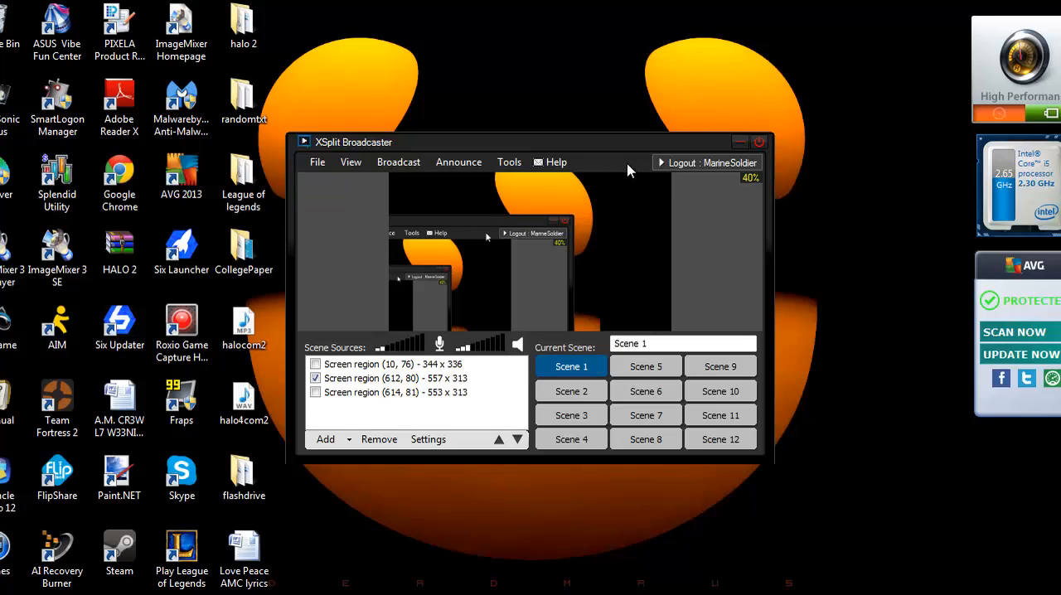
mouse_move(643, 153)
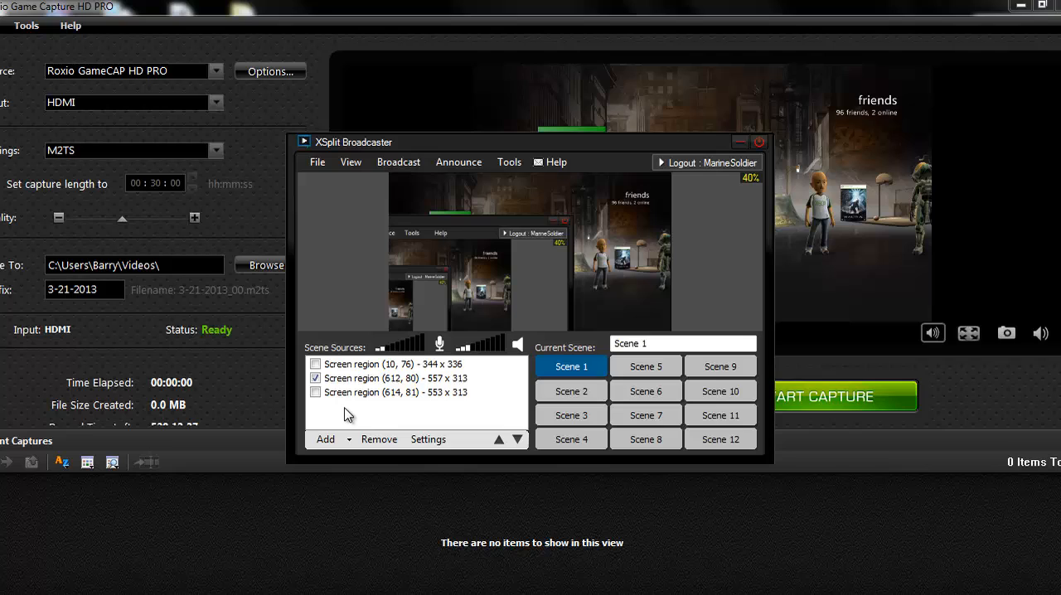
mouse_move(348, 407)
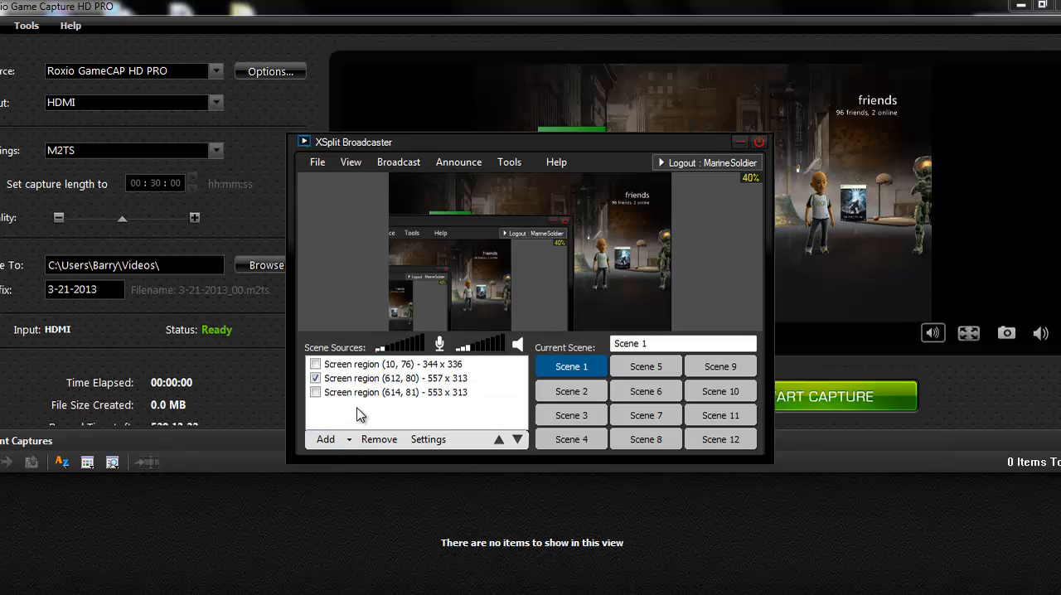
Add a 554 x 313 screen region at 611, 80 covering the Roxio preview
click(325, 439)
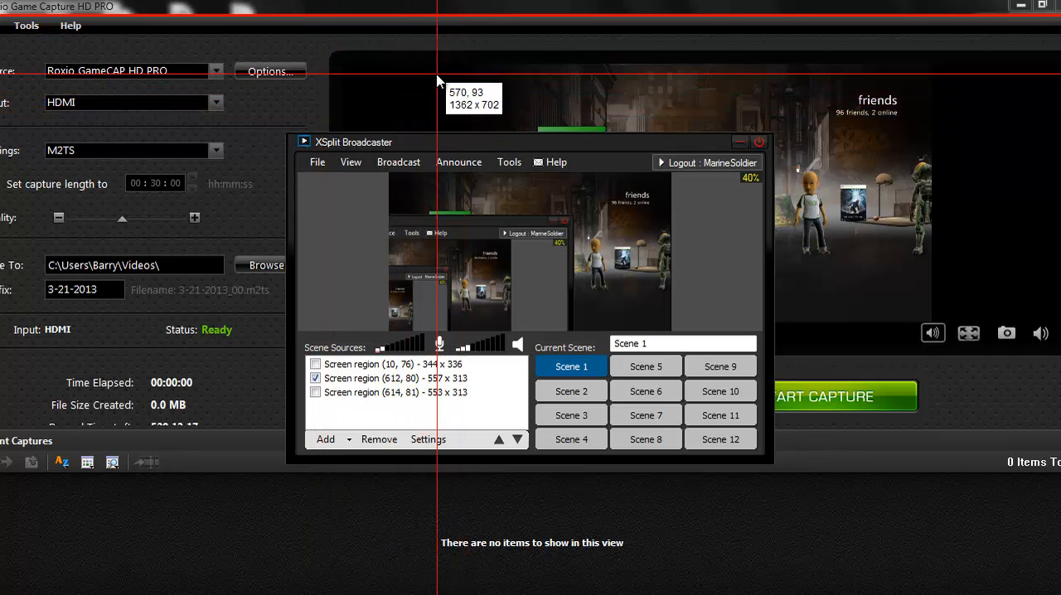
mouse_move(508, 162)
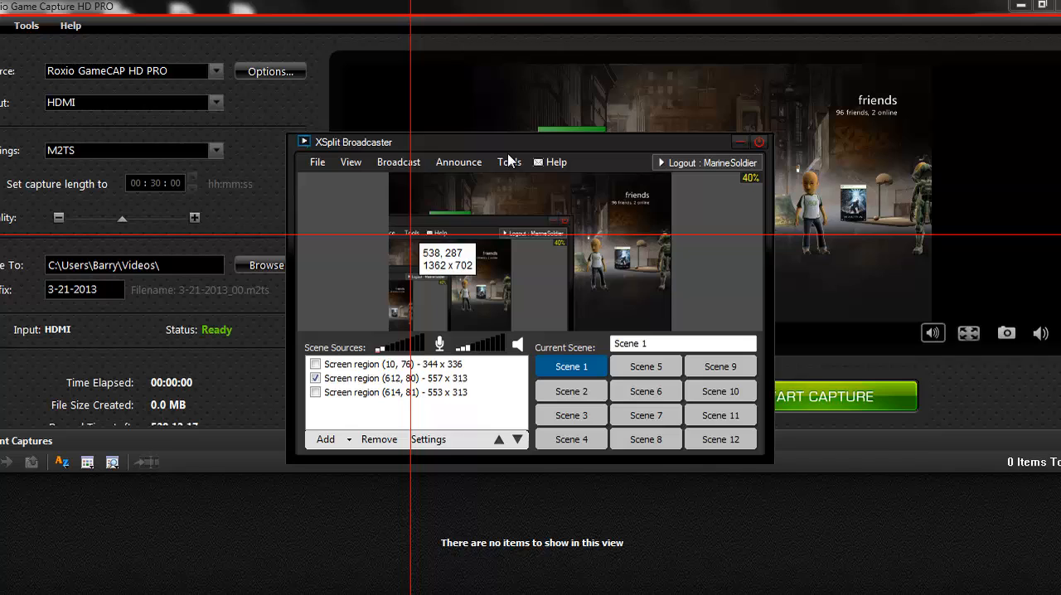
mouse_move(470, 76)
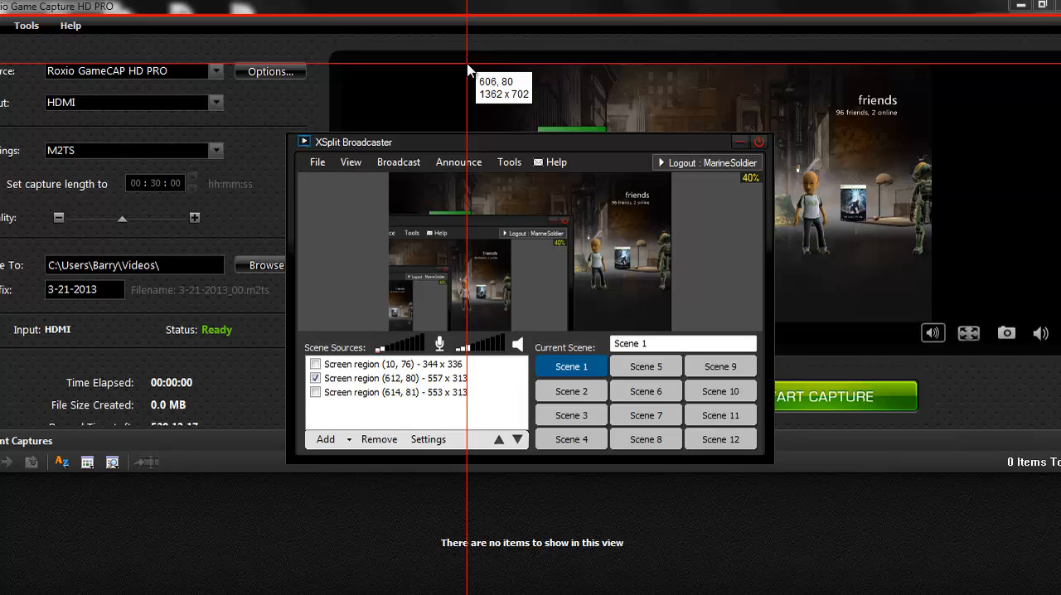
mouse_move(811, 104)
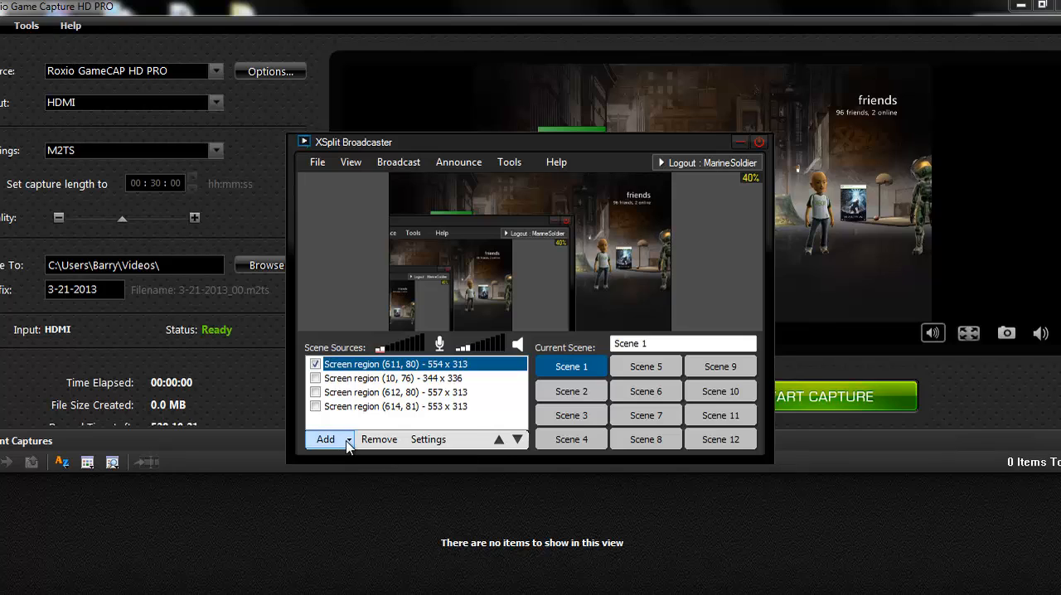
click(325, 439)
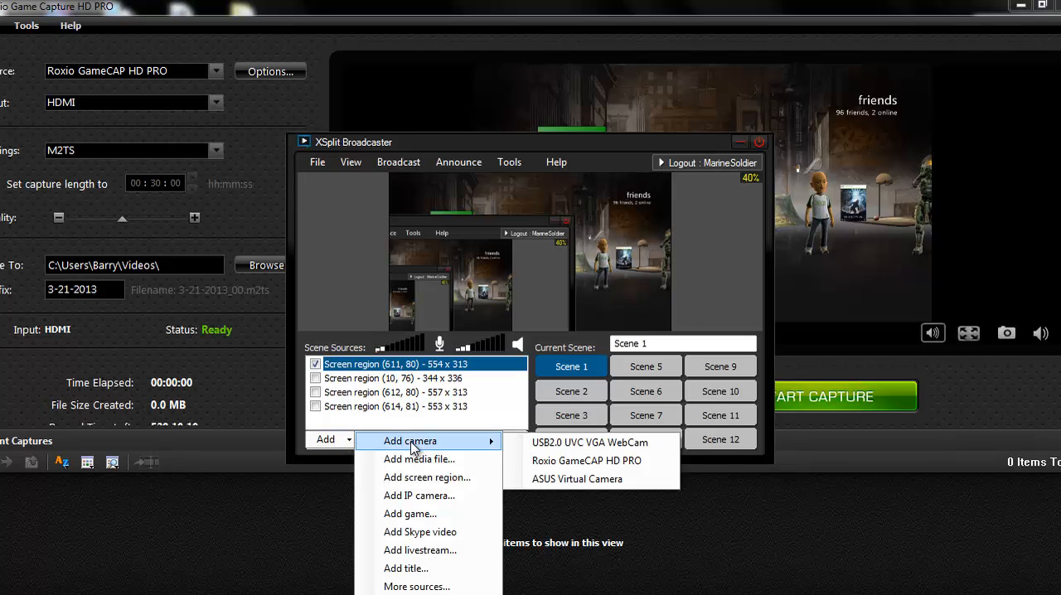
mouse_move(557, 460)
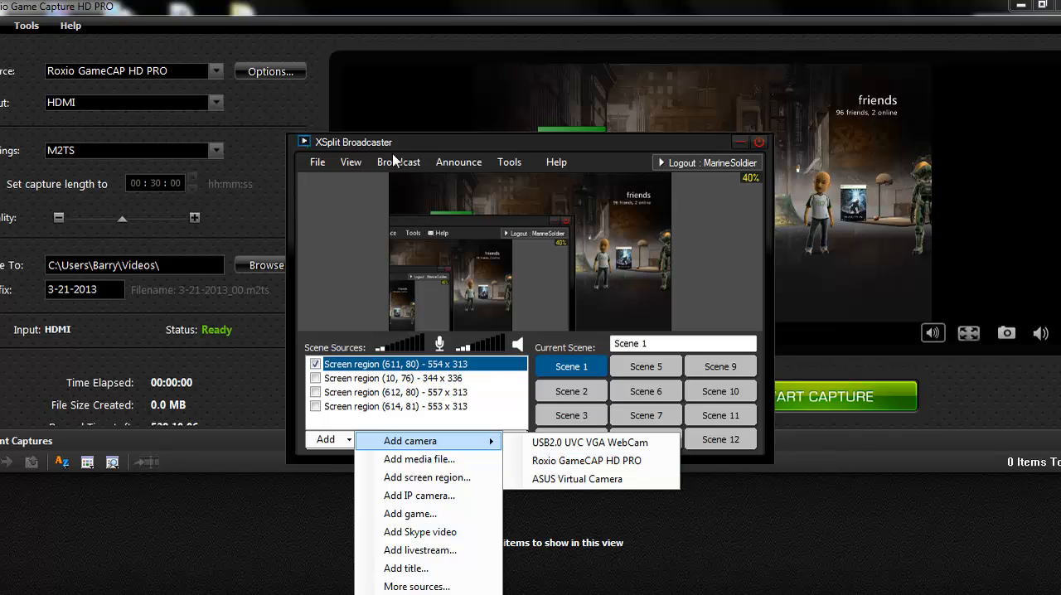
mouse_move(322, 267)
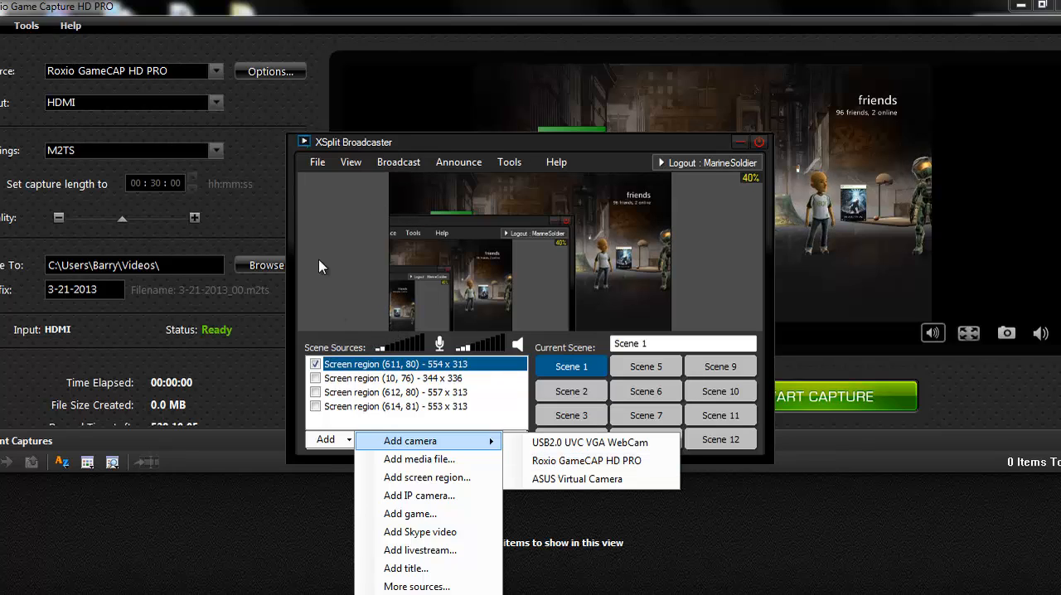
mouse_move(37, 85)
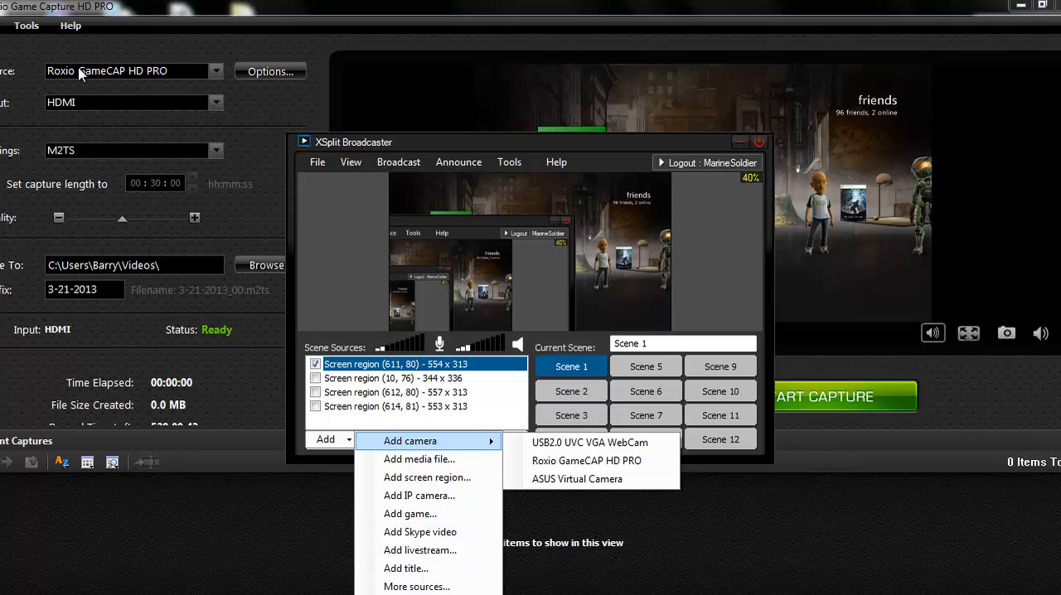
mouse_move(869, 239)
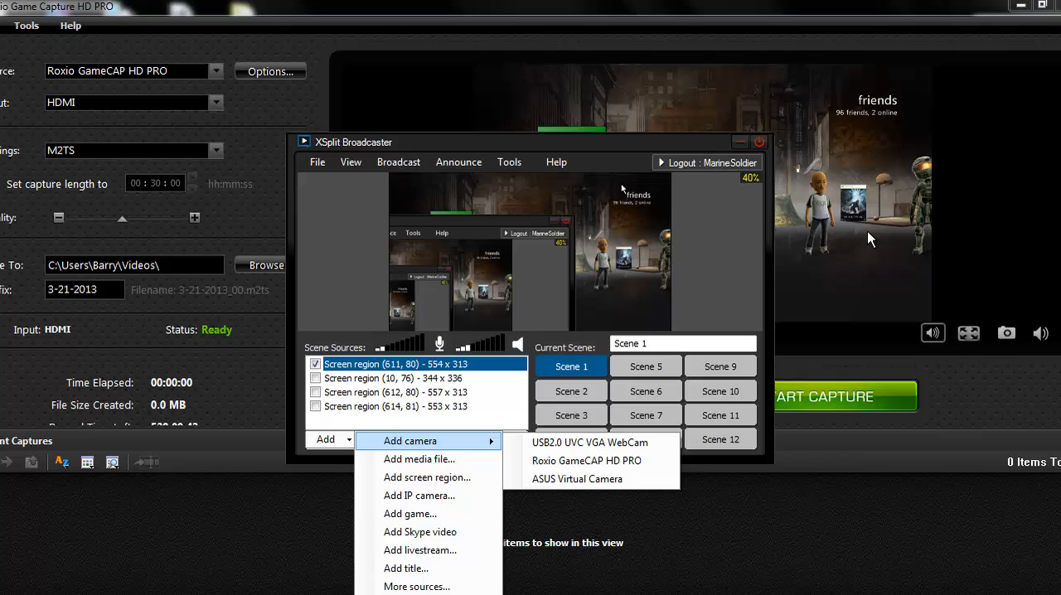
mouse_move(547, 286)
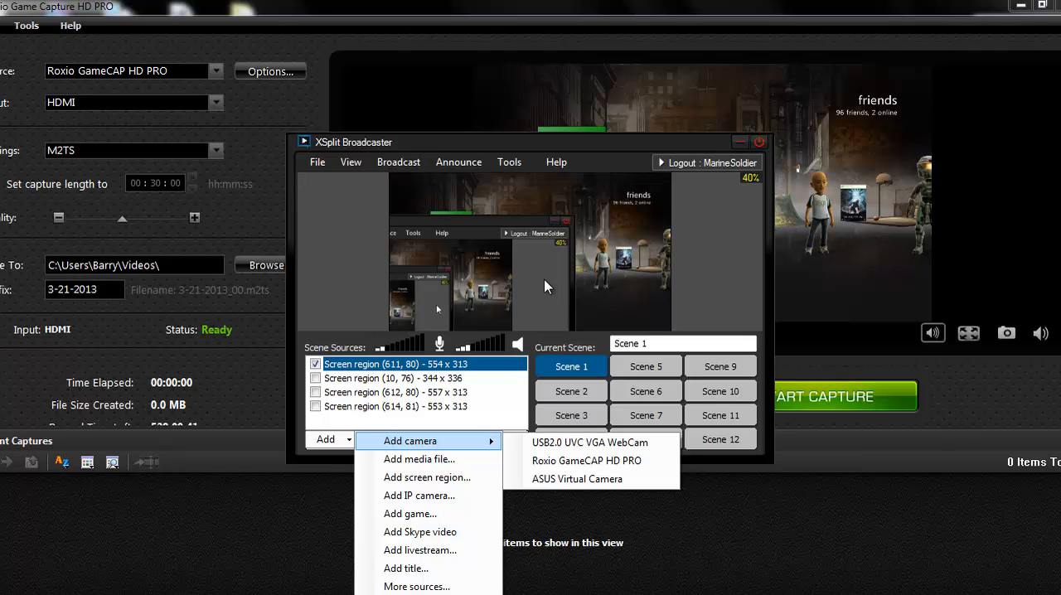
mouse_move(902, 296)
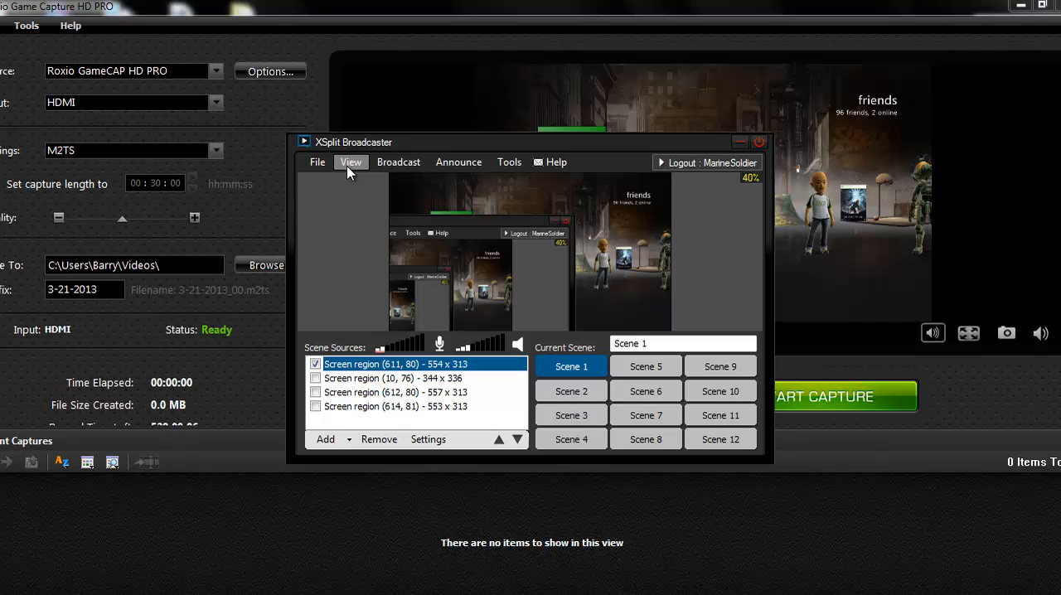
click(351, 162)
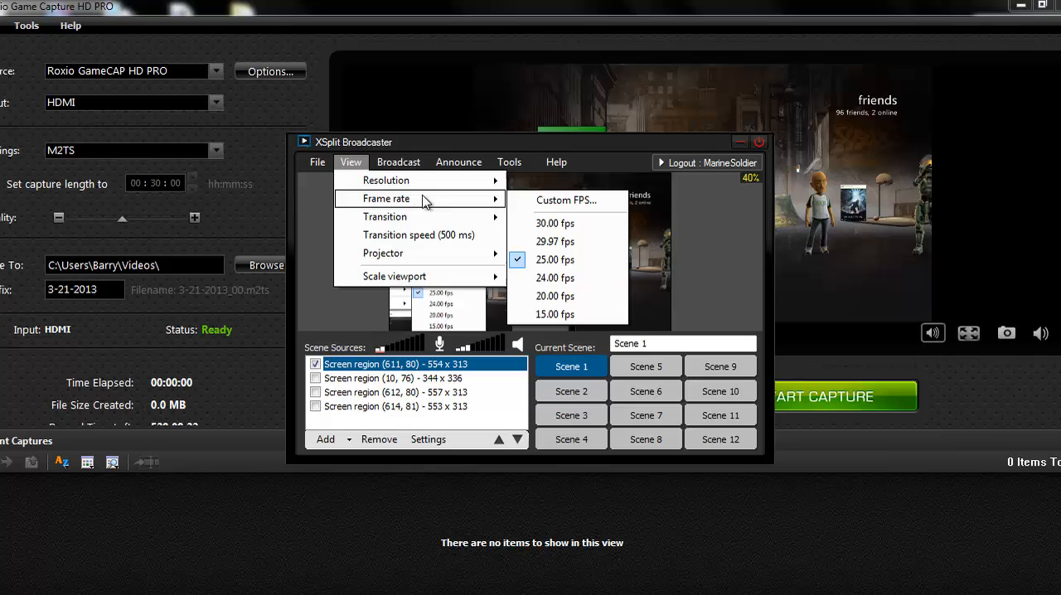
mouse_move(430, 224)
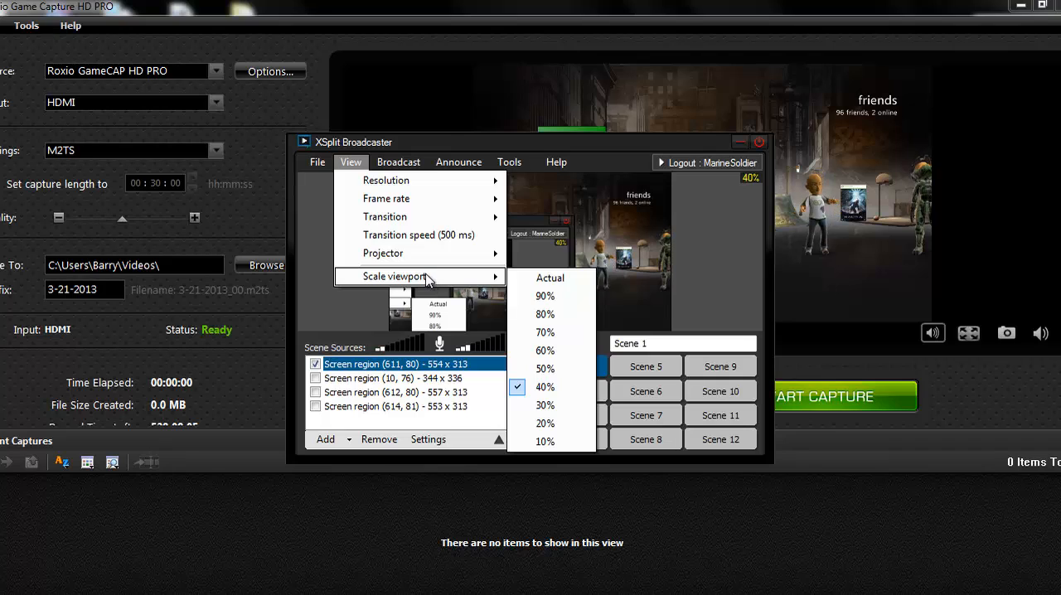
click(351, 162)
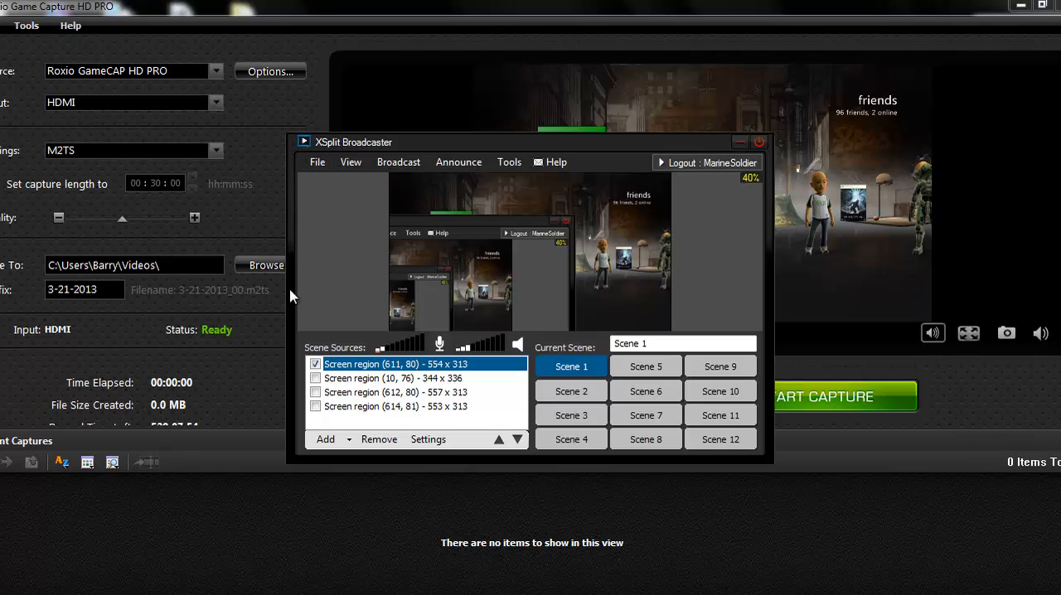
mouse_move(362, 273)
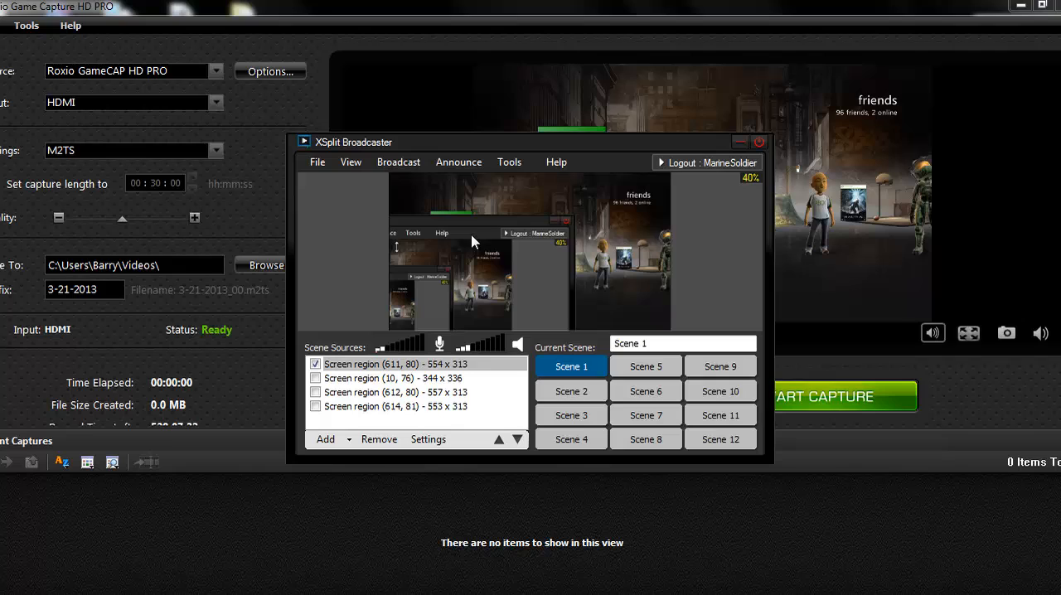
mouse_move(646, 226)
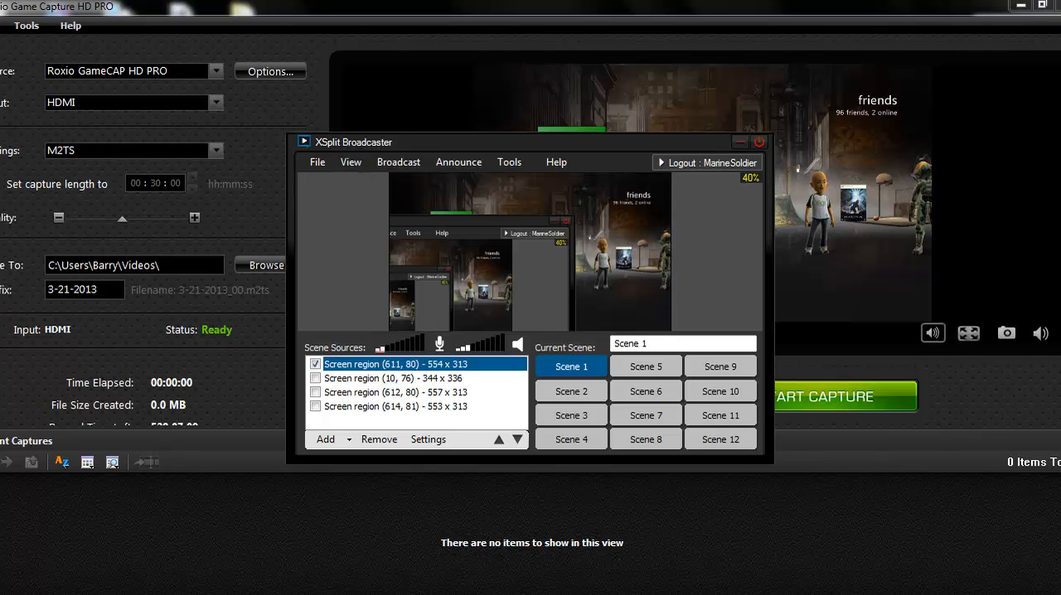
mouse_move(423, 183)
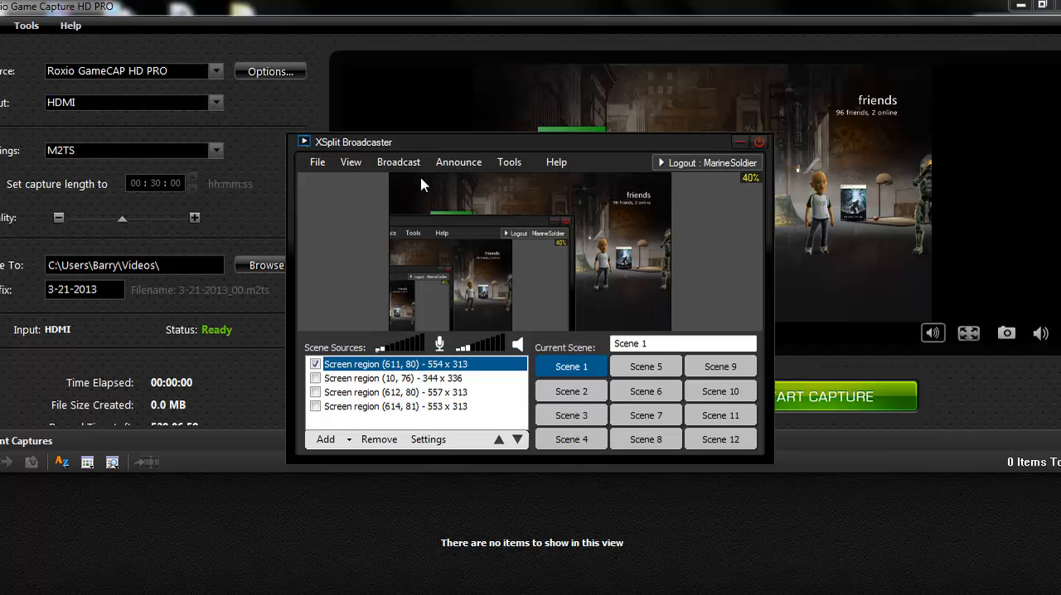
mouse_move(350, 161)
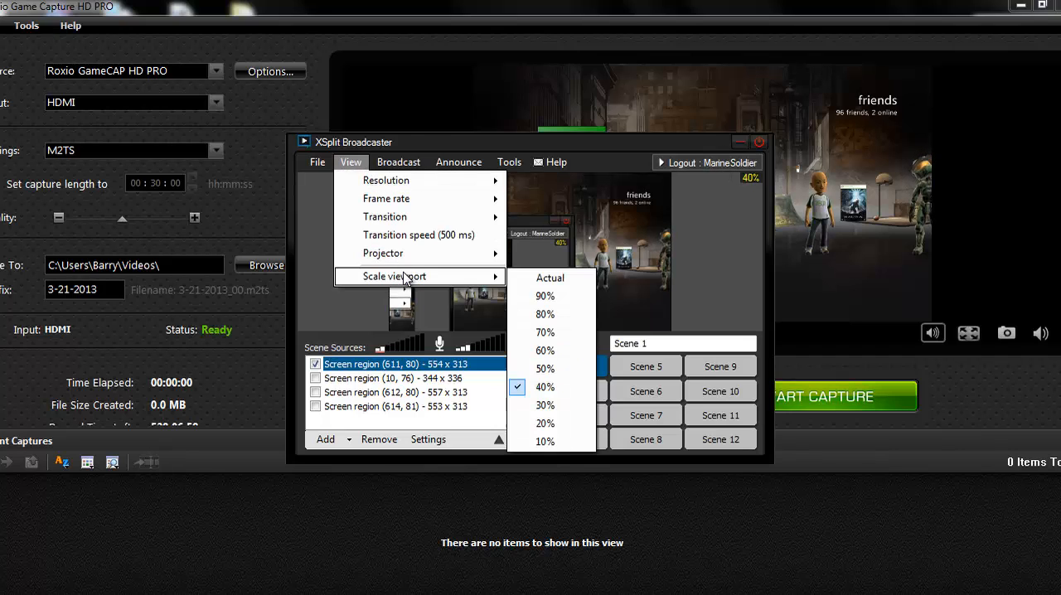
mouse_move(567, 393)
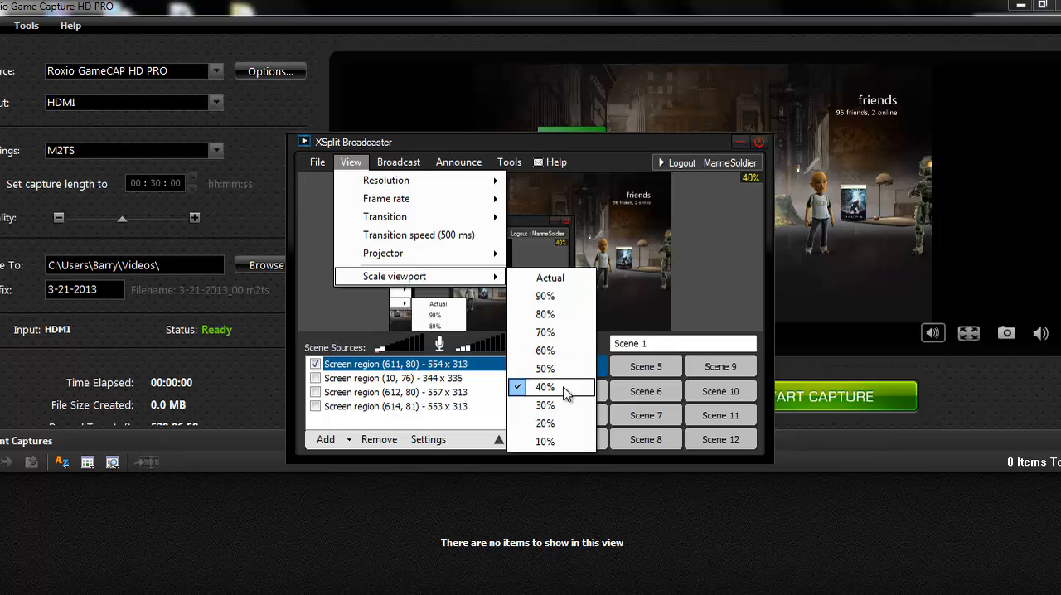
mouse_move(551, 277)
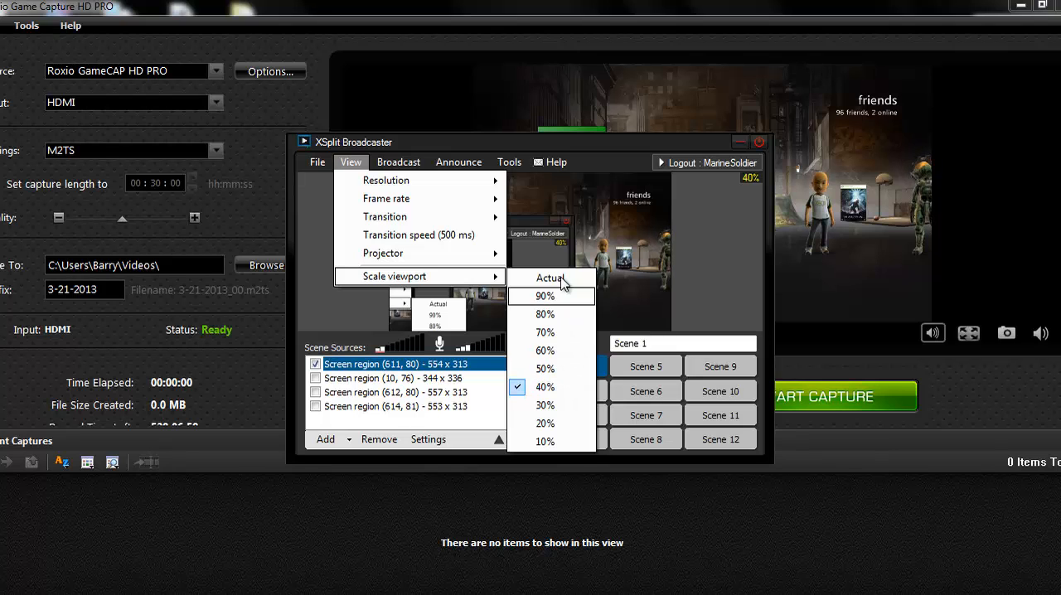
click(550, 278)
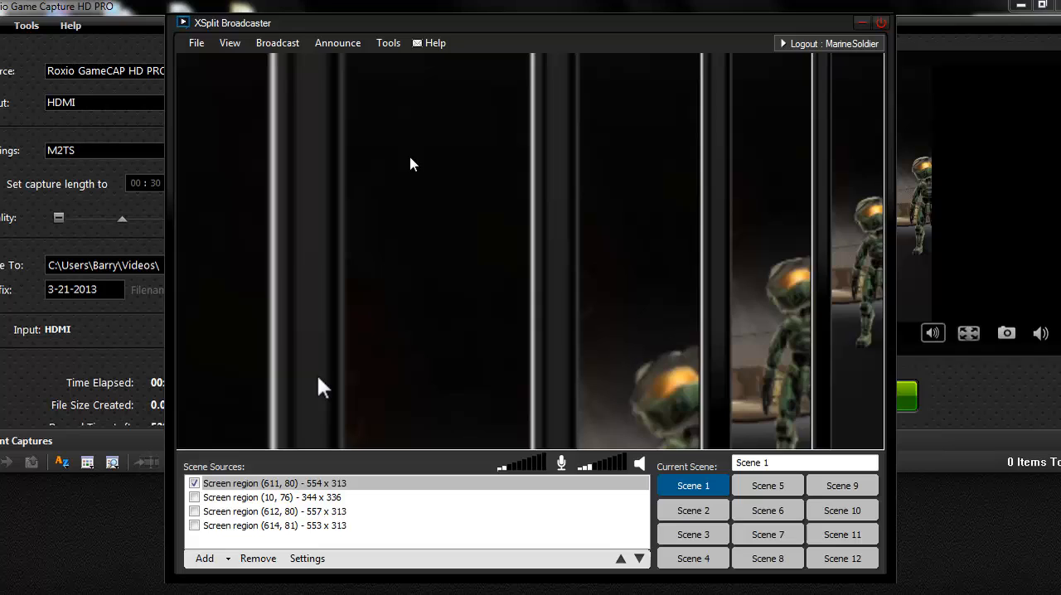
click(230, 42)
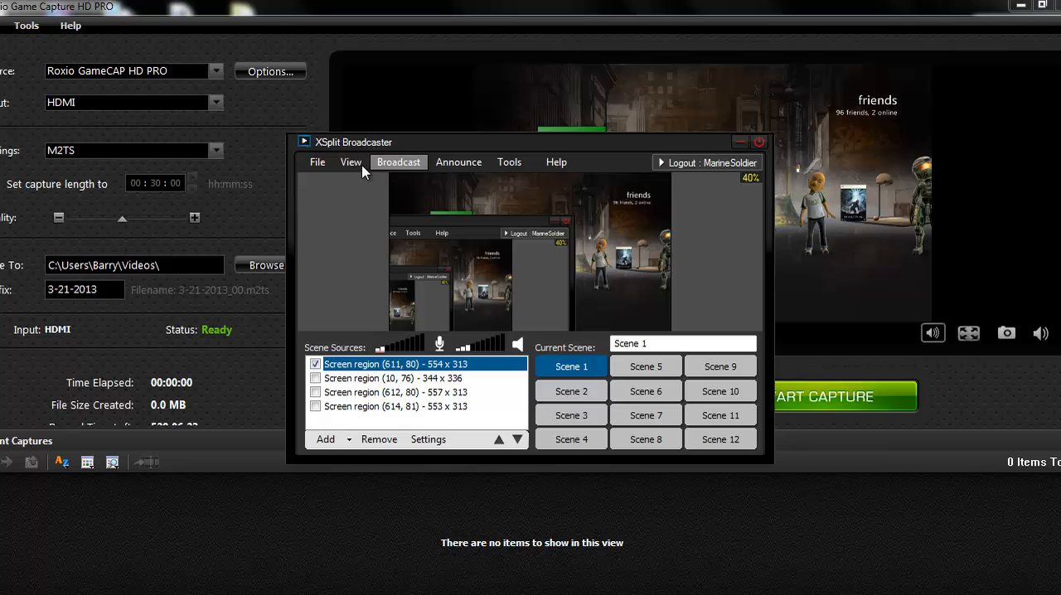
Open Broadcast > Edit Channels to show the User Settings Channels tab
click(757, 141)
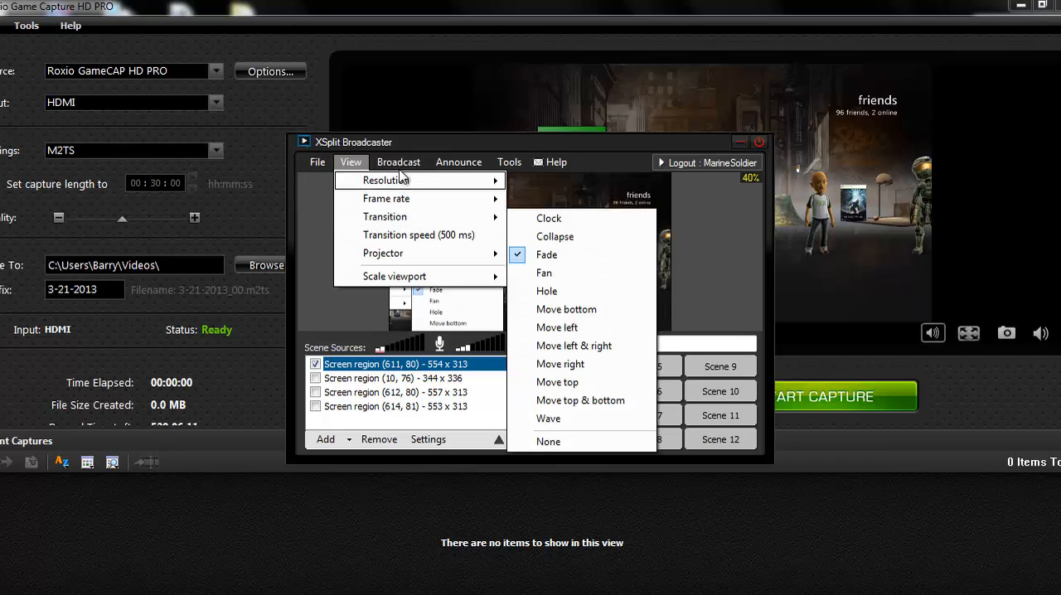
click(398, 162)
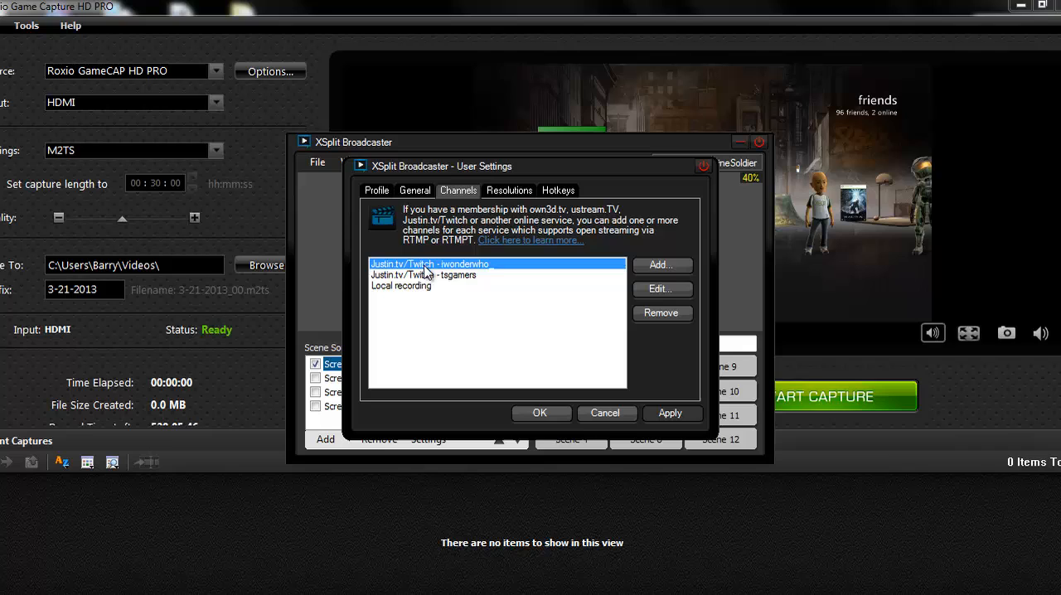
mouse_move(420, 206)
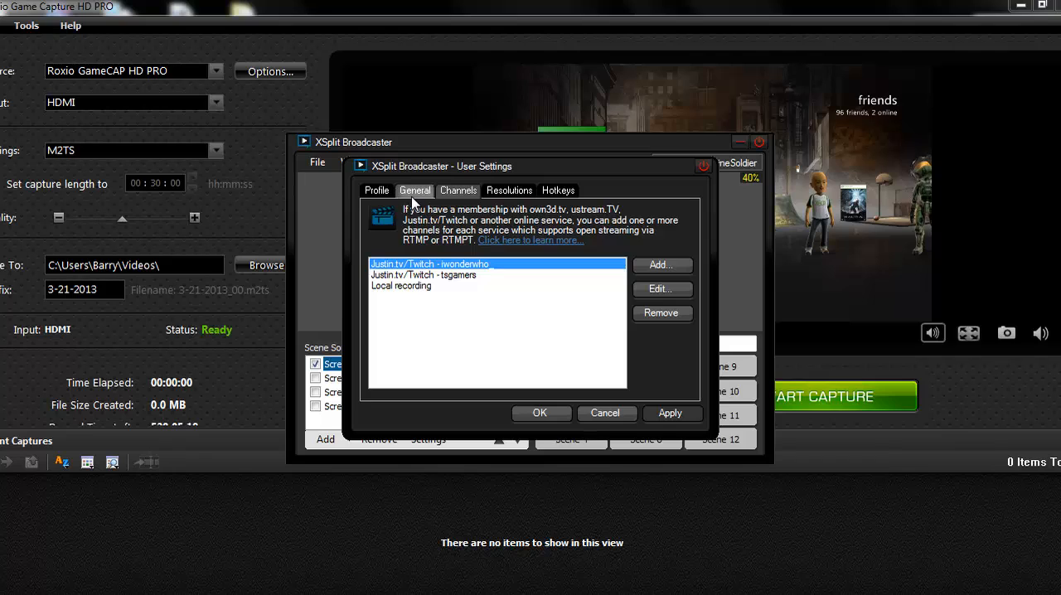
Switch User Settings to the General tab, toggling Disable Aero on and back off twice
click(414, 190)
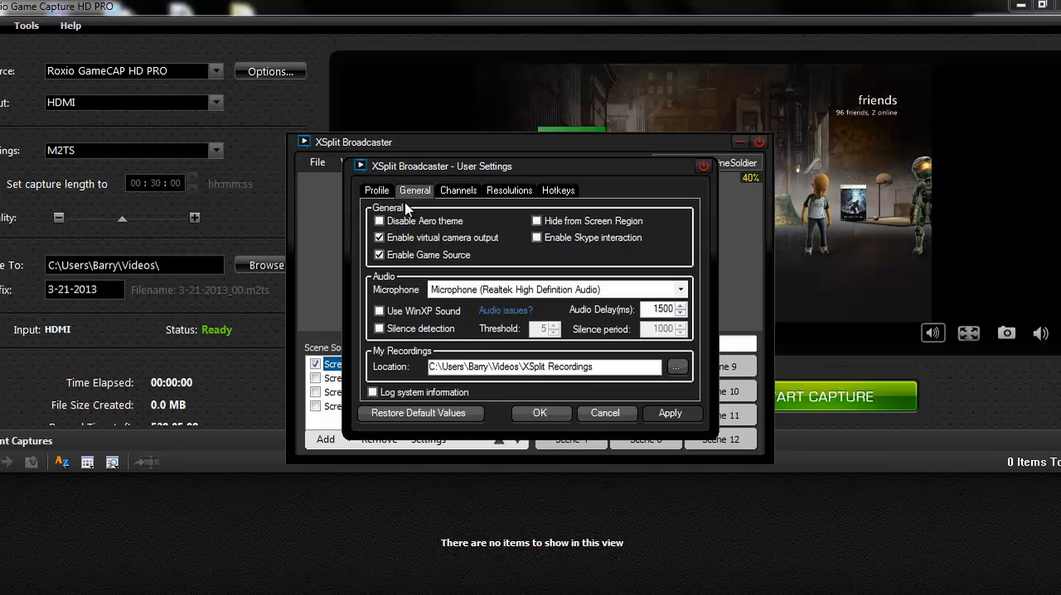
click(378, 220)
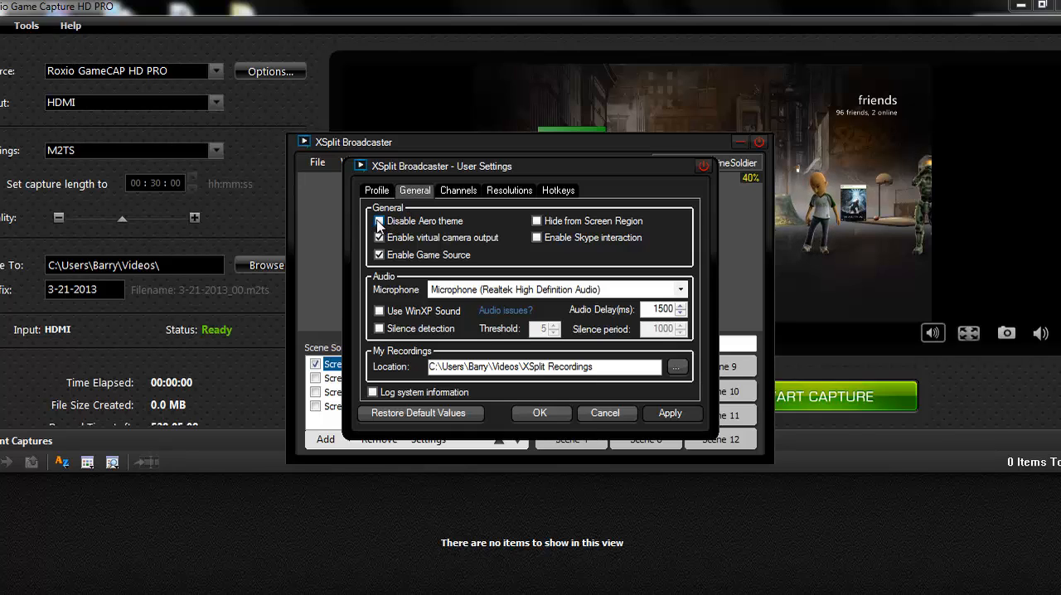
click(378, 220)
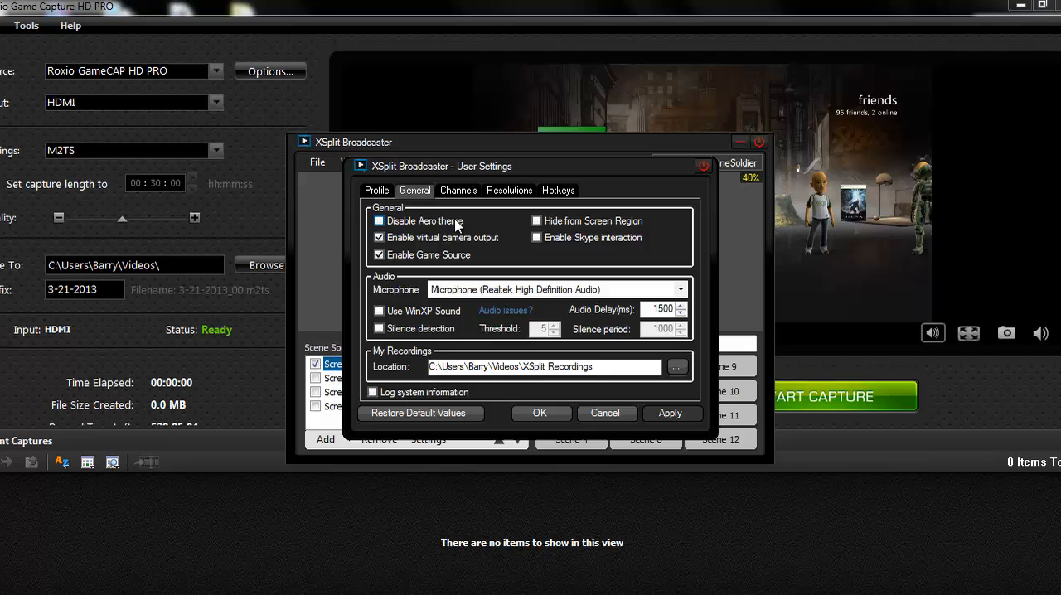
click(379, 220)
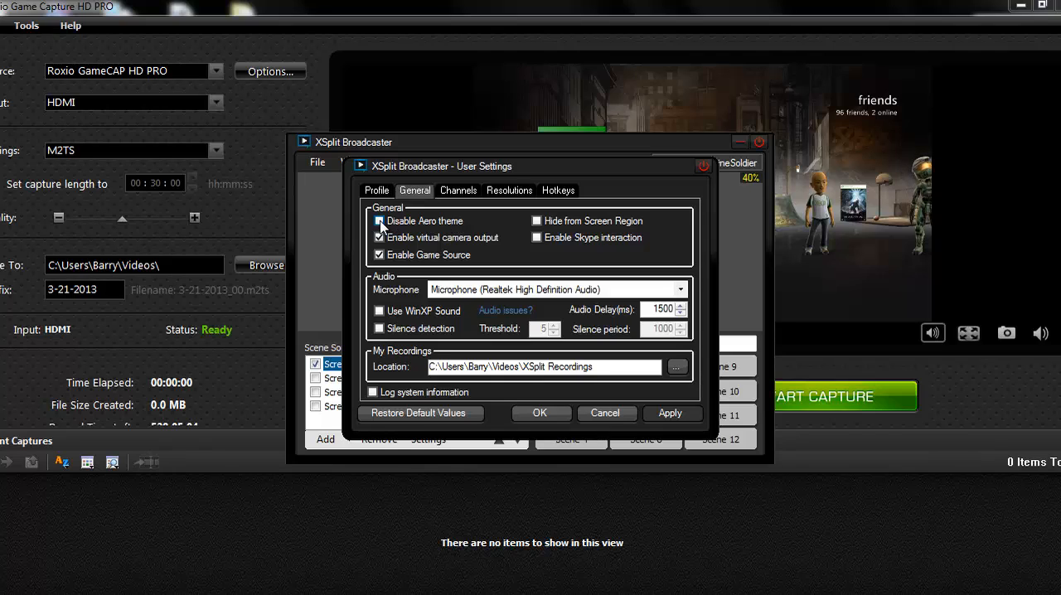
click(379, 220)
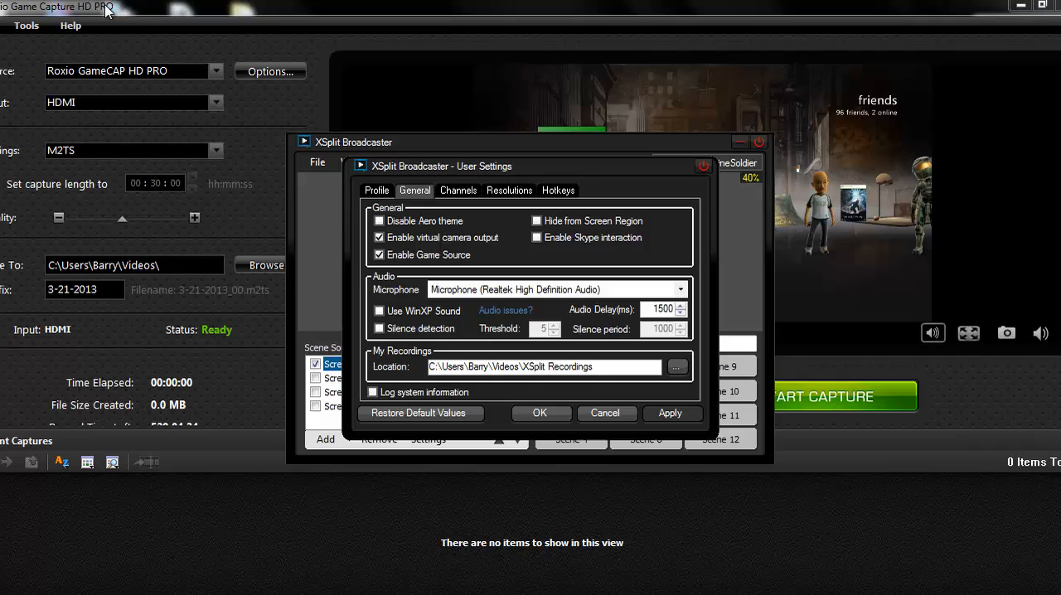
mouse_move(499, 285)
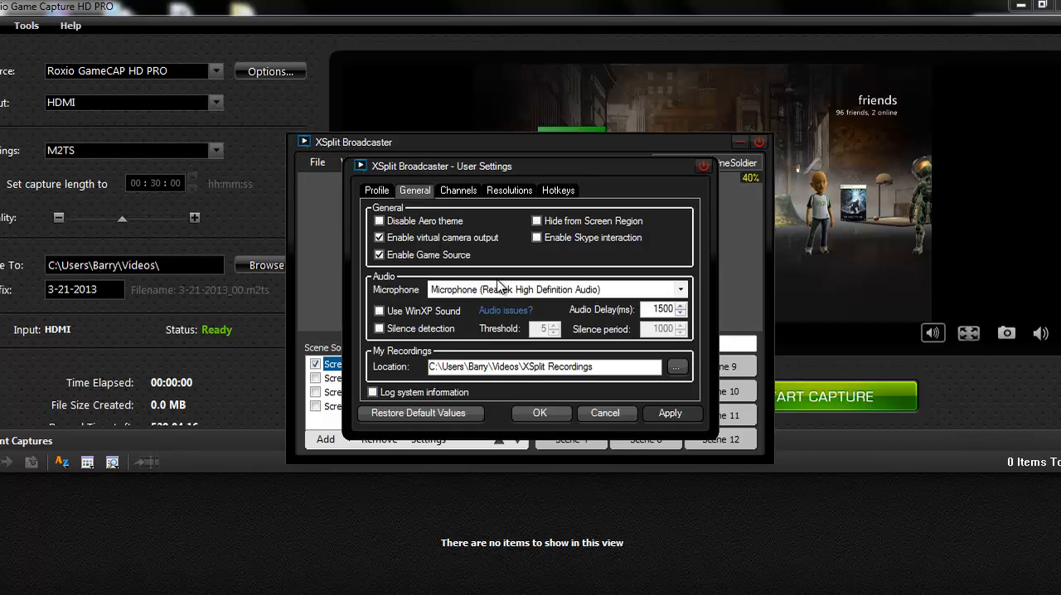
mouse_move(466, 255)
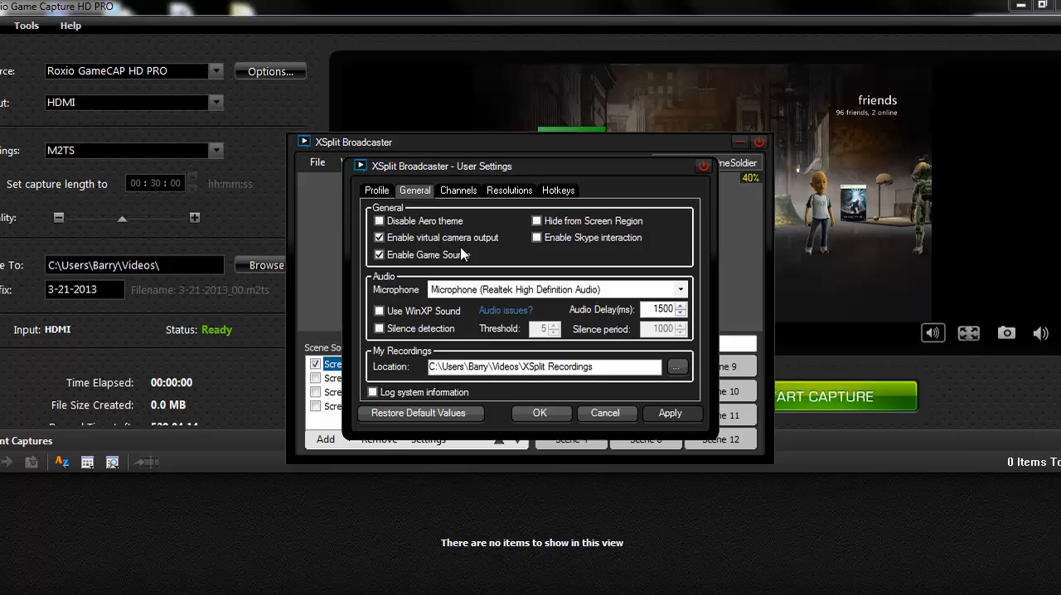
mouse_move(385, 297)
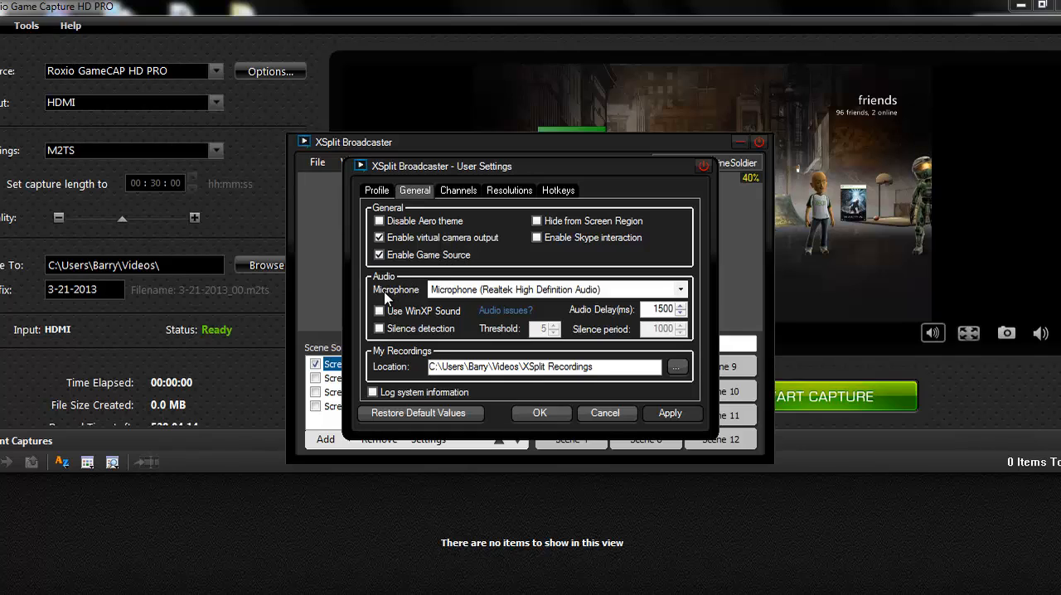
mouse_move(700, 291)
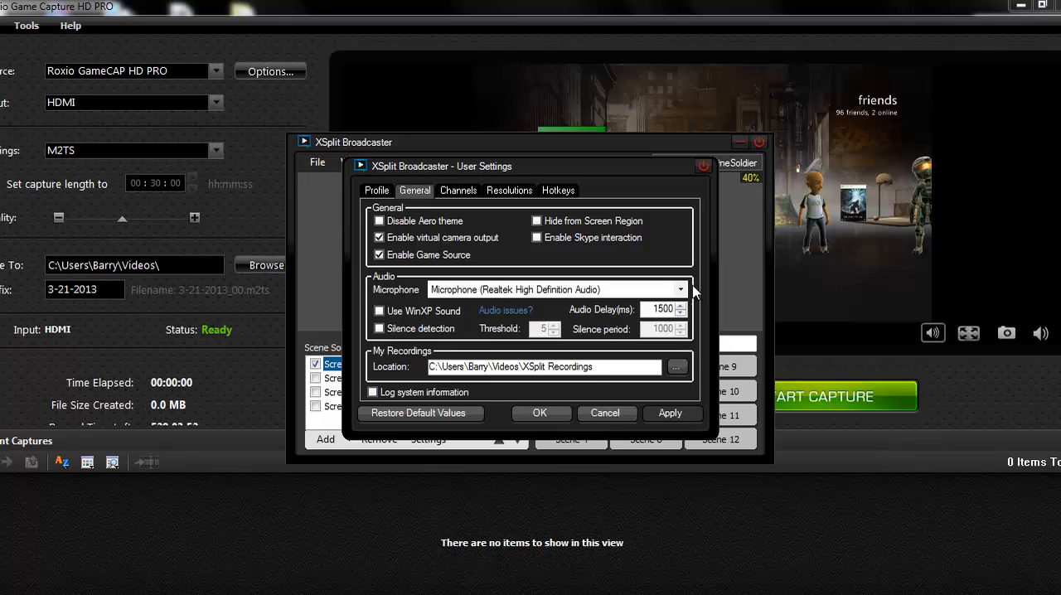
Pick Microphone (Realtek High Definition Audio) from the microphone list
click(679, 290)
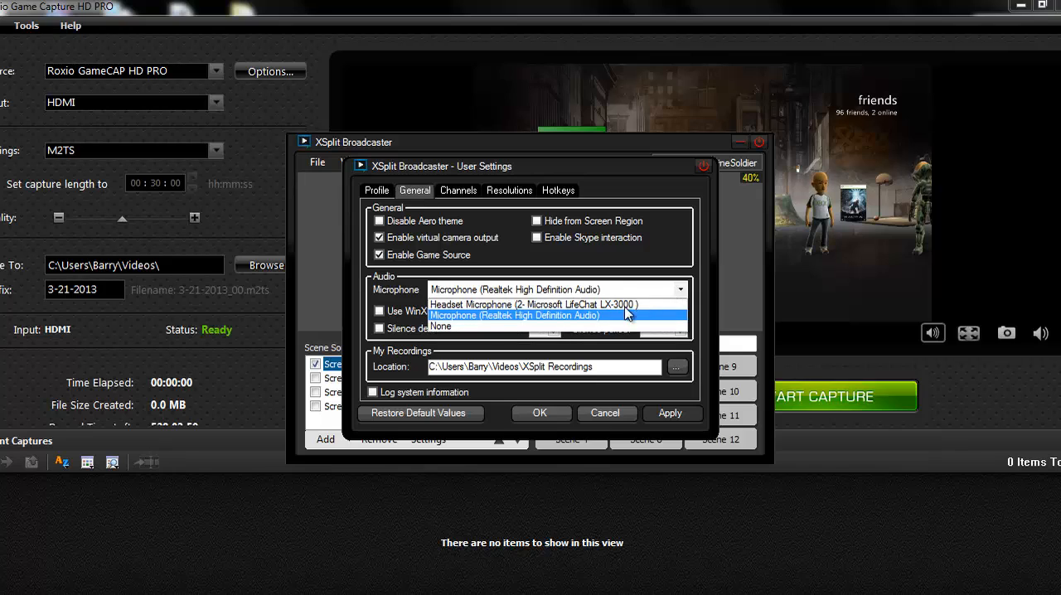
mouse_move(634, 321)
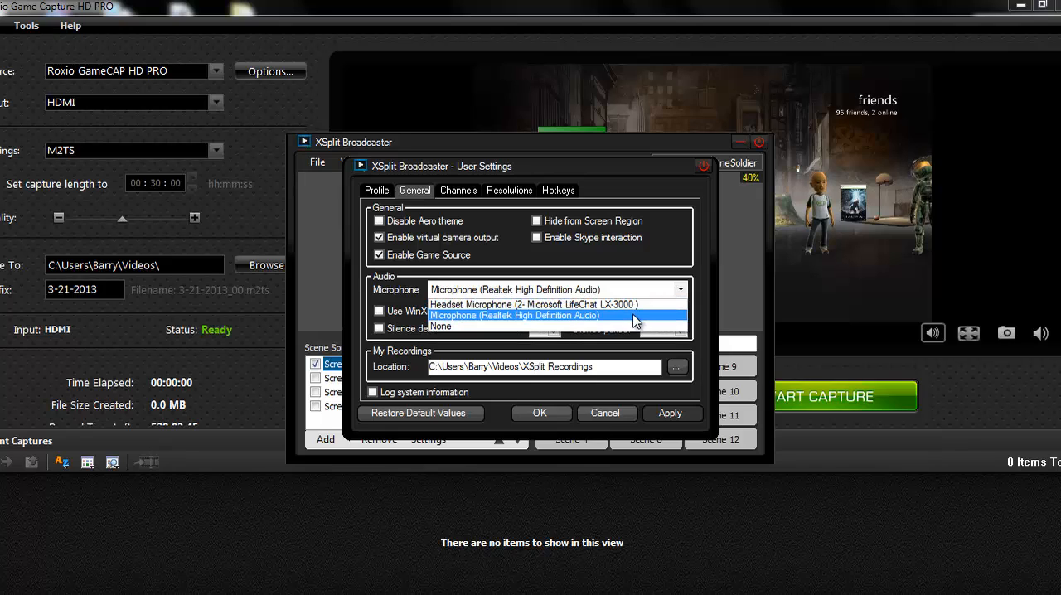
click(516, 315)
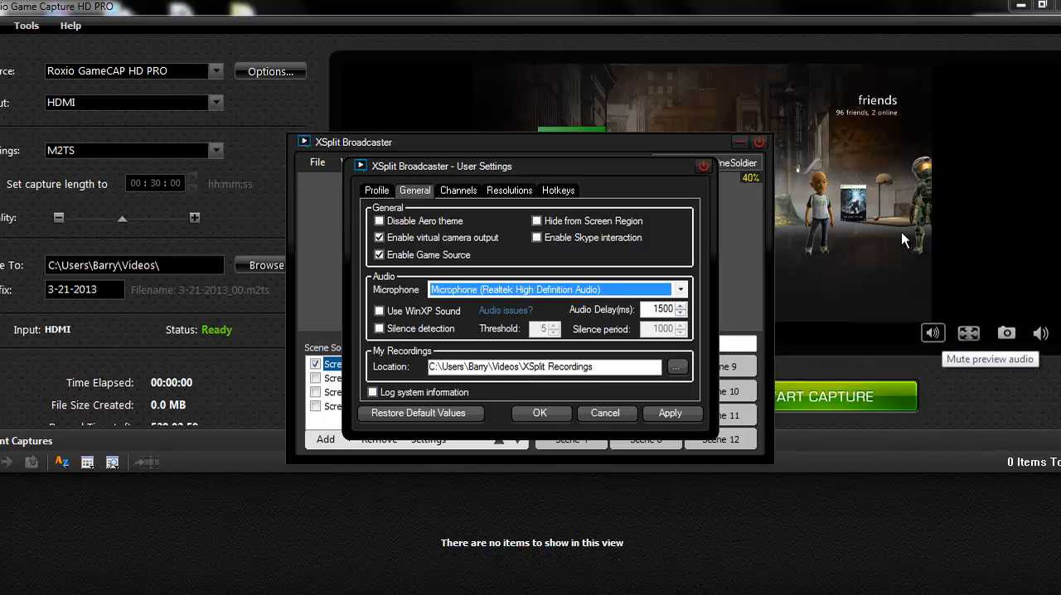
mouse_move(848, 363)
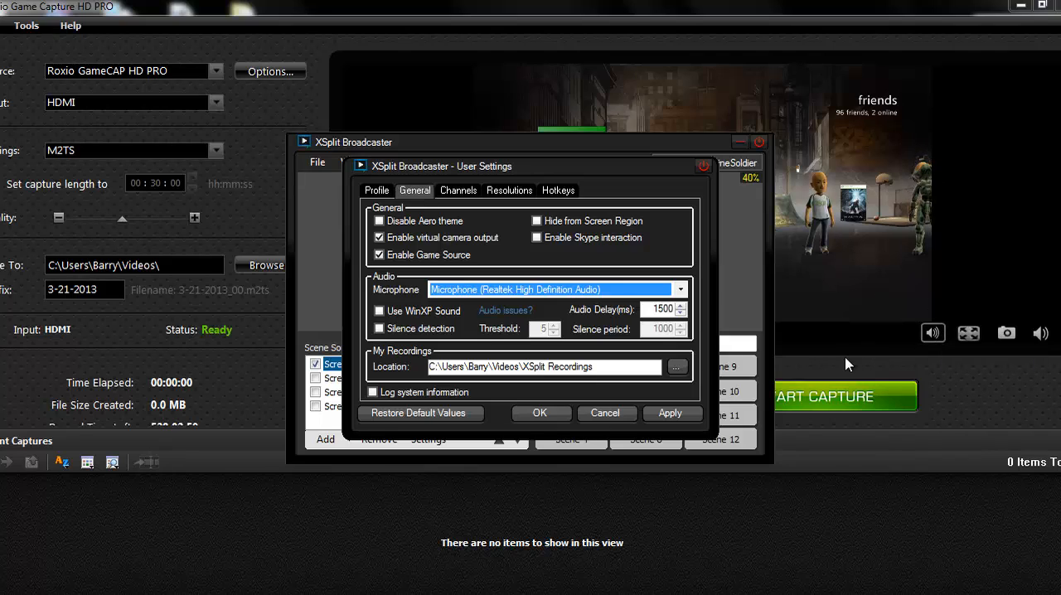
mouse_move(580, 322)
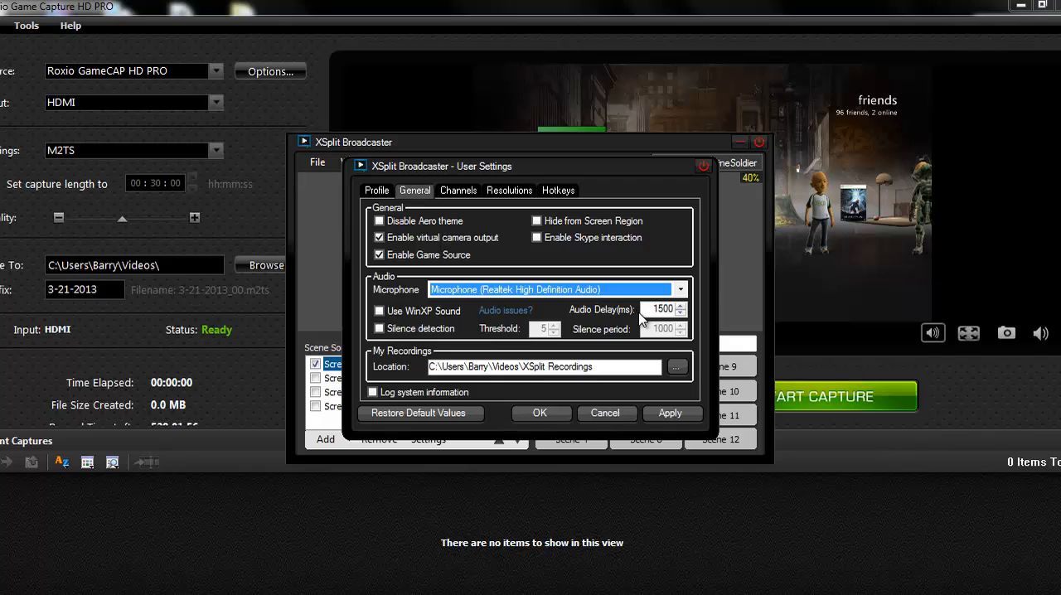
mouse_move(611, 318)
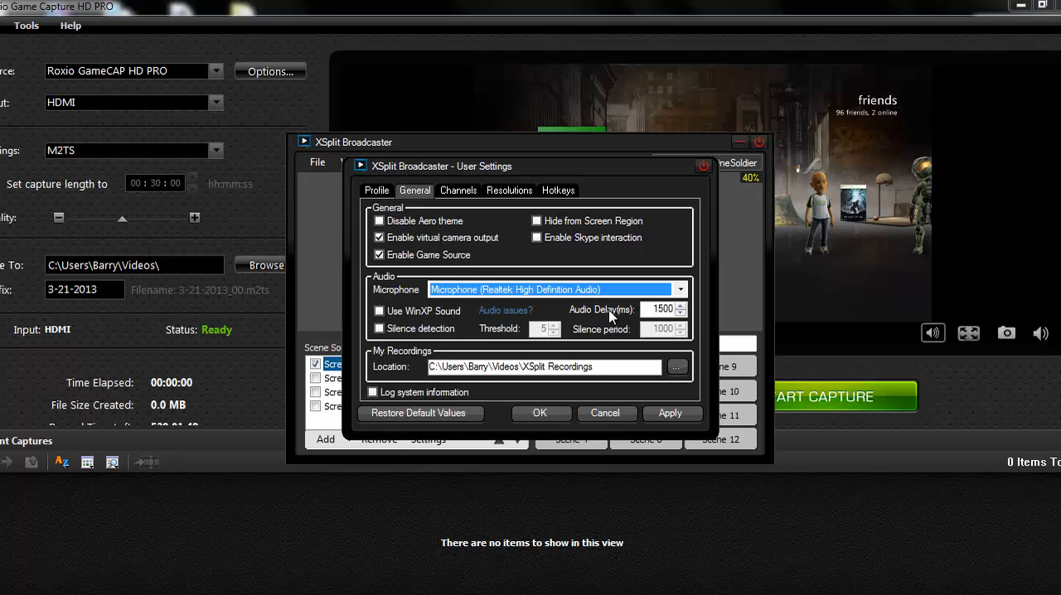
mouse_move(578, 388)
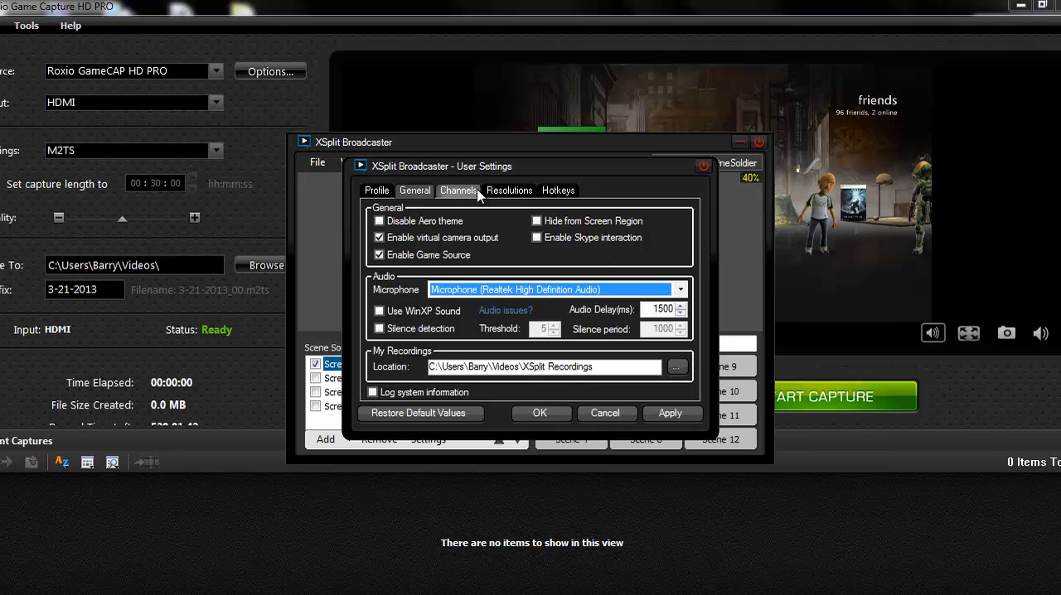
Return User Settings to the Channels tab with the Twitch channels and local recording
click(458, 190)
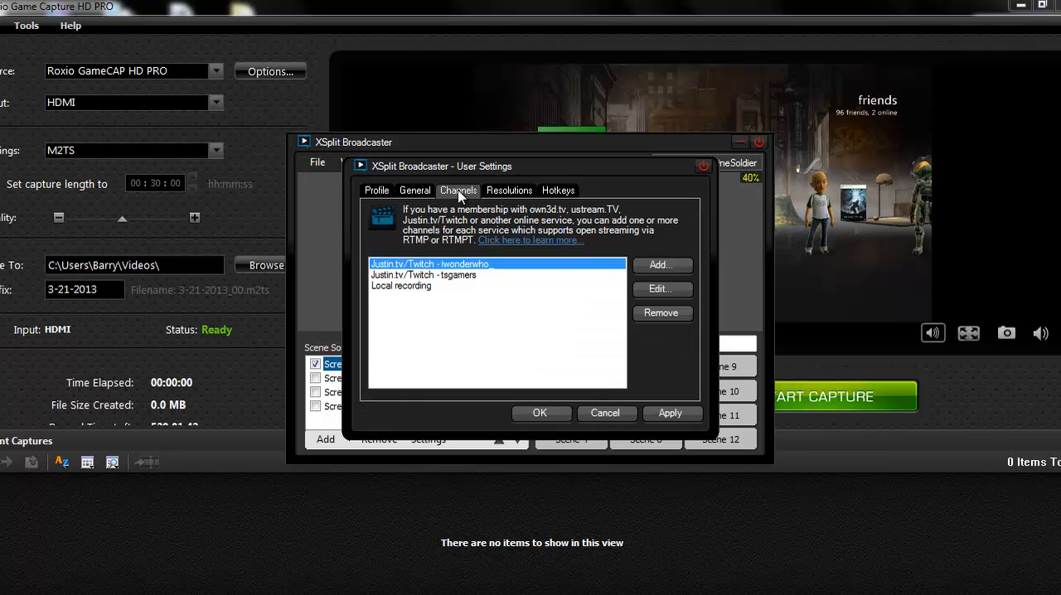
mouse_move(441, 197)
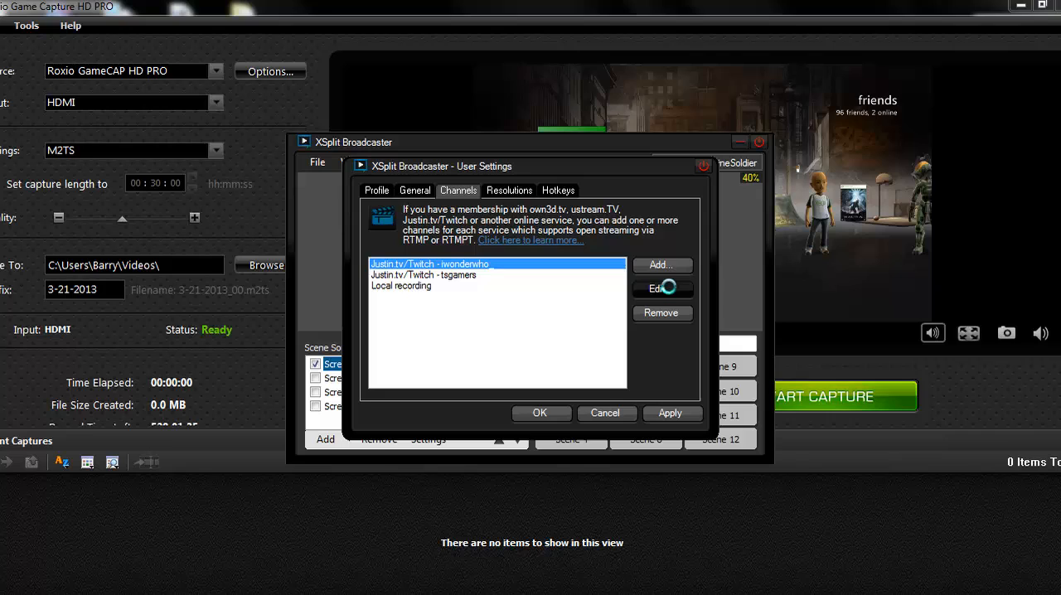
Set the first Twitch channel's location to US Midwest: Chicago, IL and disable audio-video interleaving
click(663, 289)
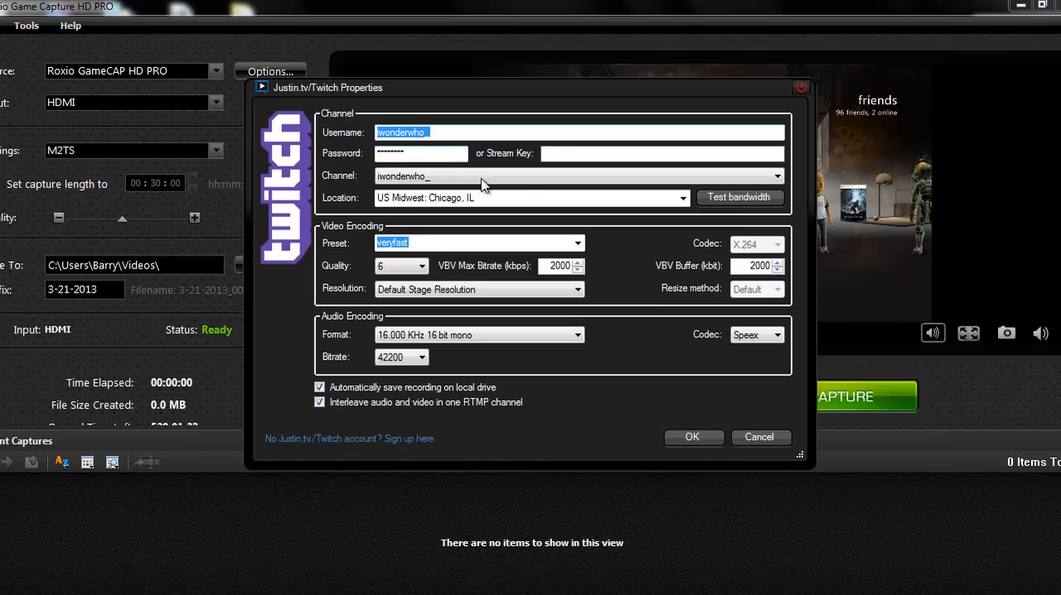
mouse_move(604, 198)
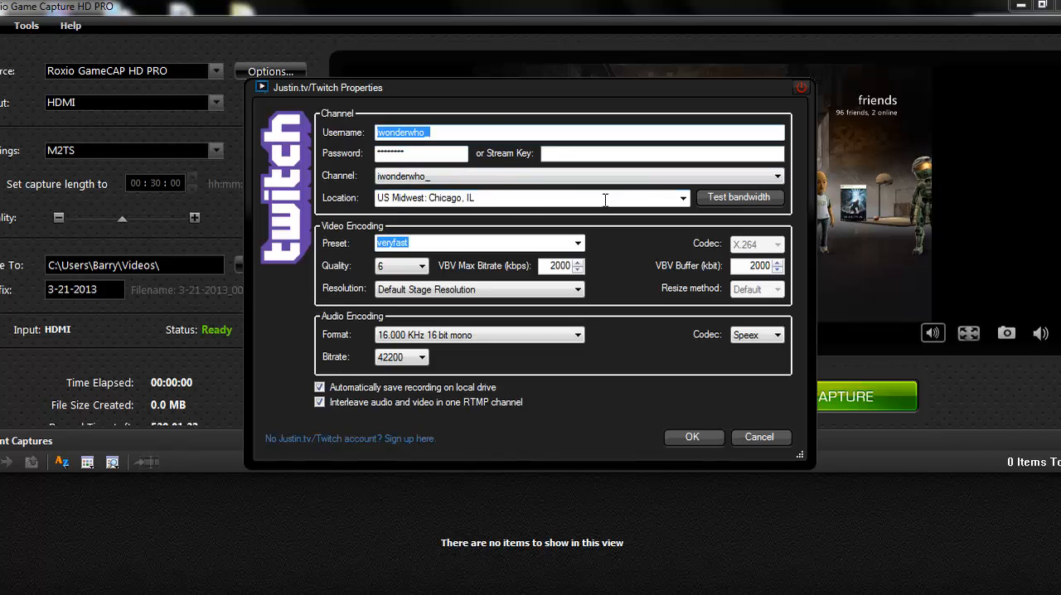
click(682, 198)
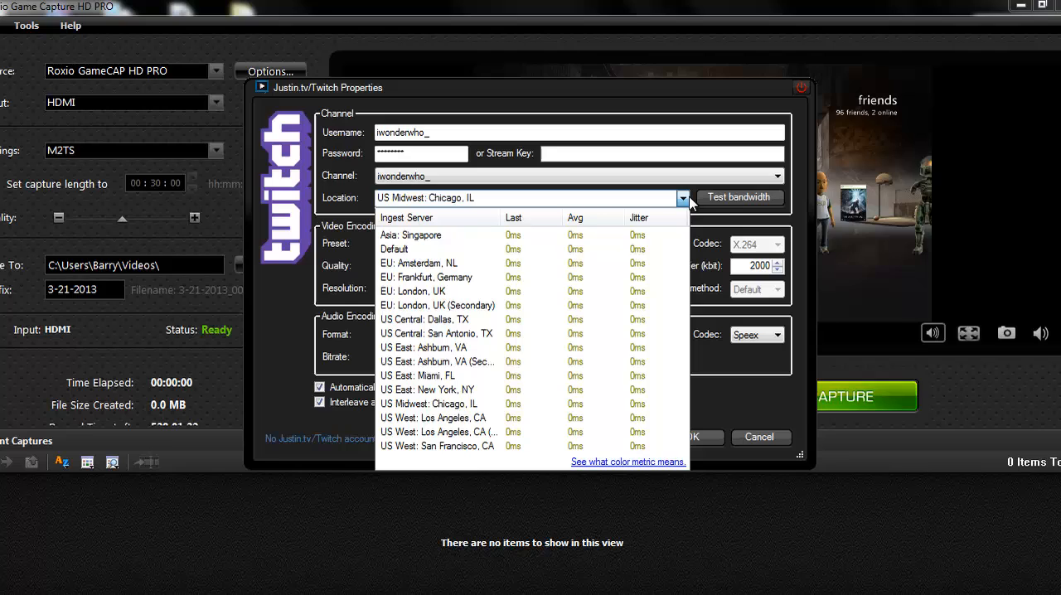
click(740, 197)
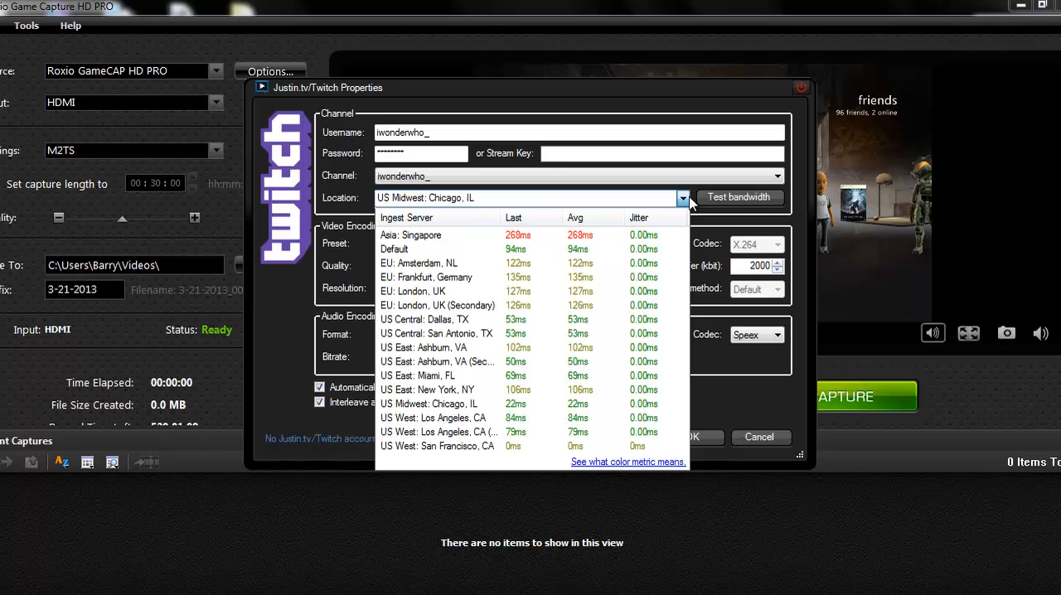
click(739, 197)
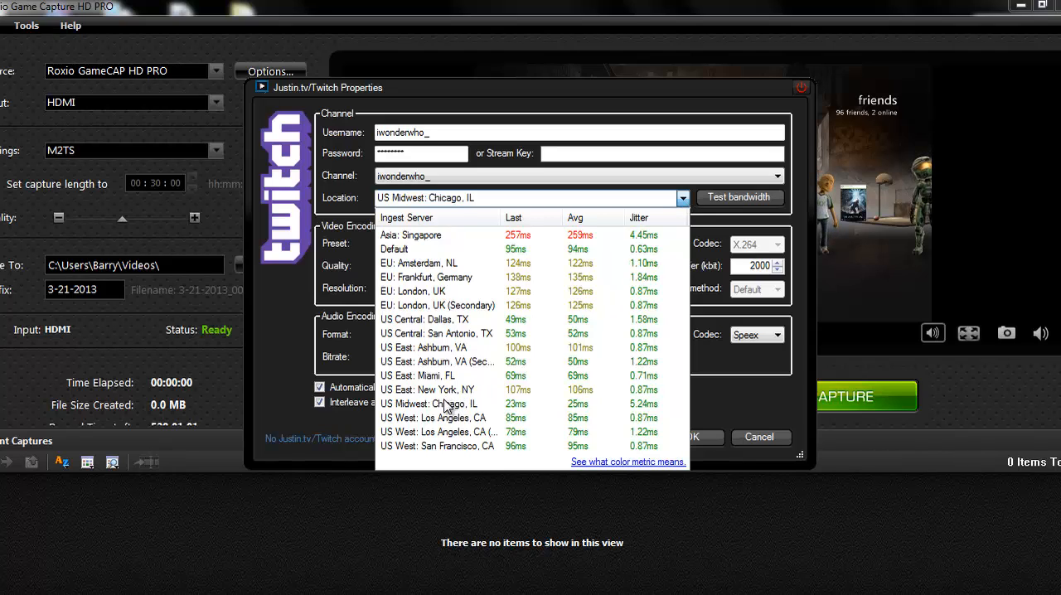
click(443, 404)
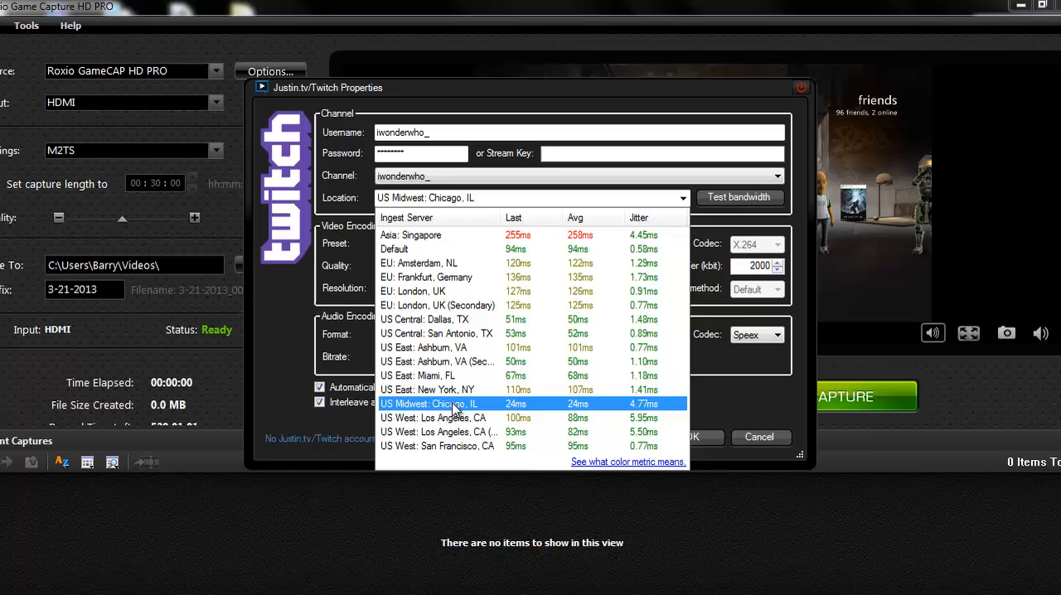
click(438, 404)
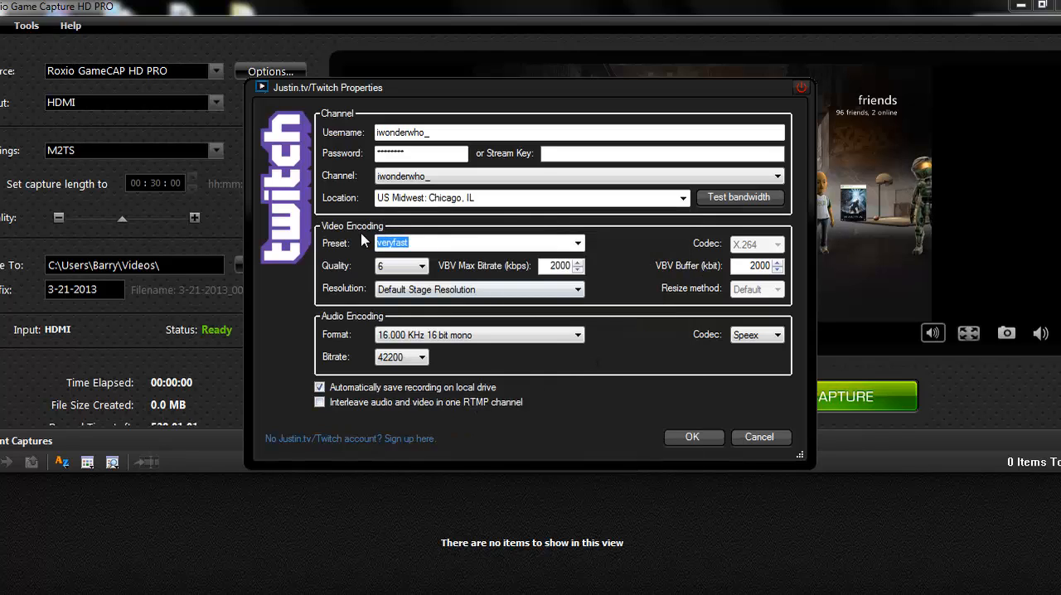
mouse_move(533, 247)
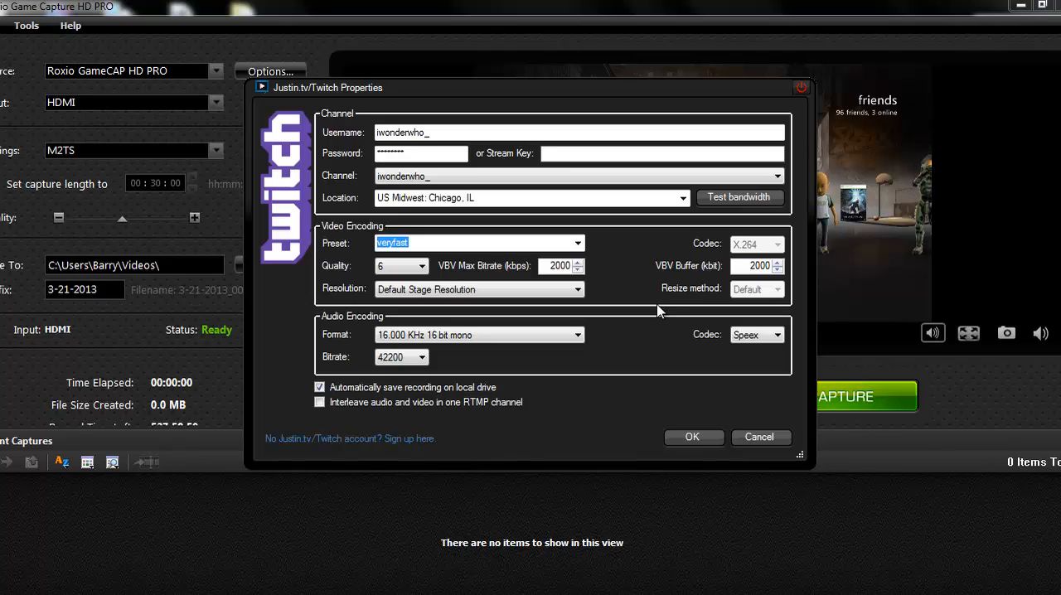
mouse_move(595, 295)
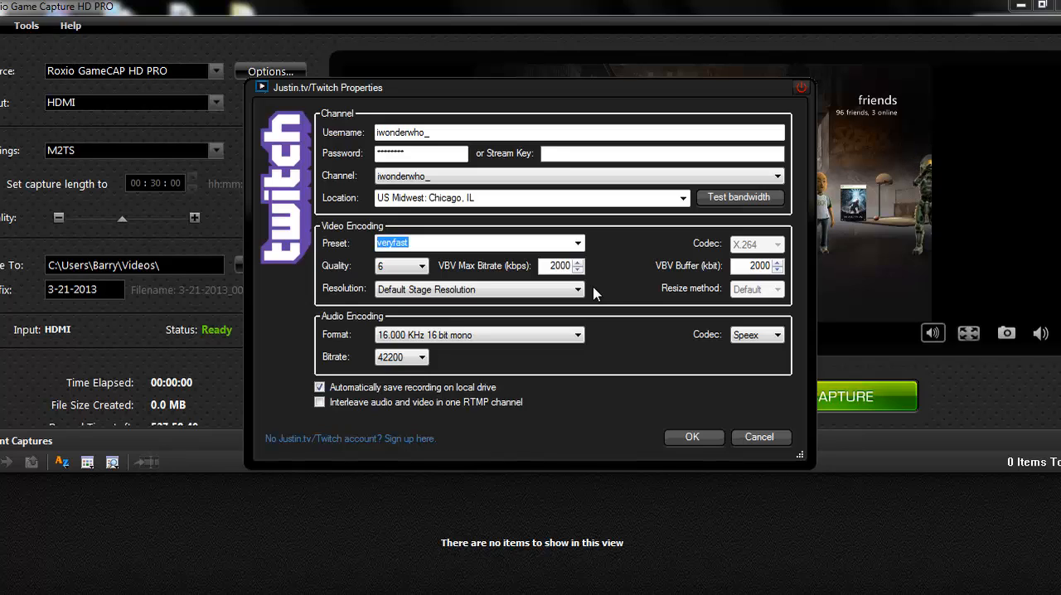
mouse_move(581, 310)
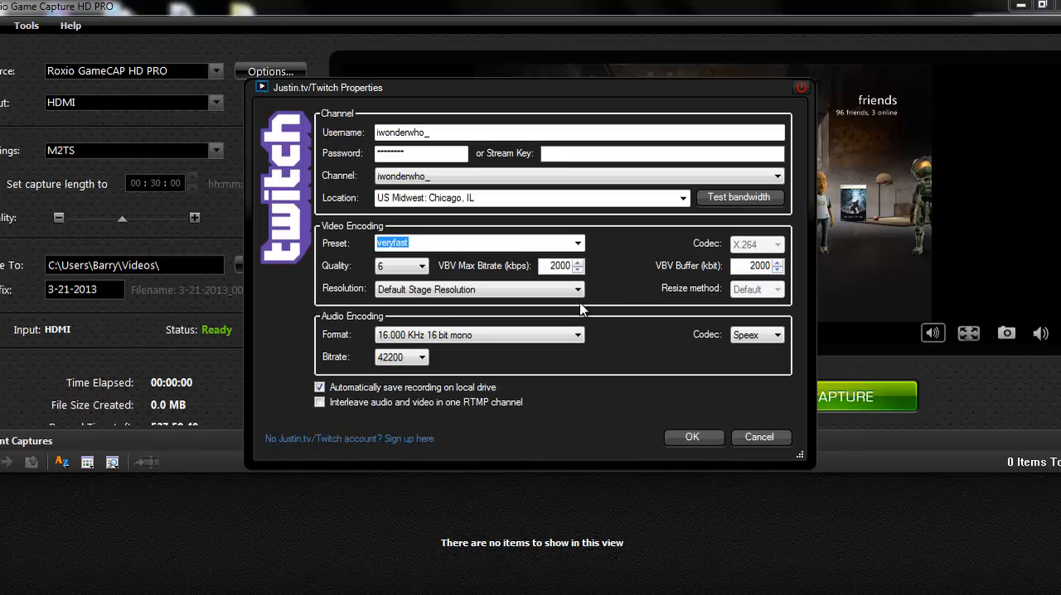
mouse_move(539, 395)
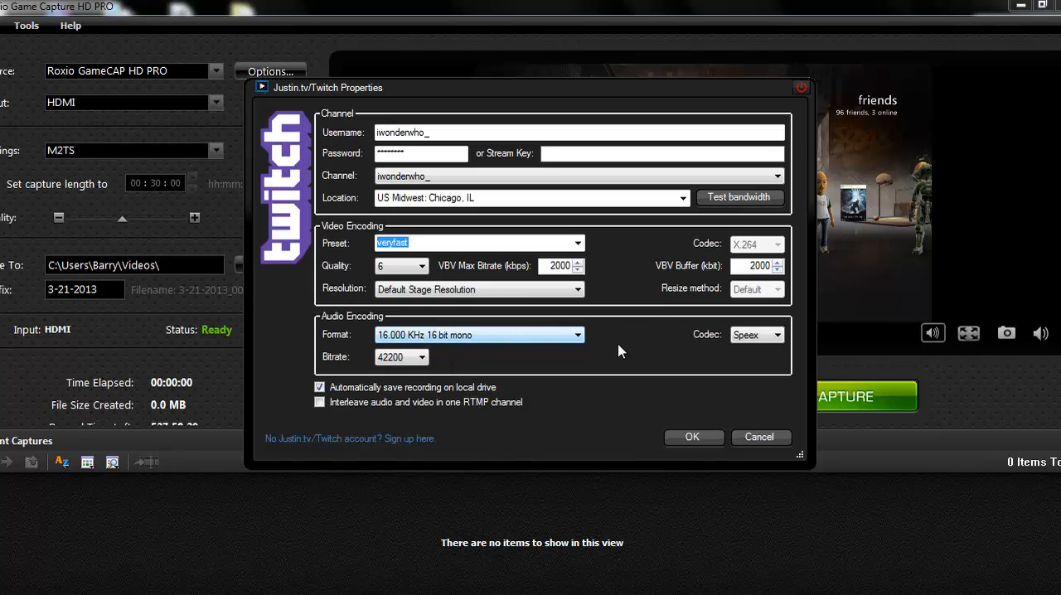
mouse_move(689, 444)
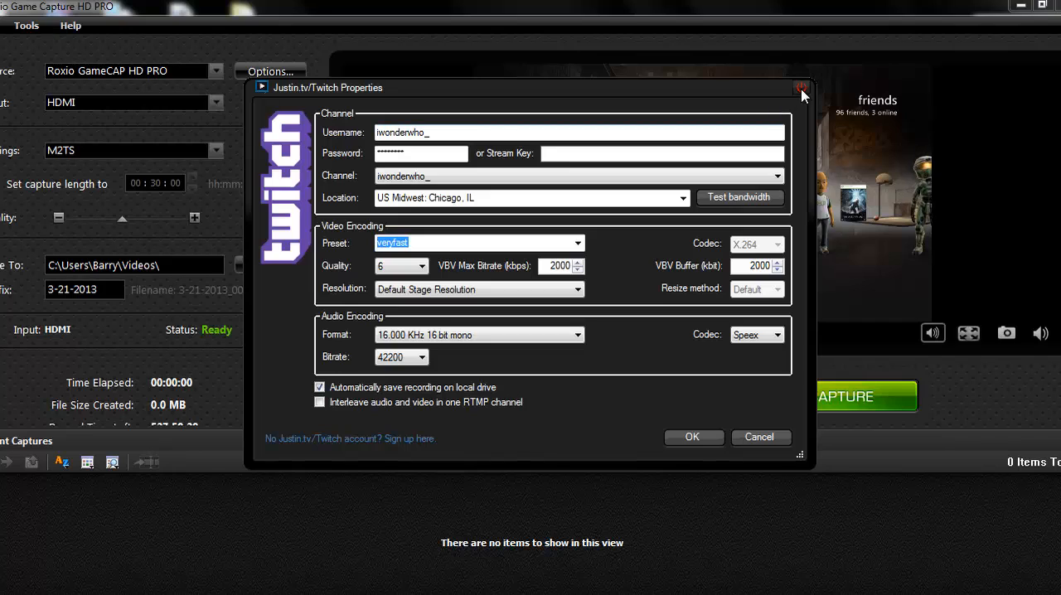
mouse_move(801, 92)
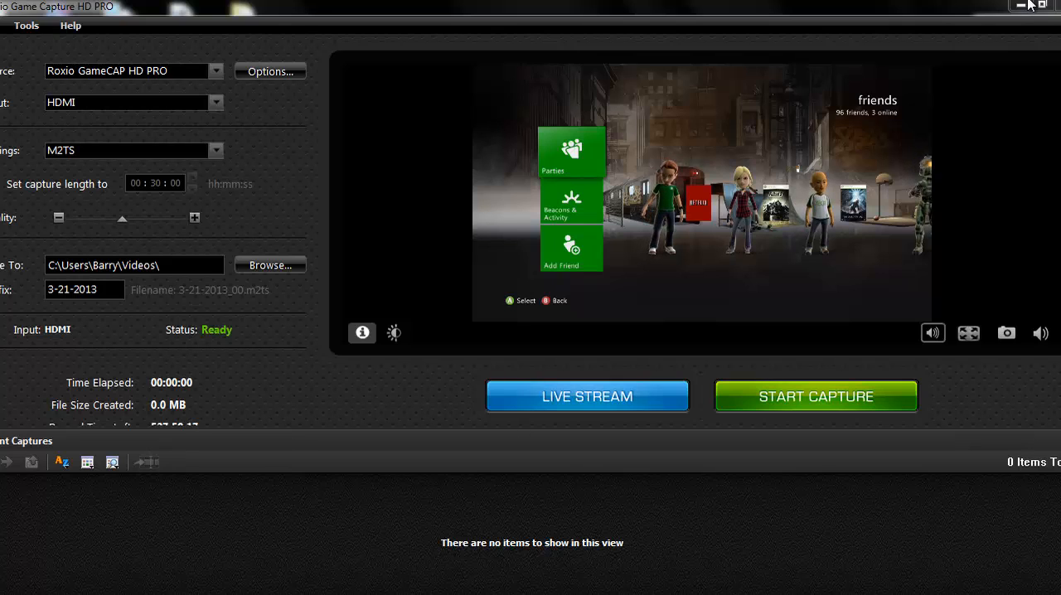
Bring the XSplit User Settings window back into view
click(587, 396)
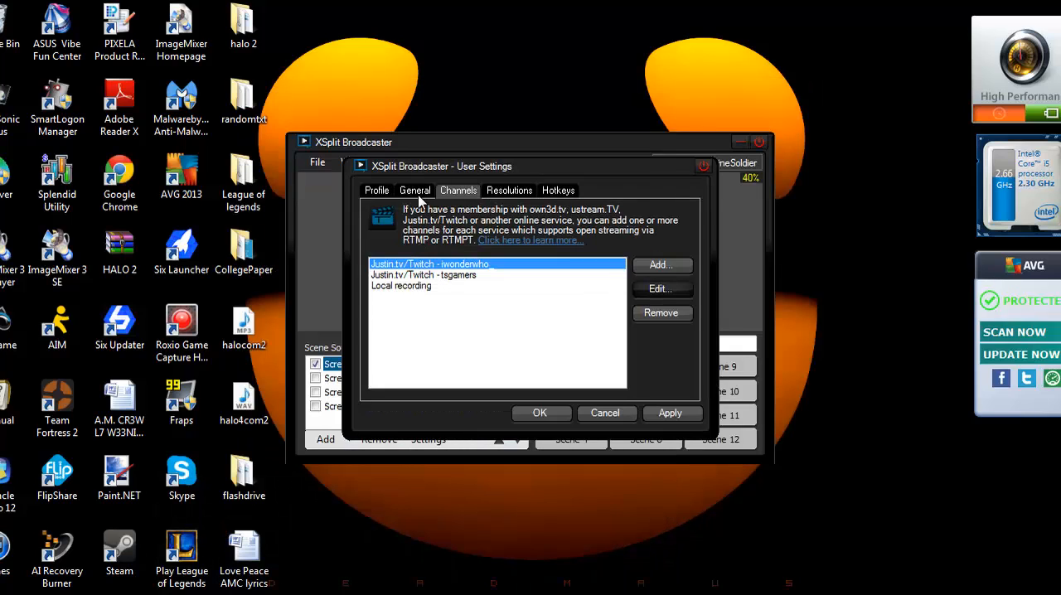
mouse_move(608, 424)
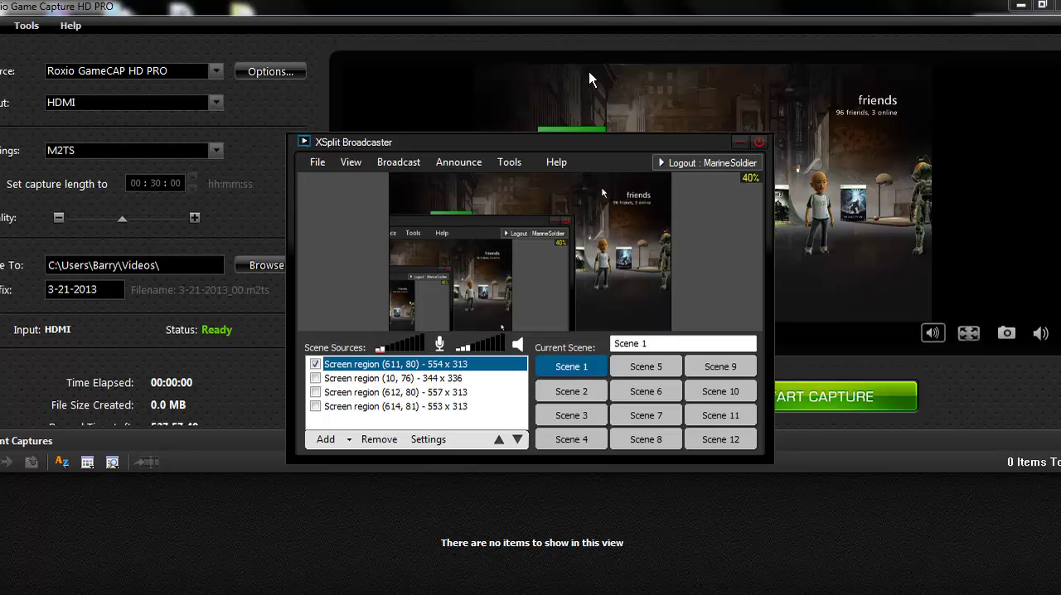
mouse_move(447, 174)
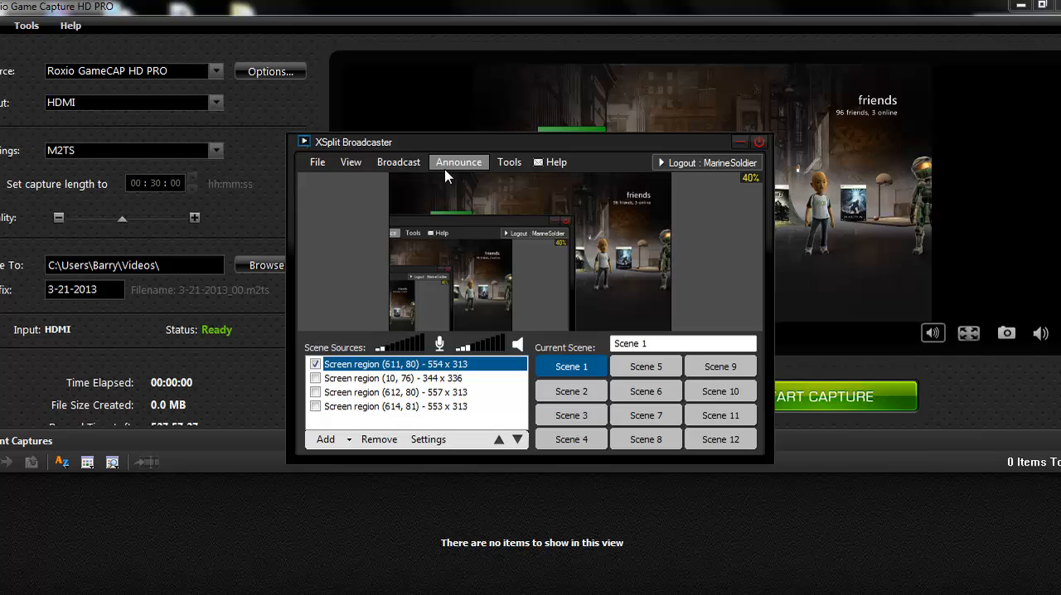
mouse_move(417, 178)
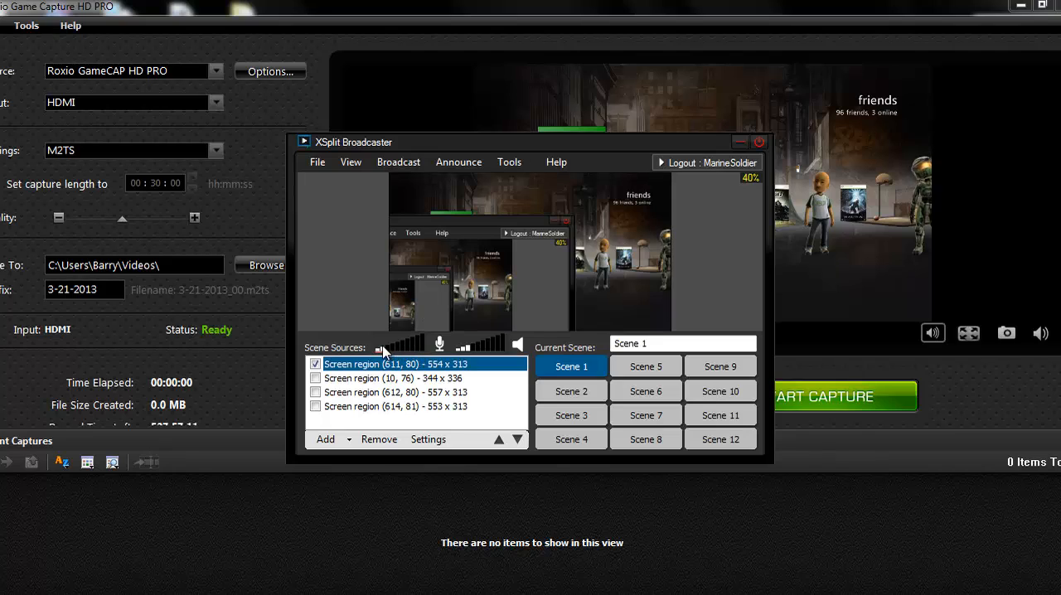
mouse_move(406, 360)
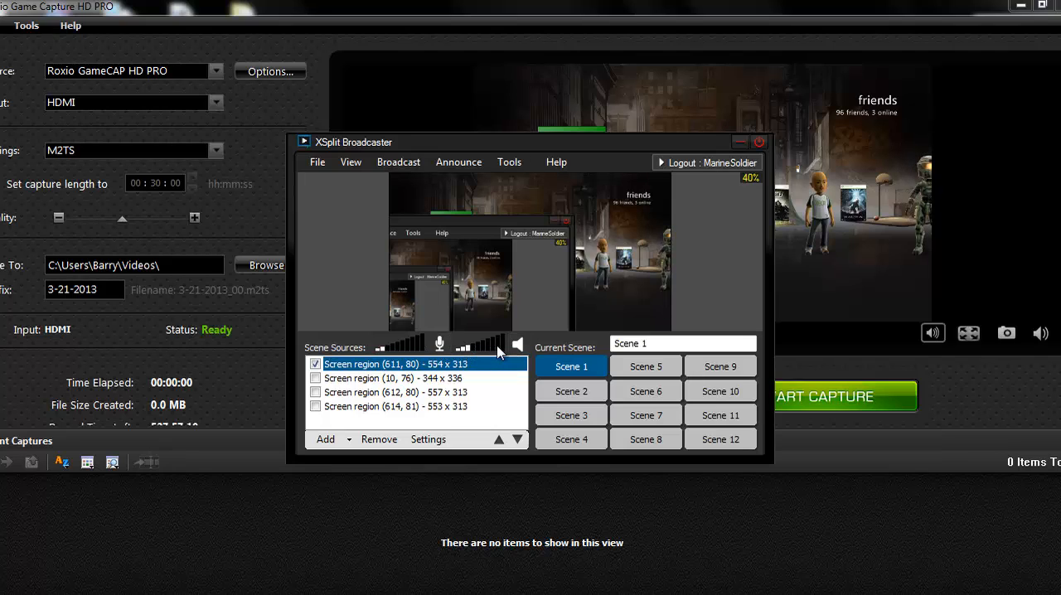
mouse_move(344, 287)
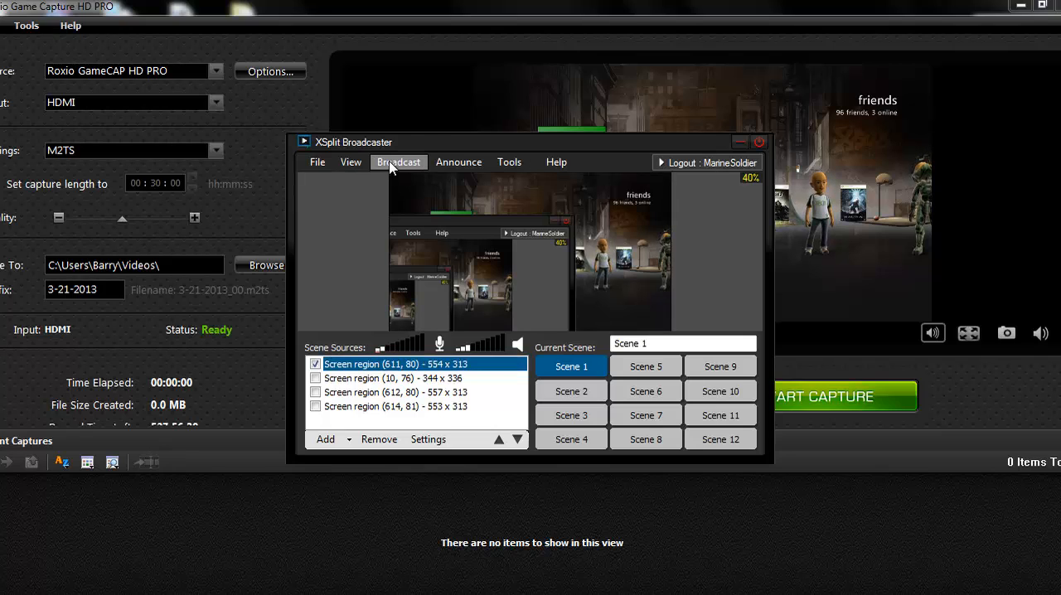
click(398, 162)
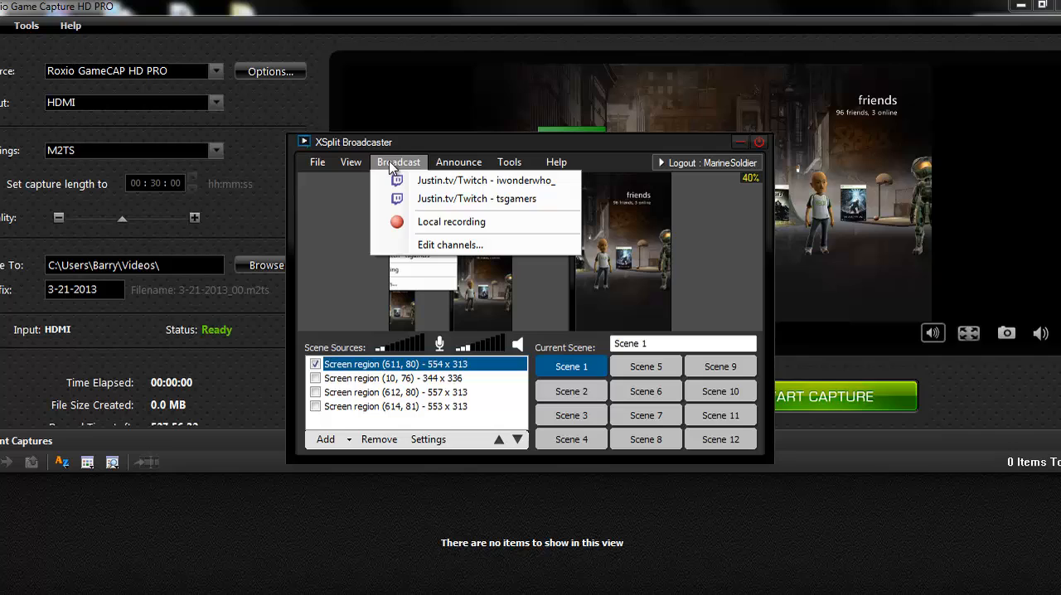
mouse_move(455, 186)
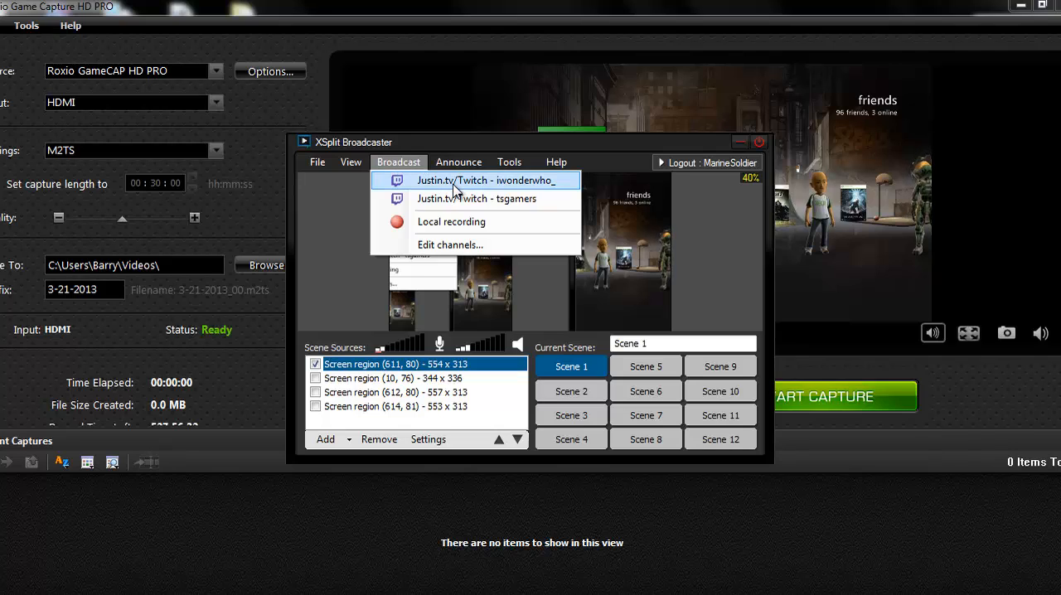
mouse_move(670, 286)
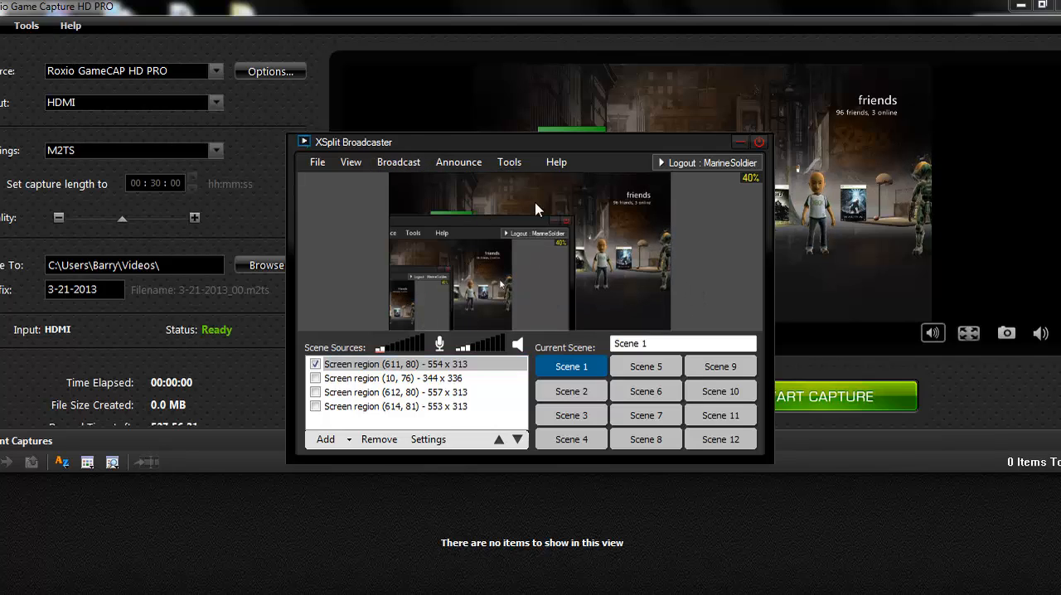
mouse_move(516, 225)
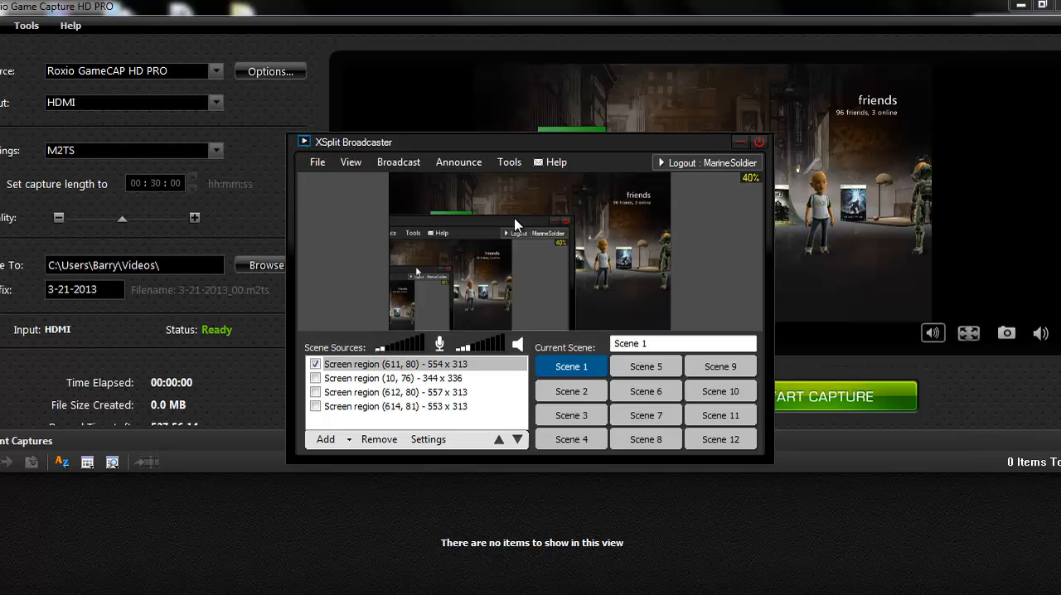
click(397, 363)
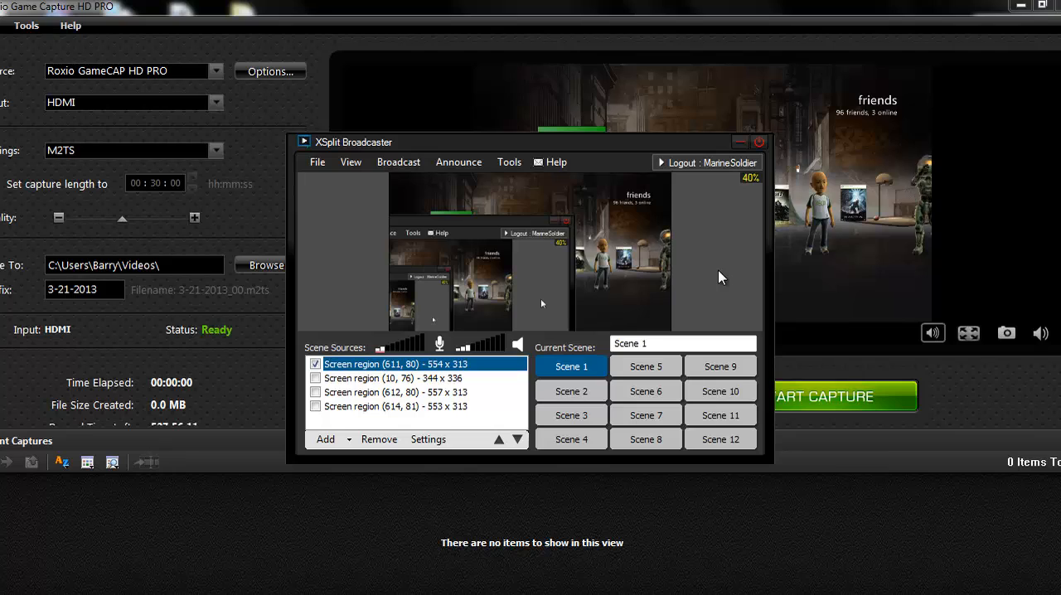